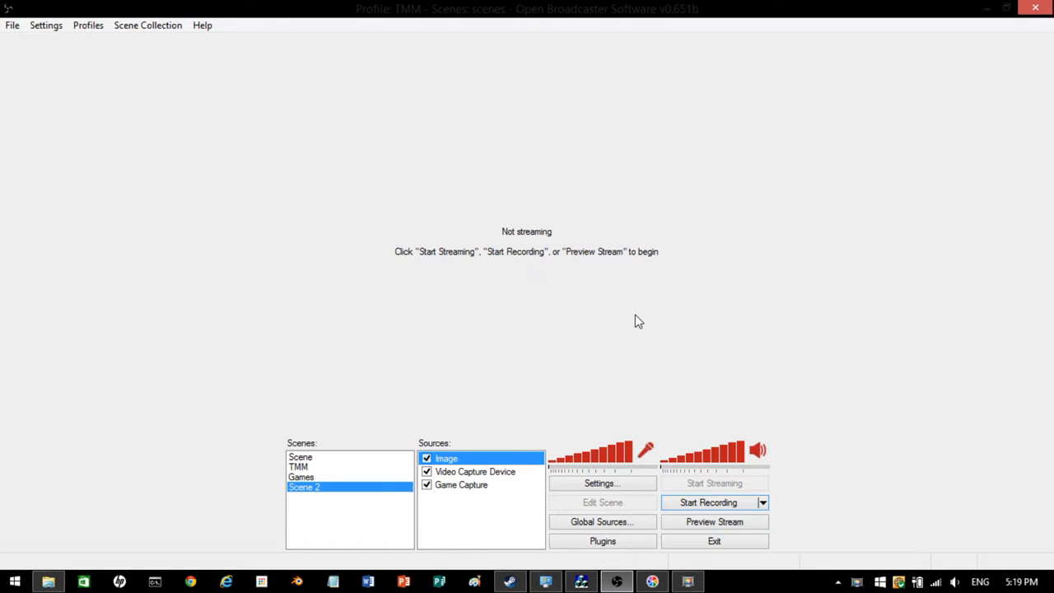
mouse_move(327, 524)
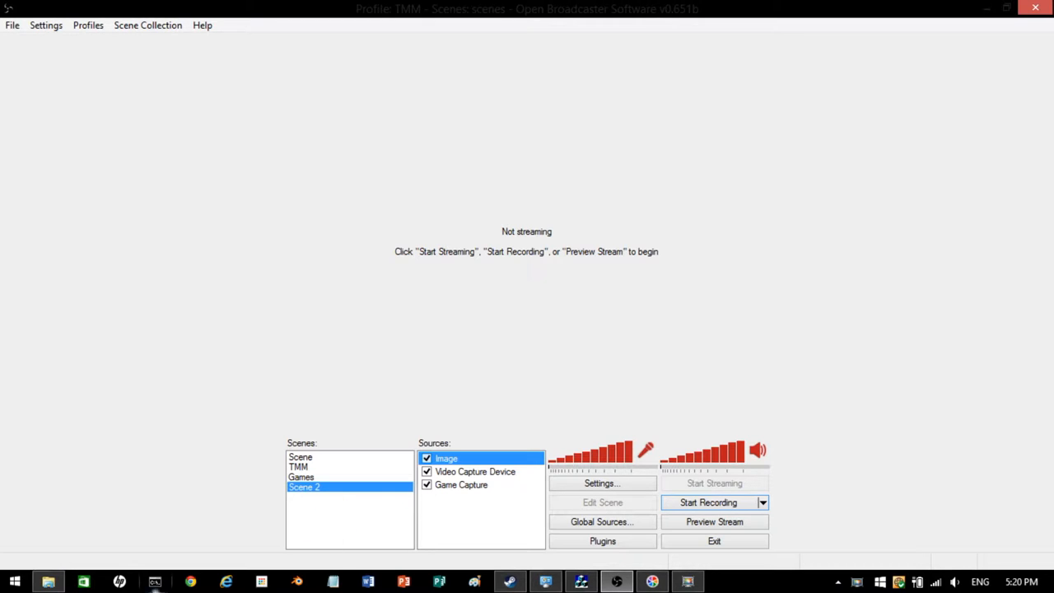
Step: In Chrome, search Google for 'obs' and open the obsproject.com homepage result
click(190, 582)
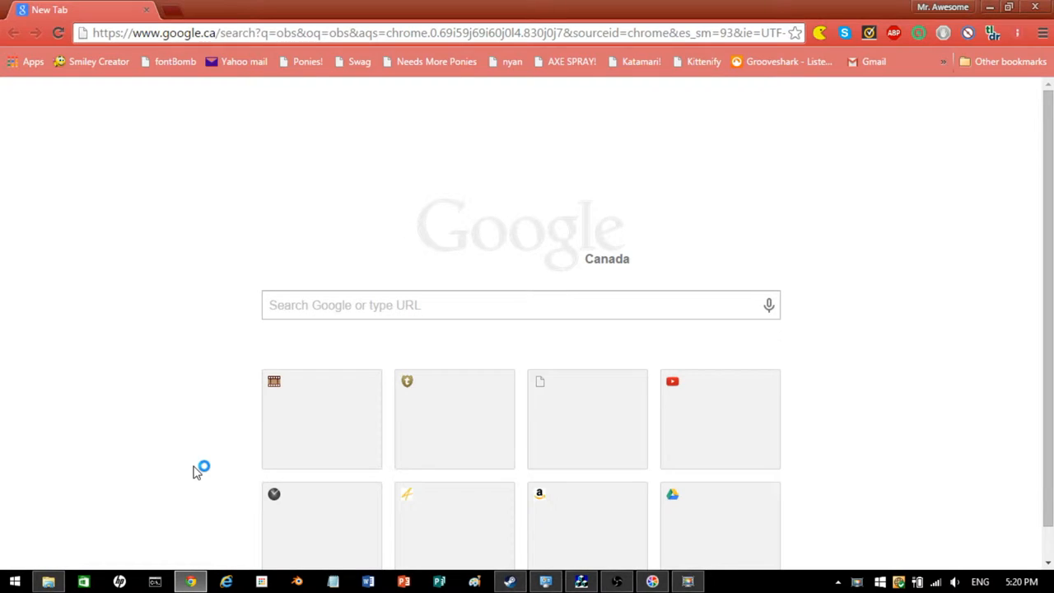
mouse_move(197, 472)
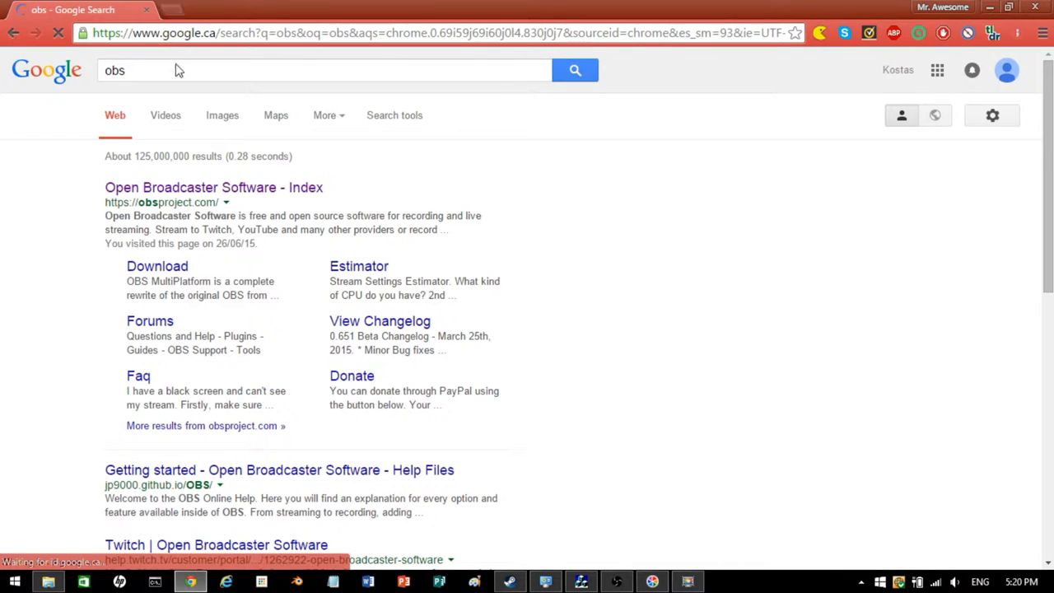
triple_click(206, 187)
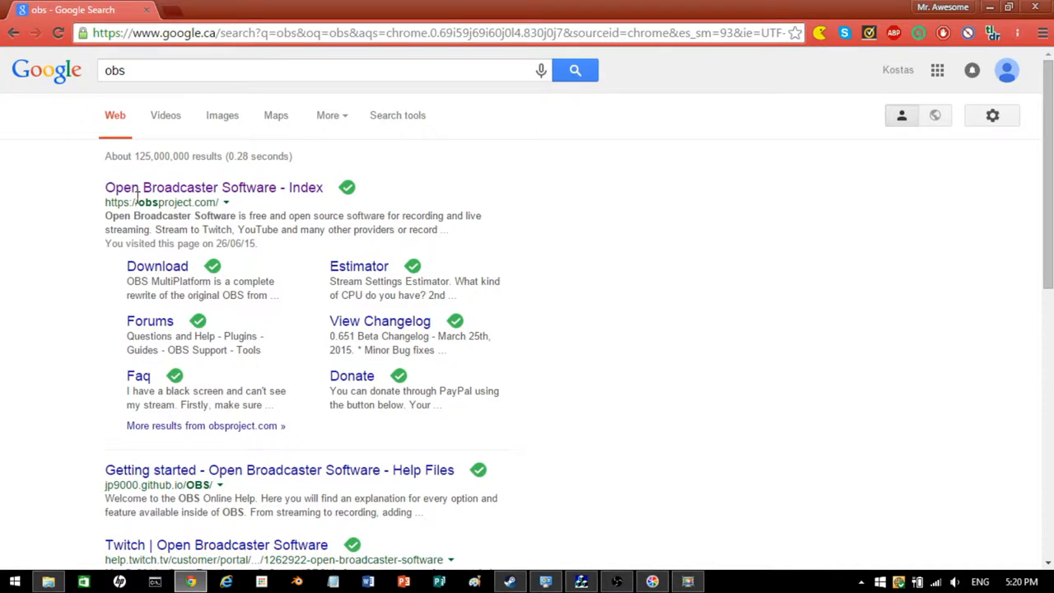
click(213, 187)
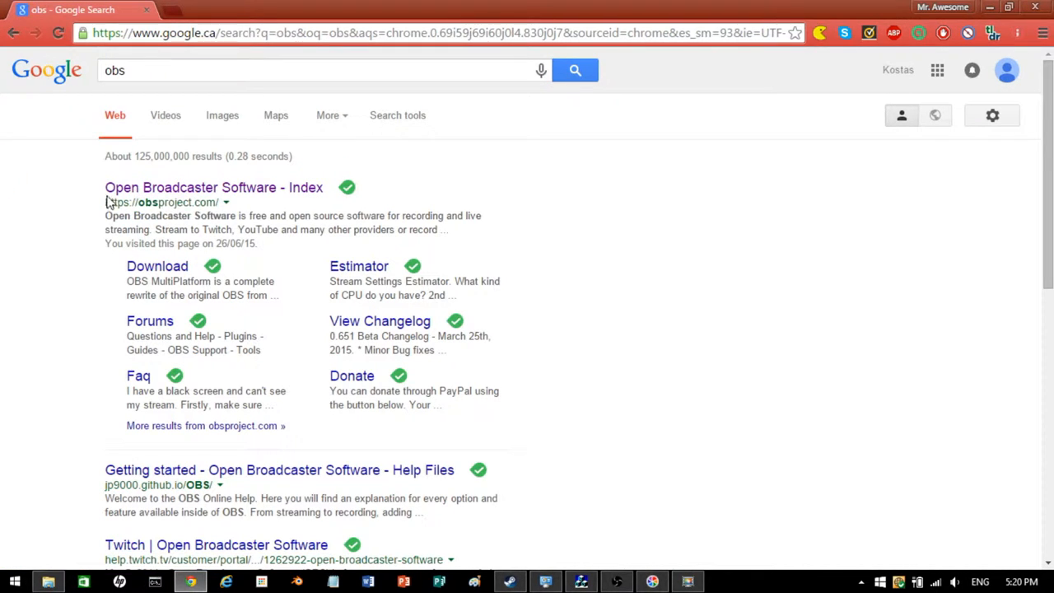
click(213, 187)
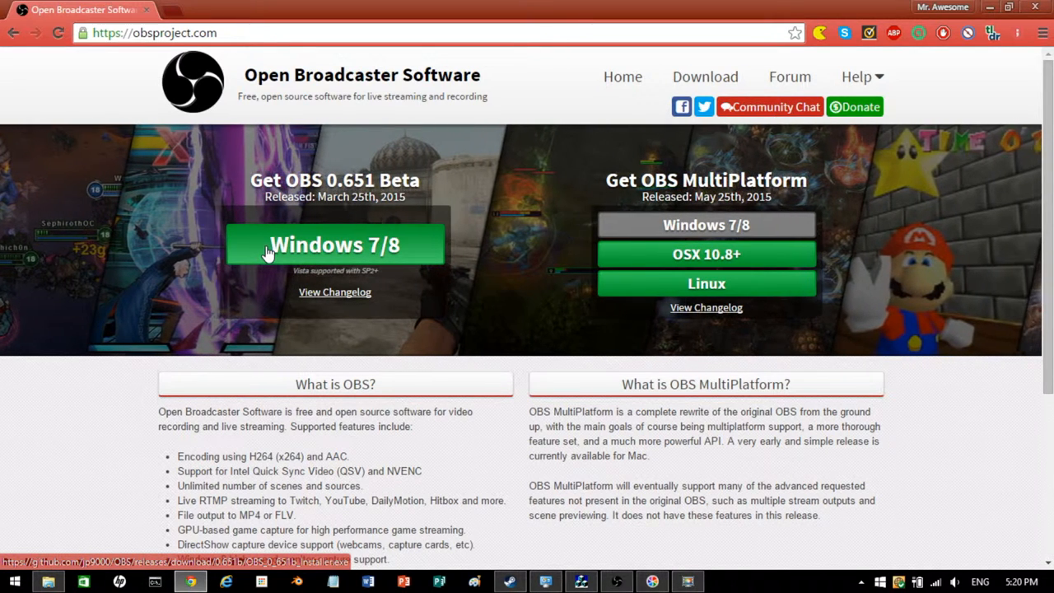
Step: Download and save the OBS 0.651 Beta installer for Windows 7/8
click(334, 245)
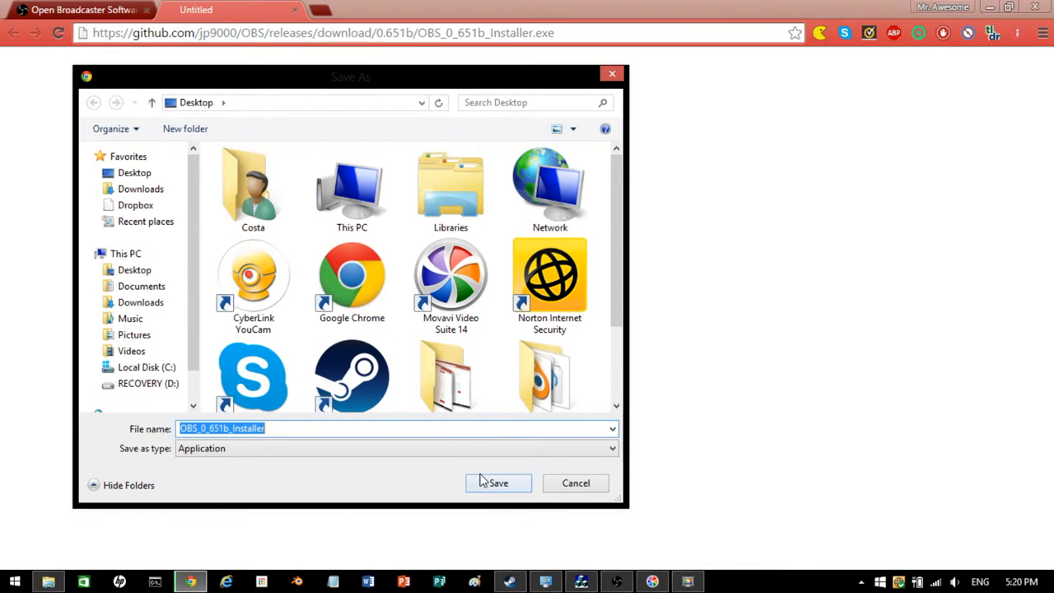
click(497, 482)
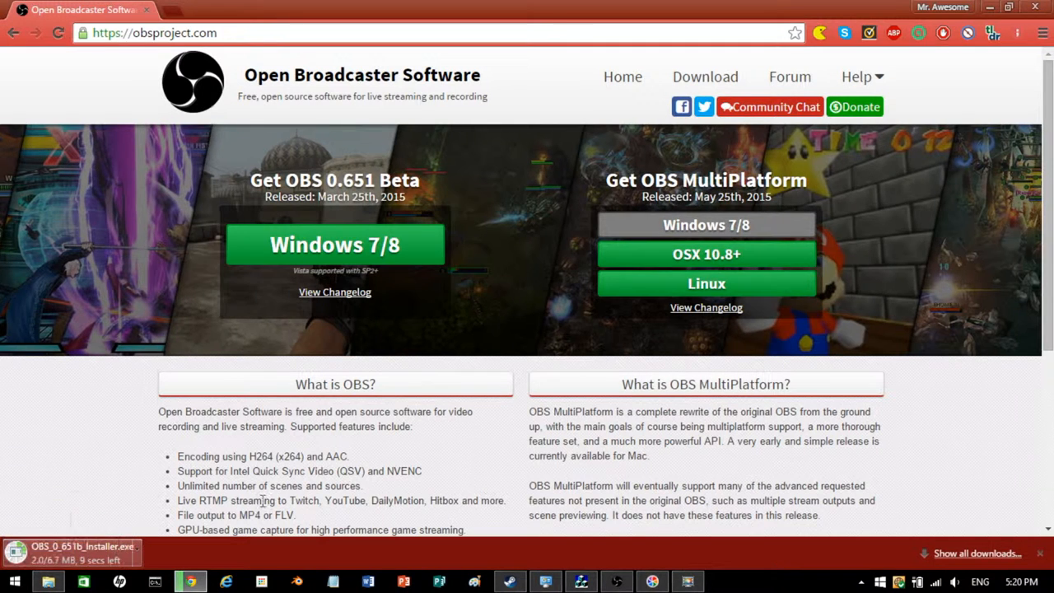
right_click(72, 551)
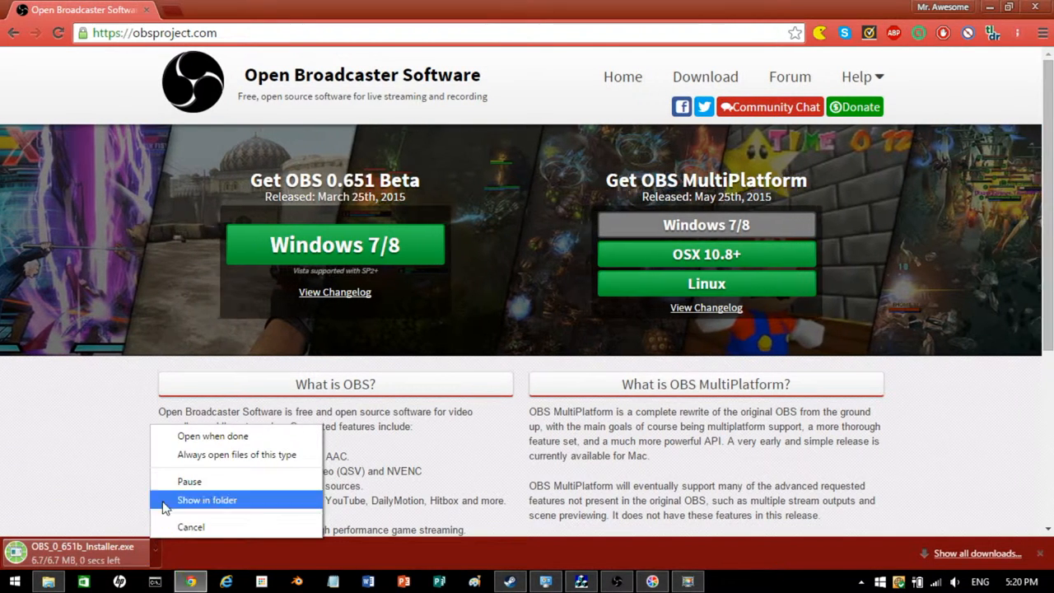
mouse_move(60, 473)
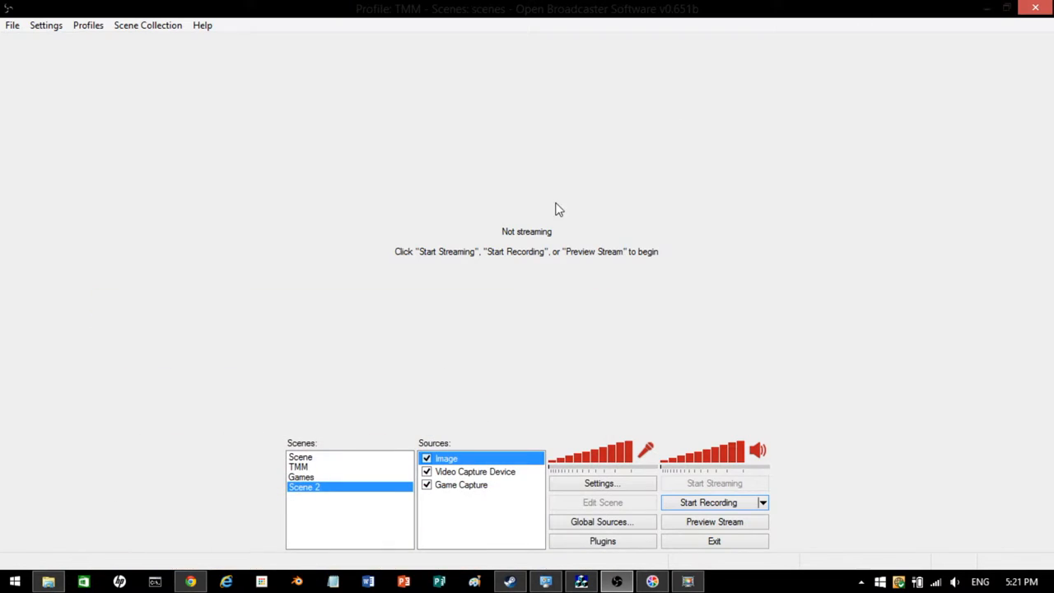
mouse_move(512, 260)
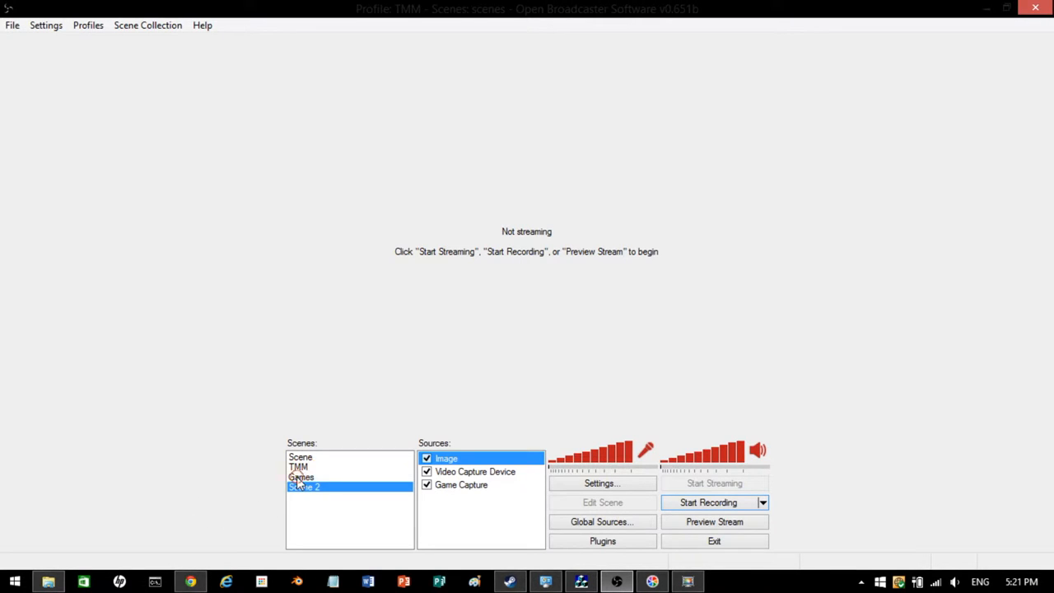
Step: Create Scene 3 and add a Monitor Capture source under its default name
click(298, 467)
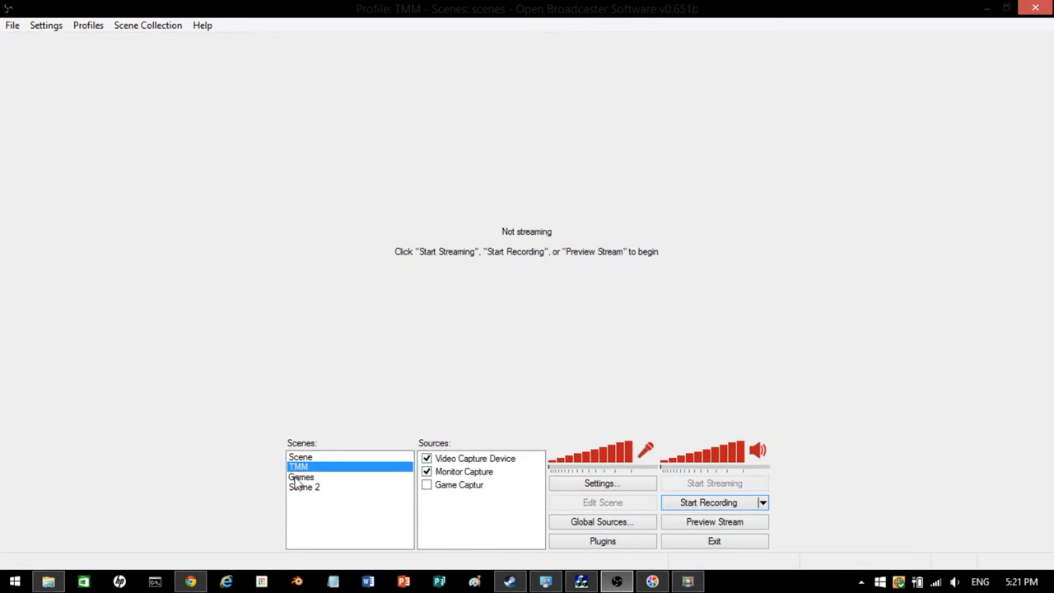
click(301, 456)
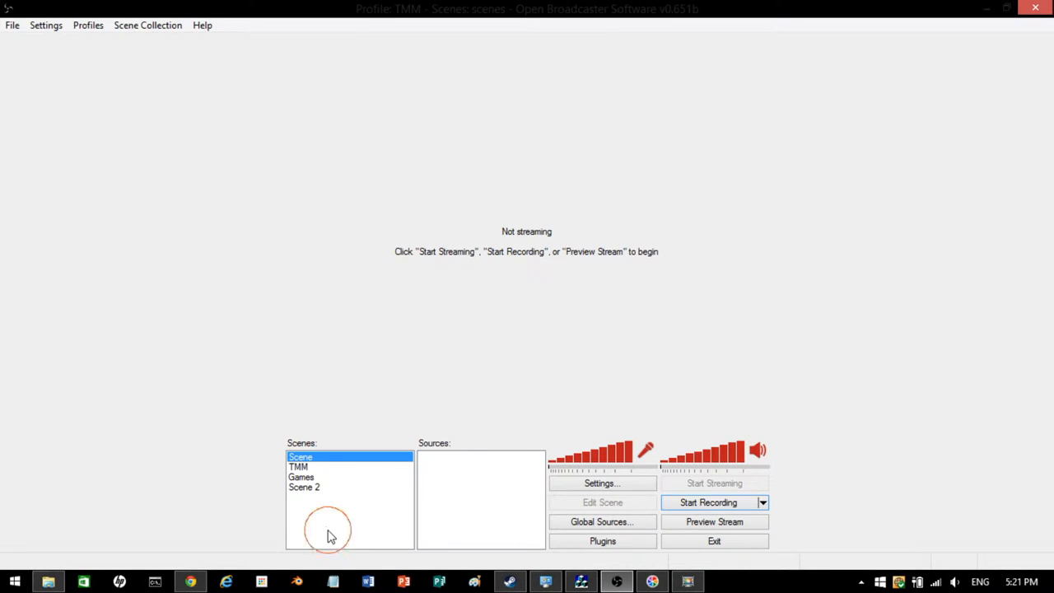
right_click(330, 531)
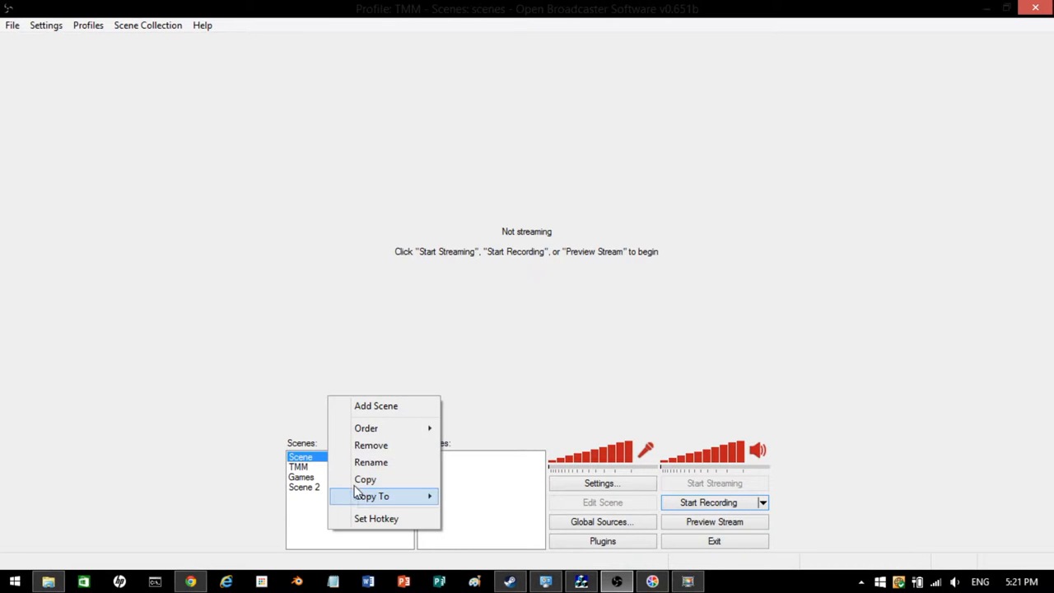
click(371, 462)
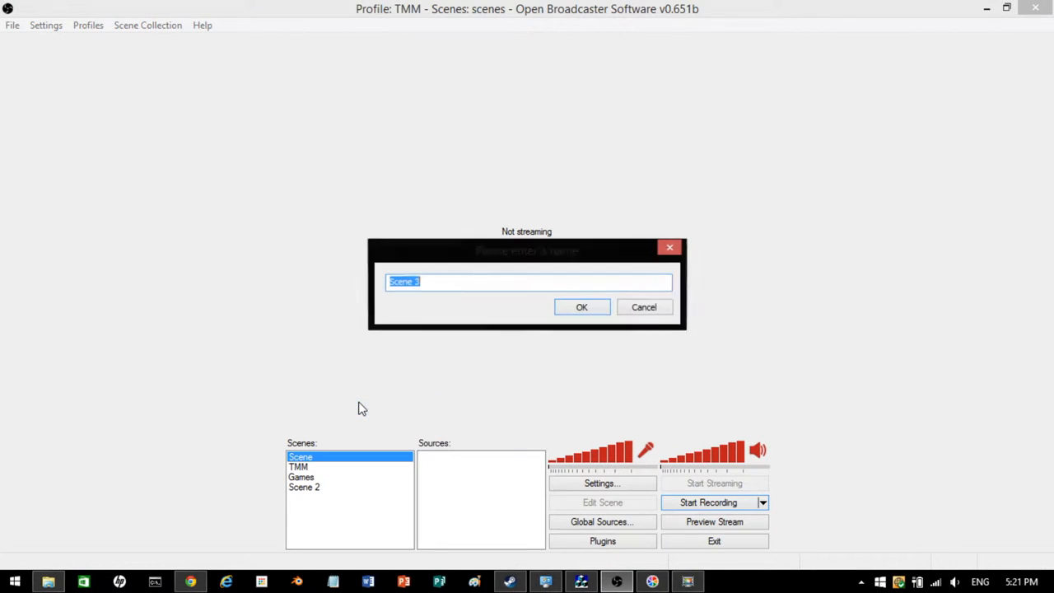
click(581, 306)
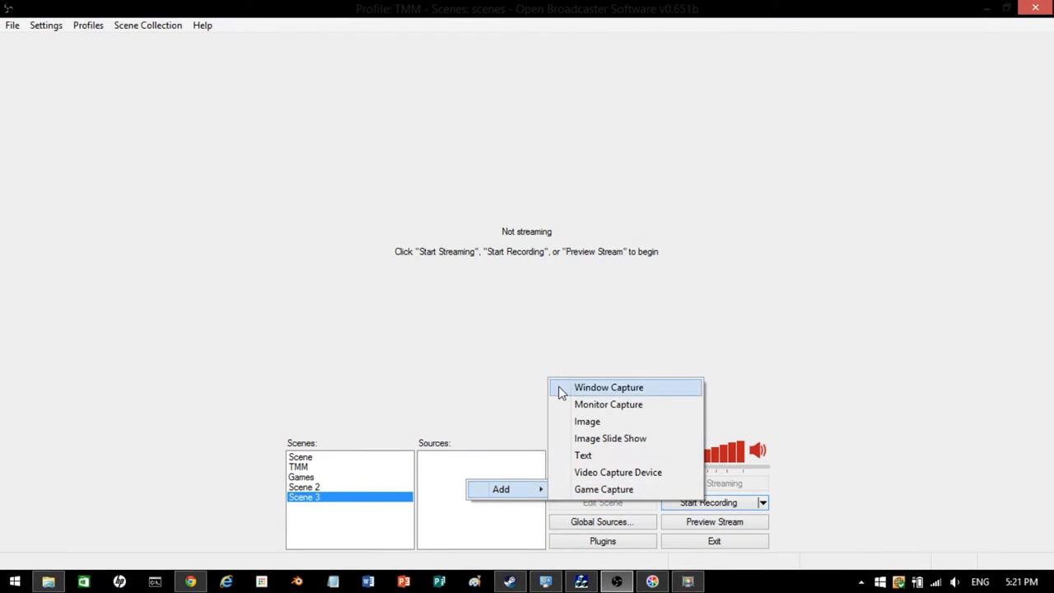
mouse_move(588, 404)
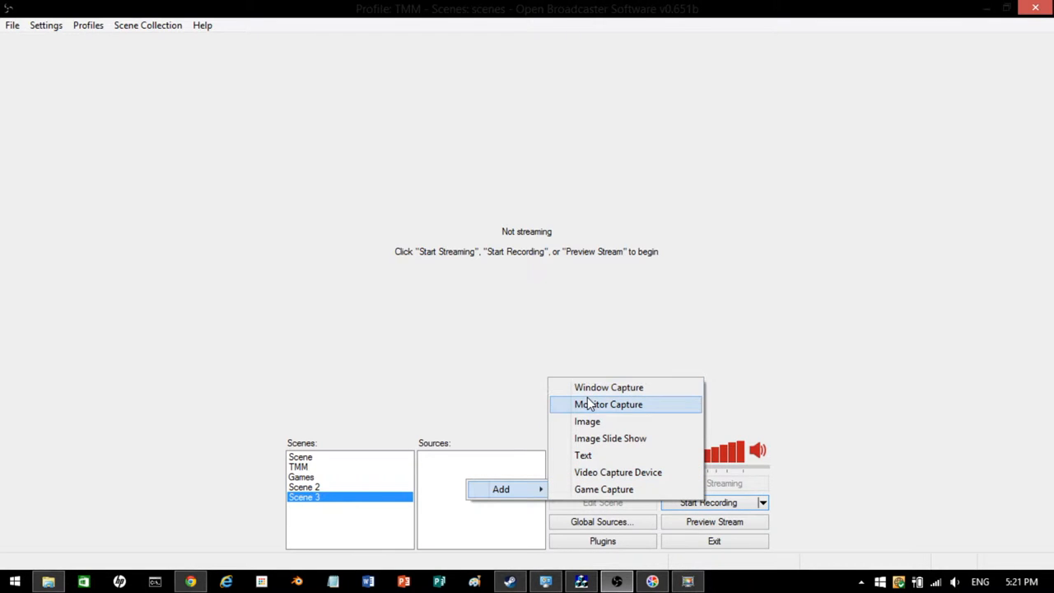
click(608, 403)
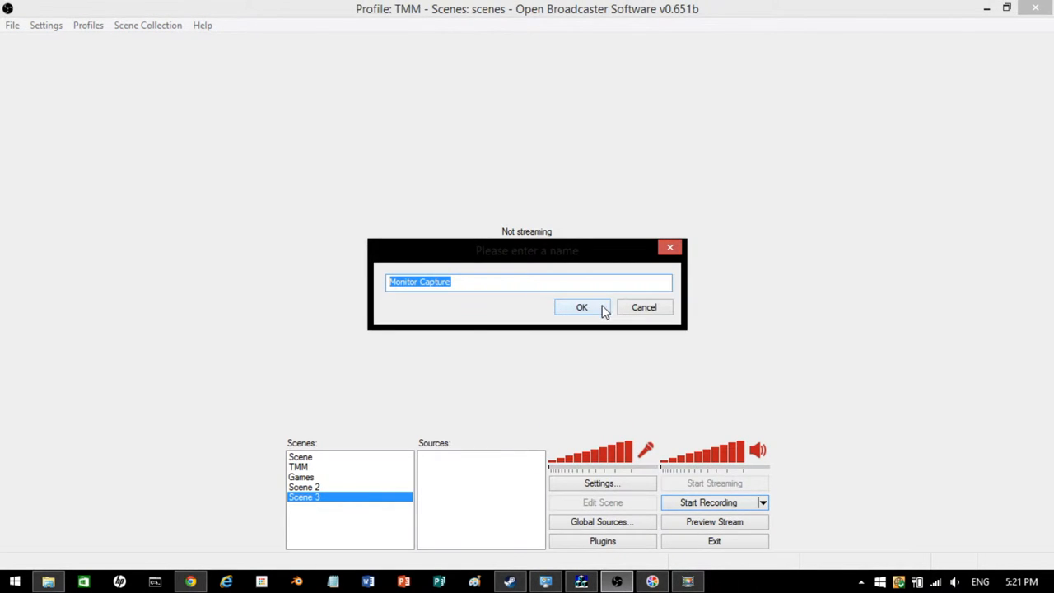
click(582, 306)
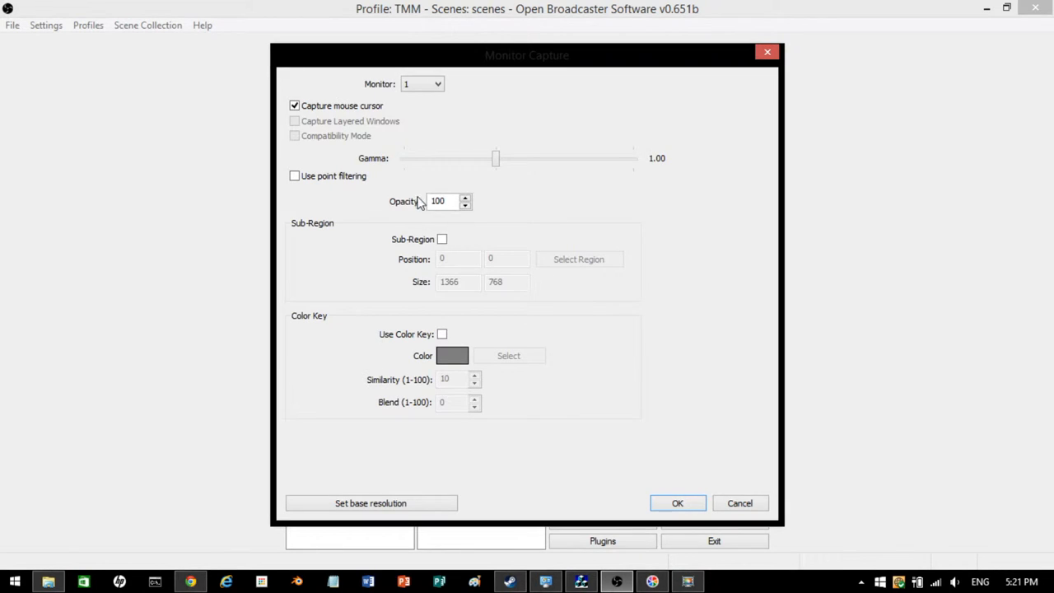
mouse_move(658, 442)
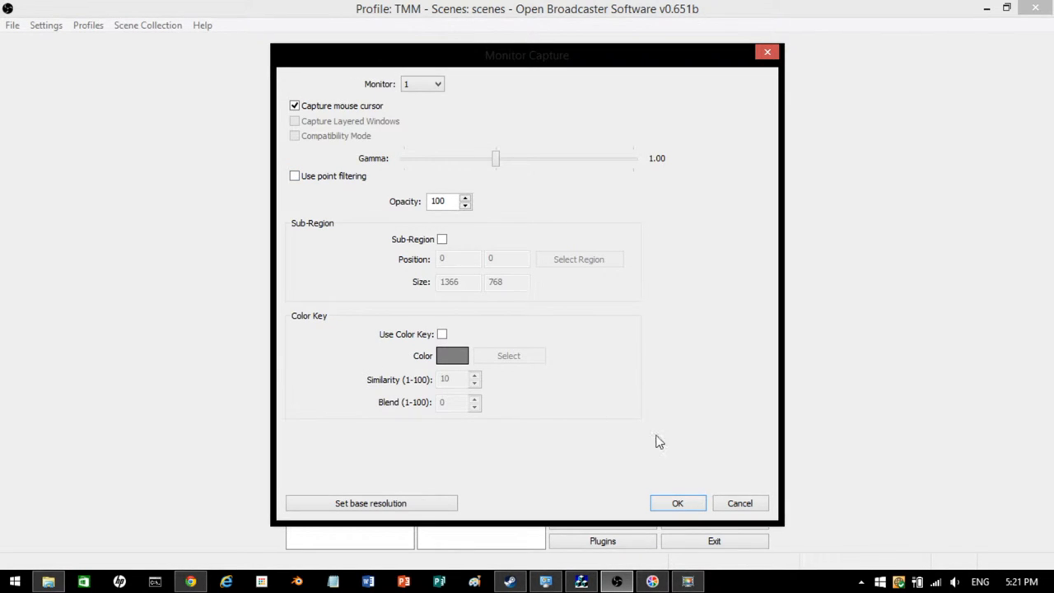
Step: Accept the Monitor Capture properties to add it to Scene 3
click(678, 503)
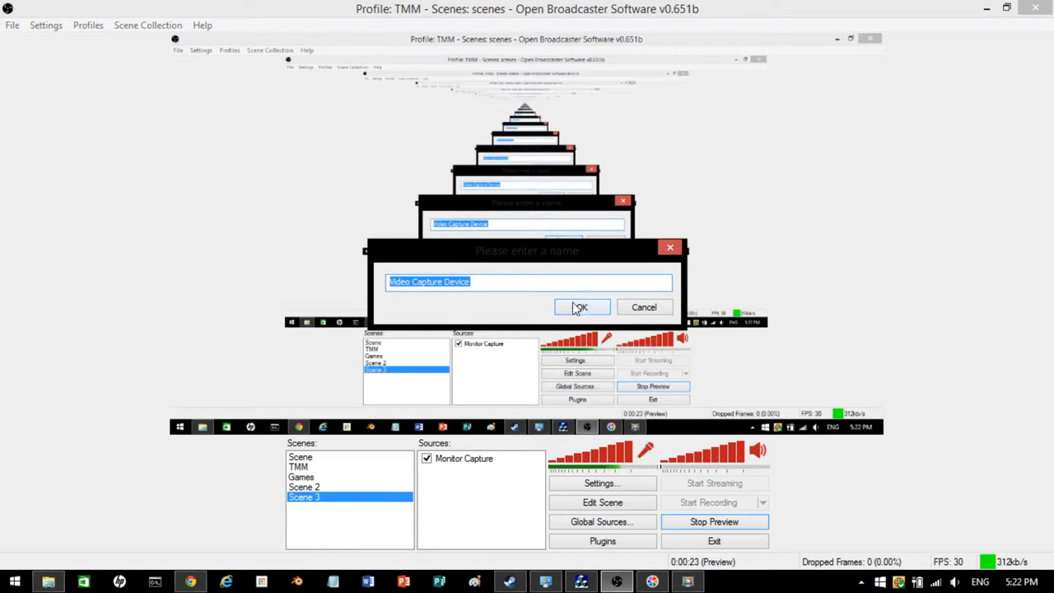
Step: Add a Video Capture Device using HP Truevision HD at custom 320x240 resolution
click(580, 307)
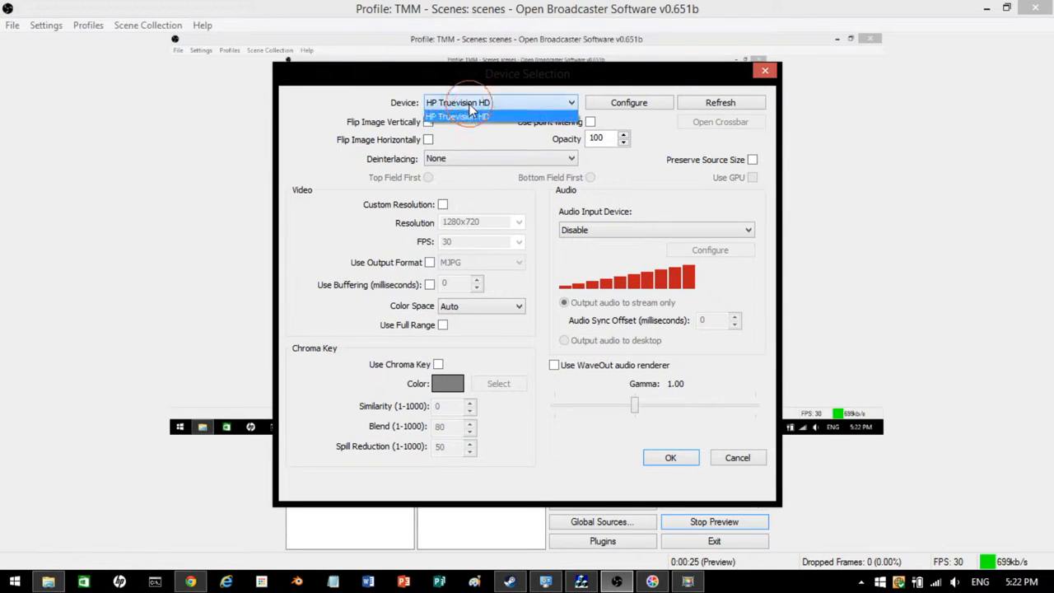
click(457, 115)
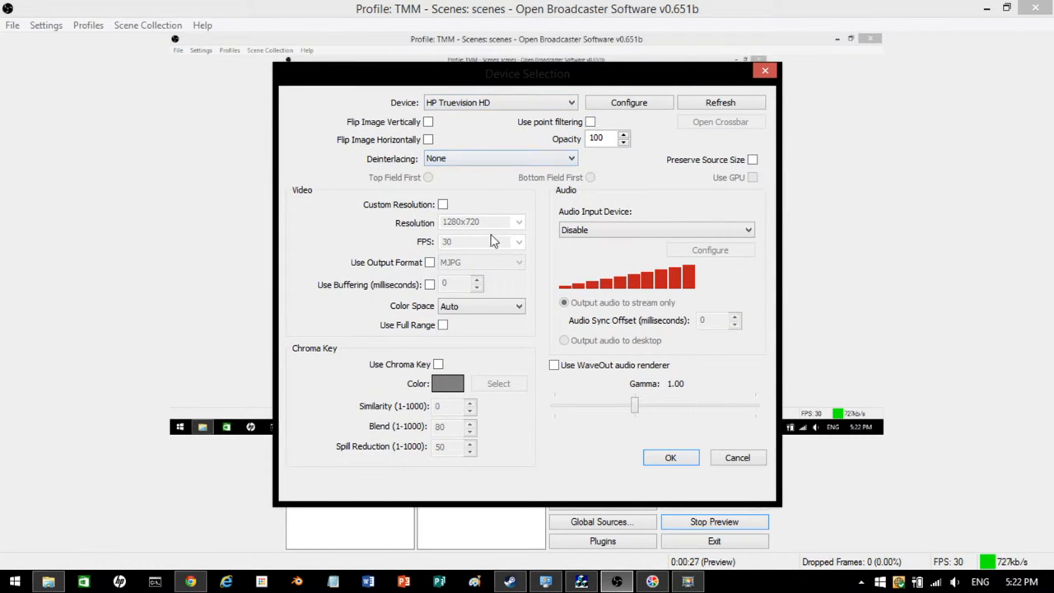
click(443, 204)
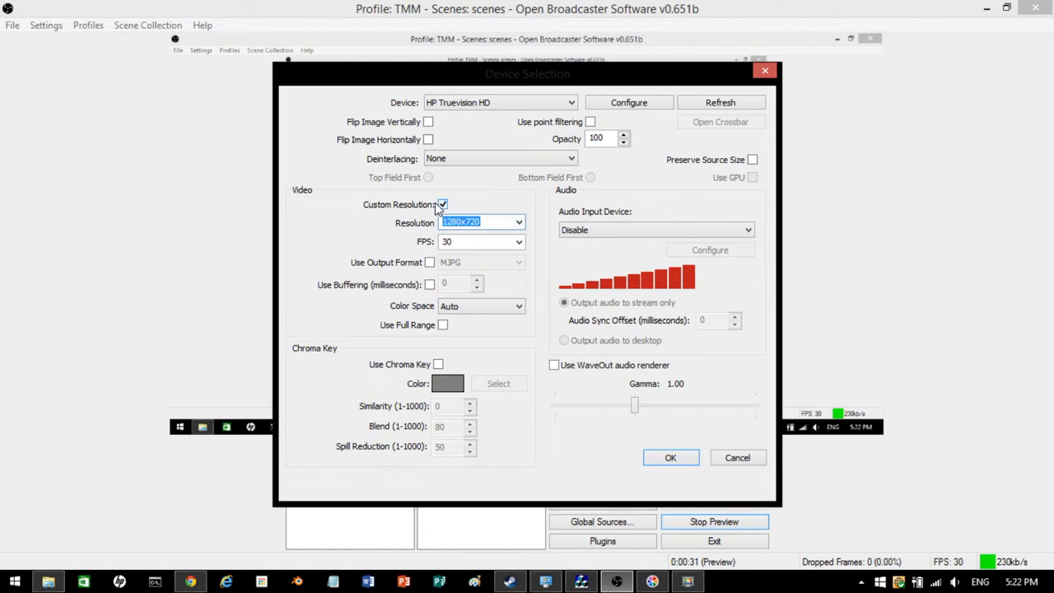
click(443, 204)
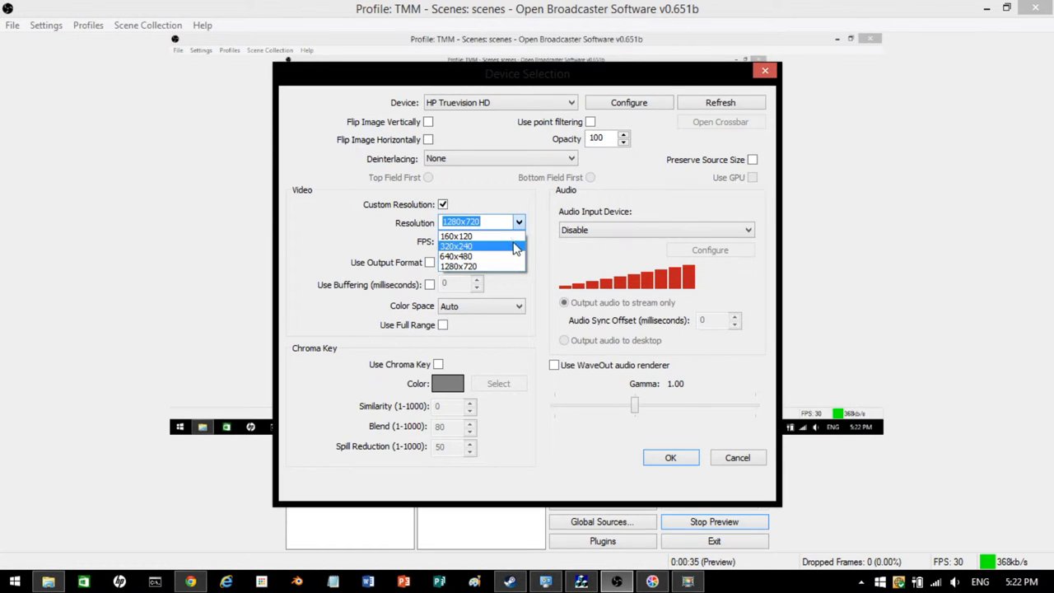
click(456, 246)
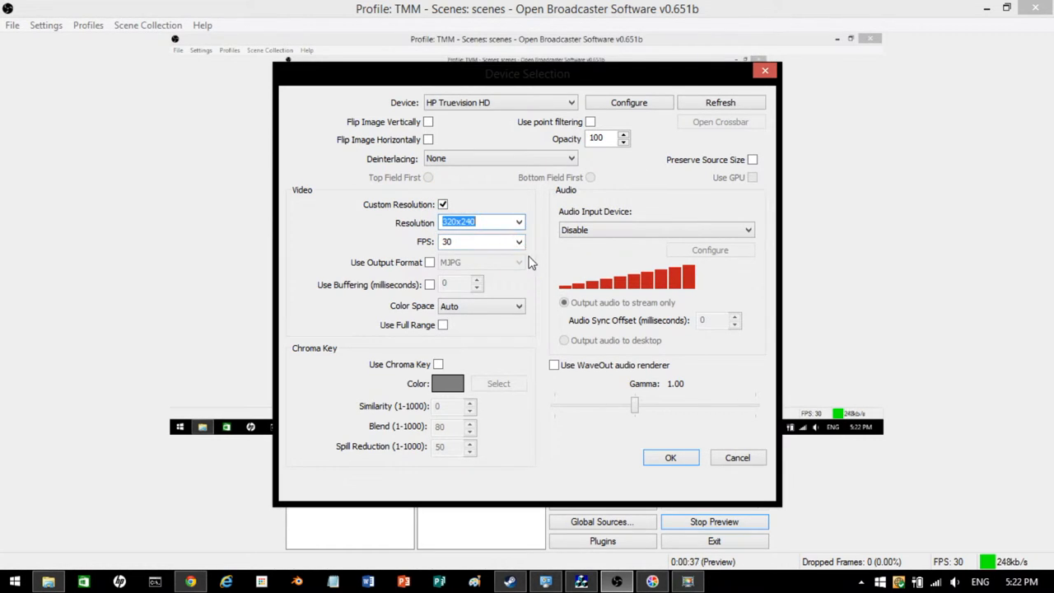
click(482, 222)
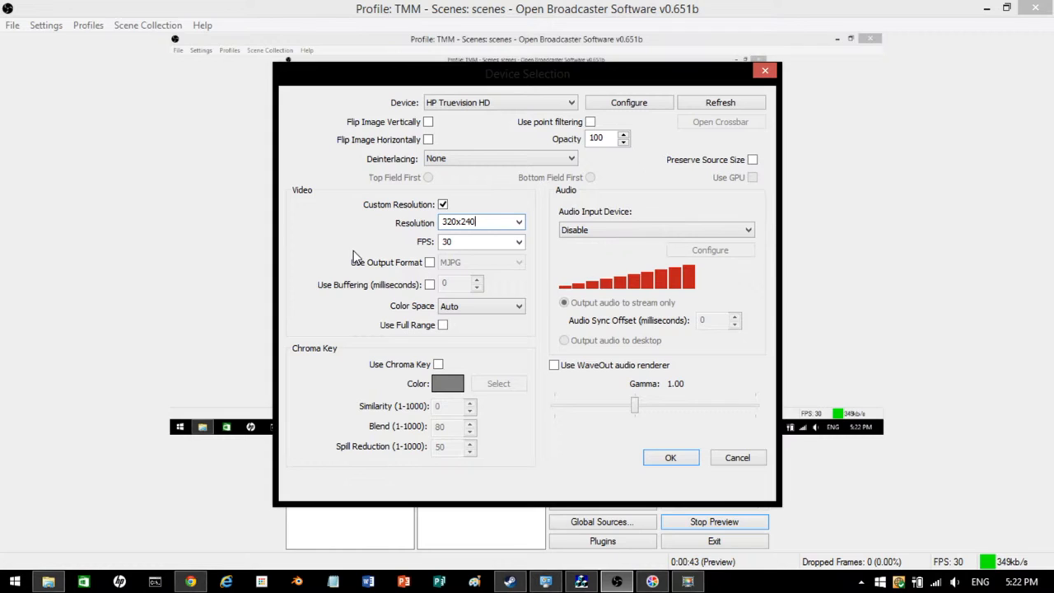
mouse_move(640, 453)
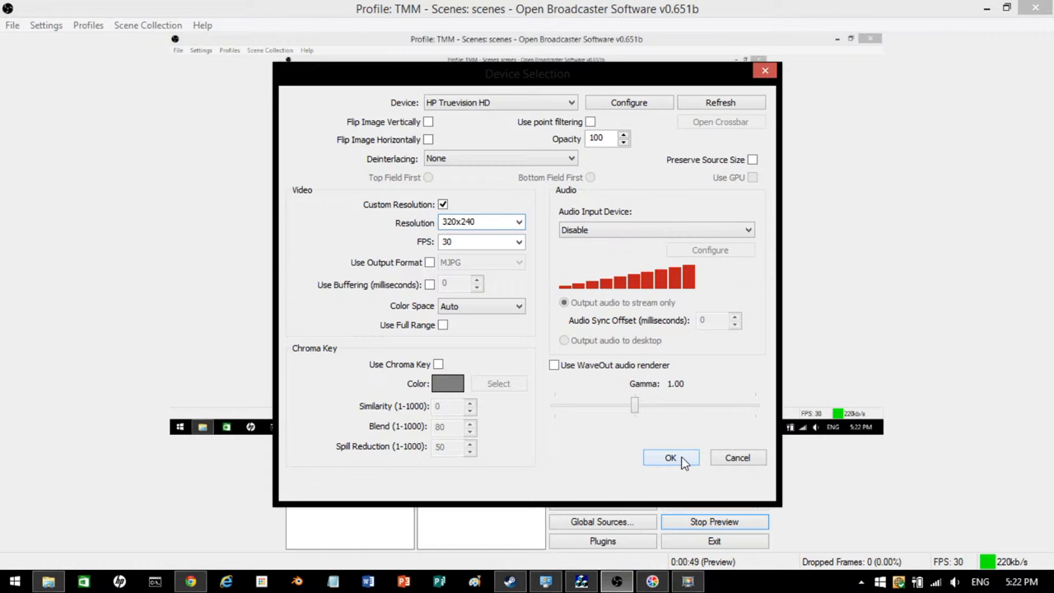
click(670, 457)
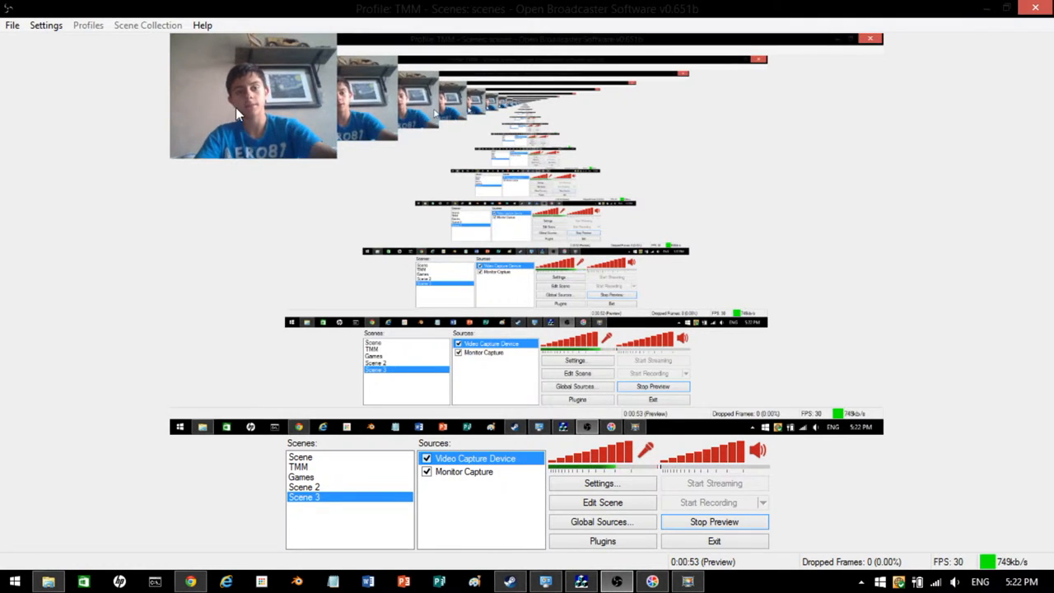
Step: Add an Image source to Scene 3 showing the sombrero logo file
click(496, 519)
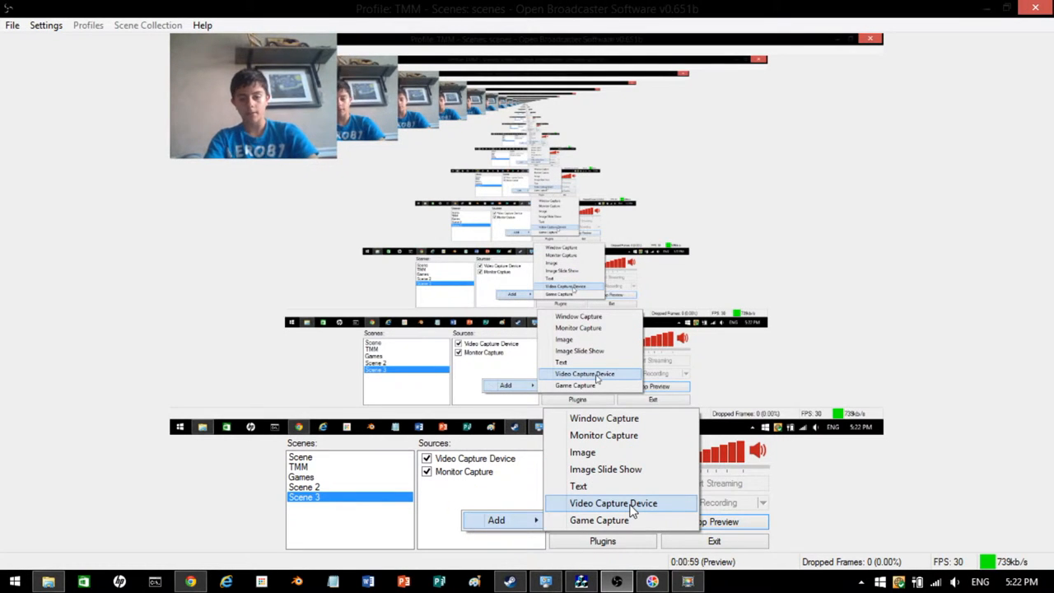
mouse_move(629, 477)
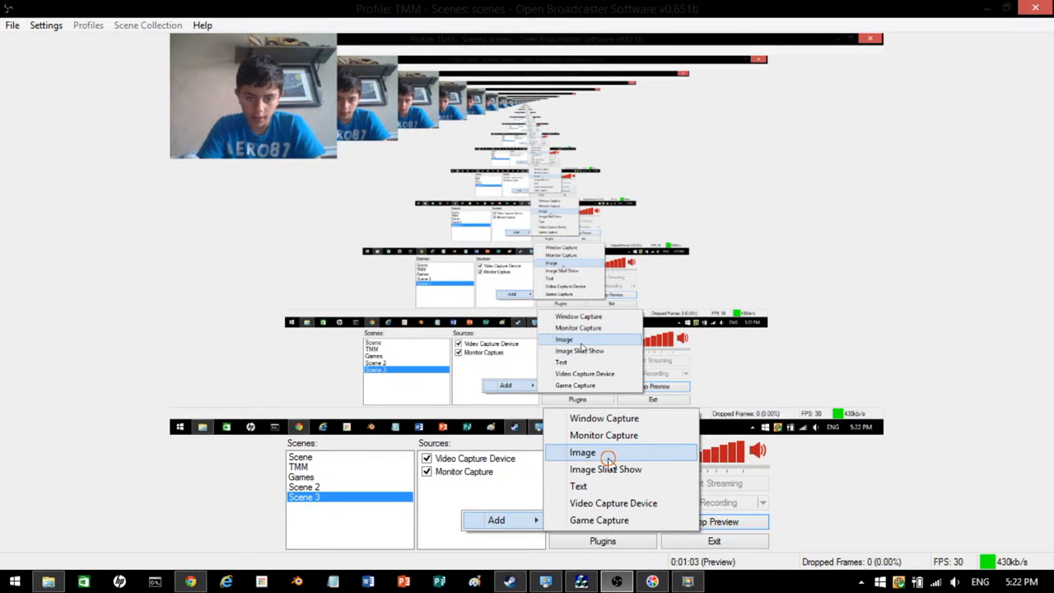
click(582, 452)
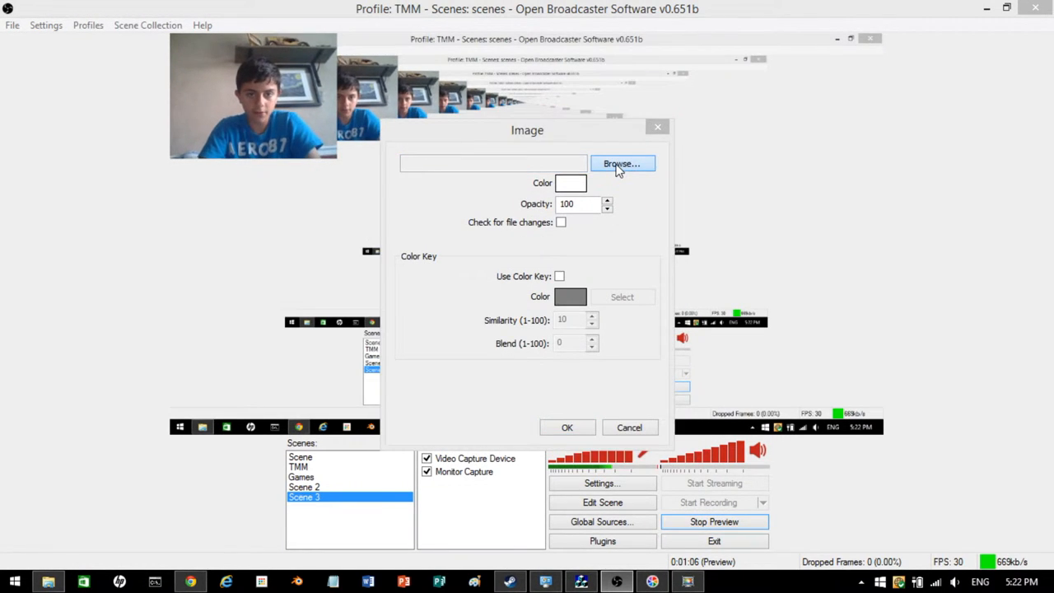
click(622, 164)
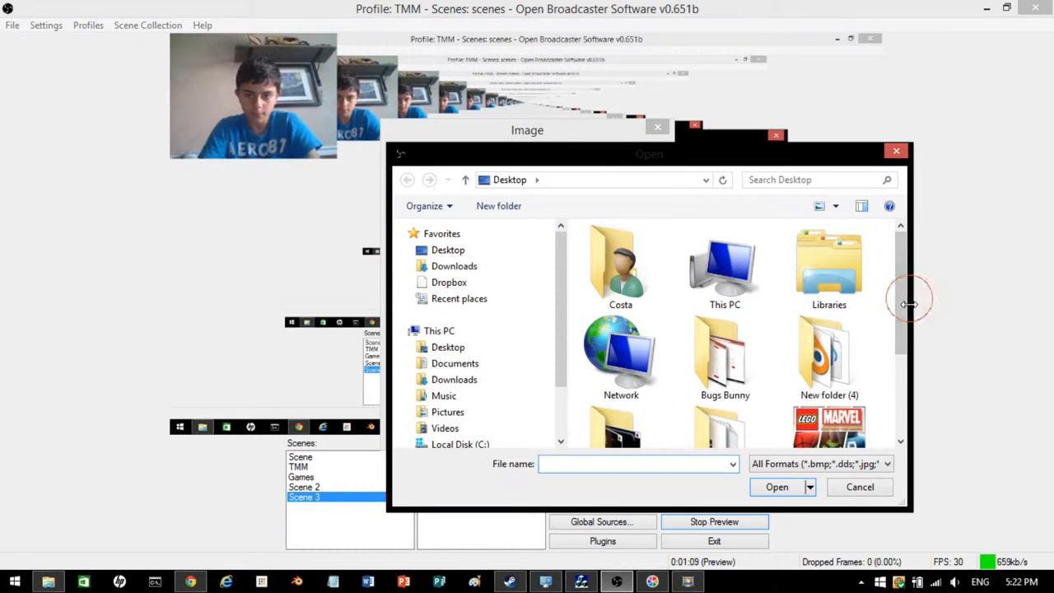
click(776, 487)
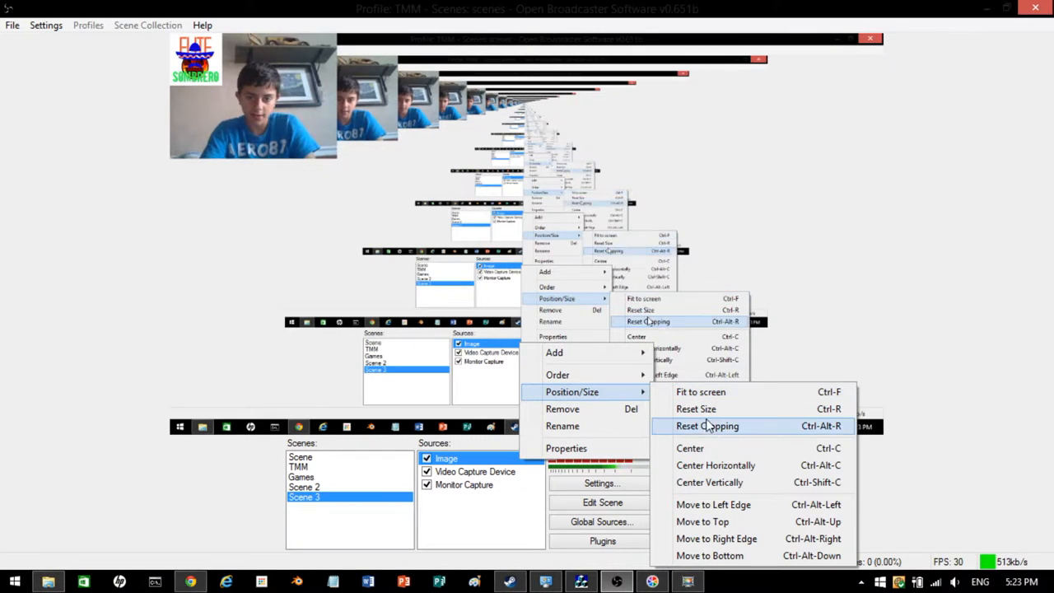
mouse_move(741, 535)
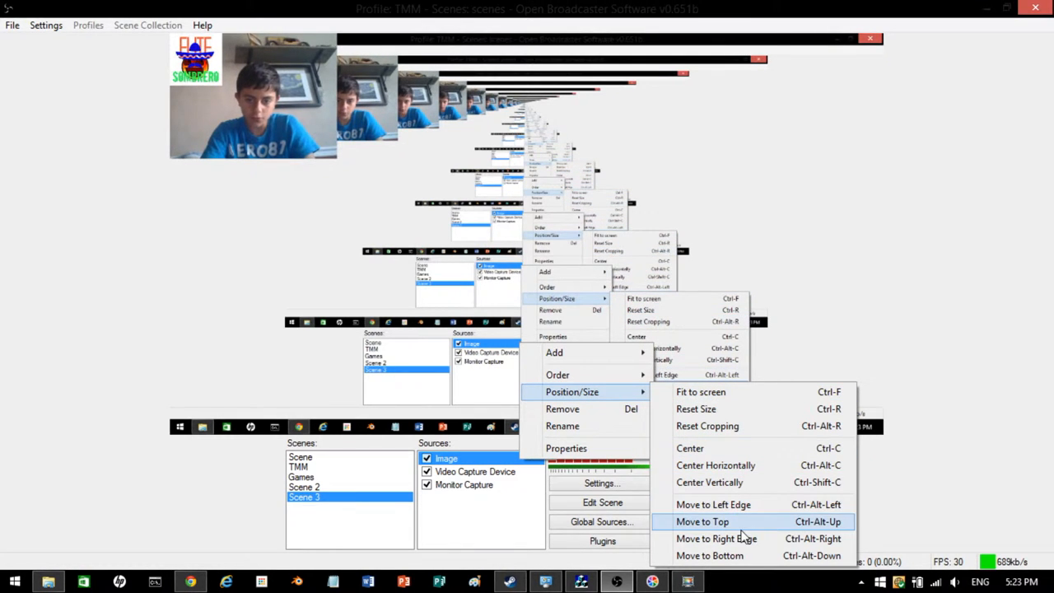
Step: Move the logo Image source to the top of the preview
click(702, 521)
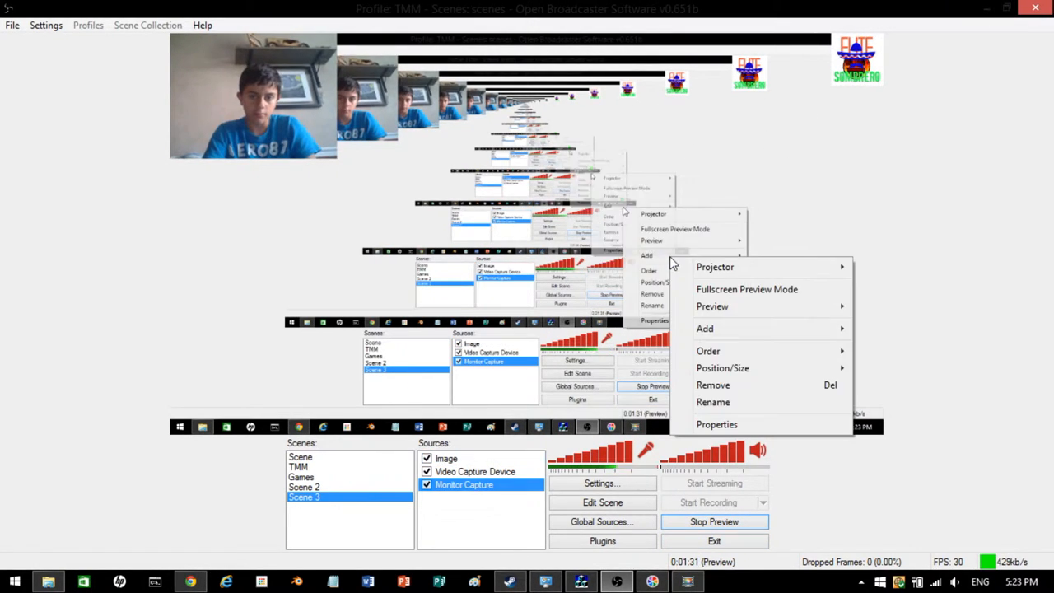
click(490, 503)
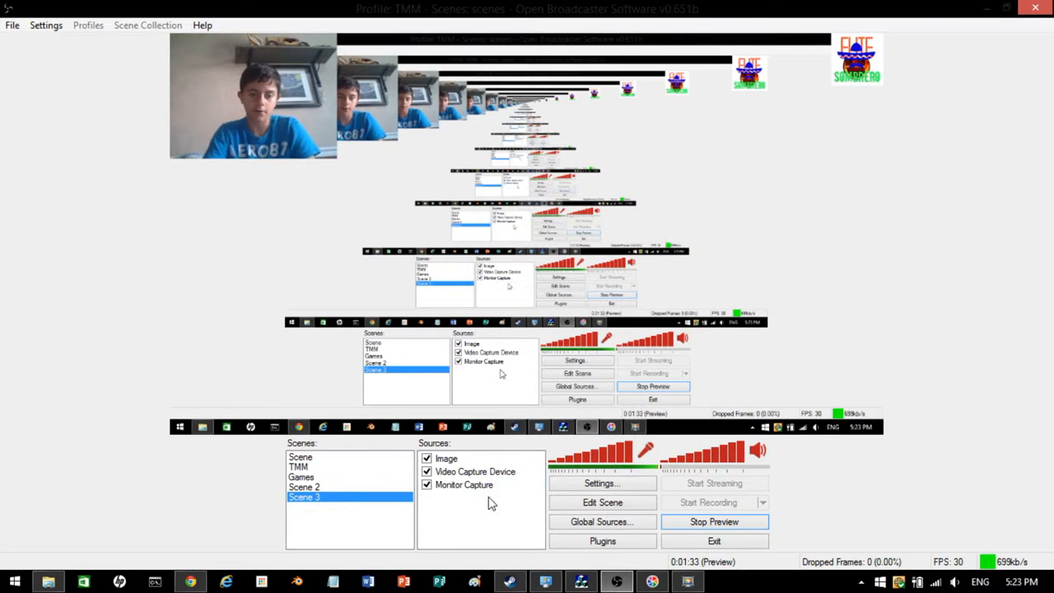
Step: Add a Game Capture source with its default name
click(524, 506)
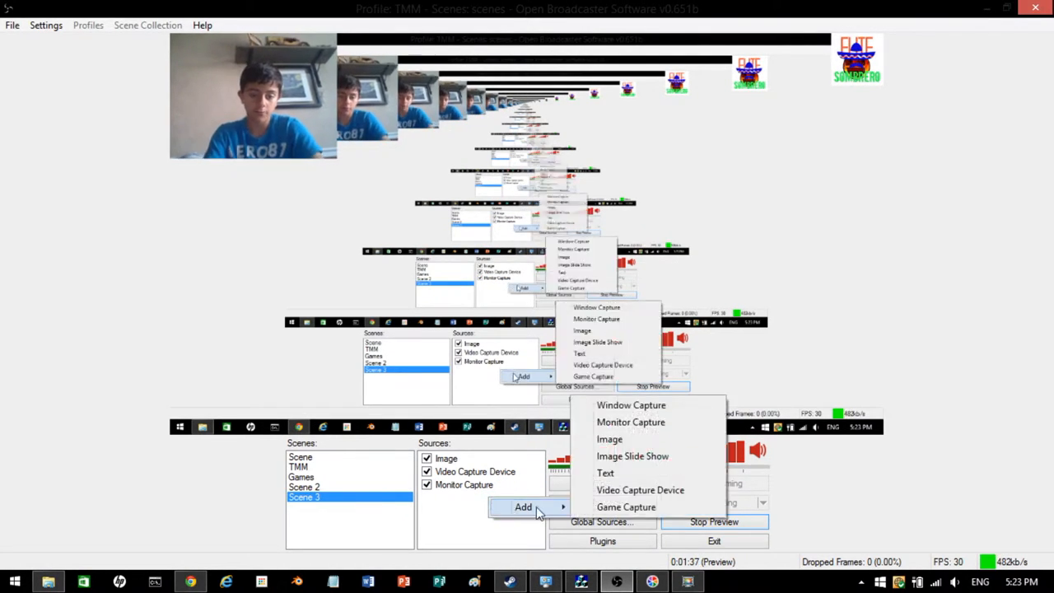
click(626, 506)
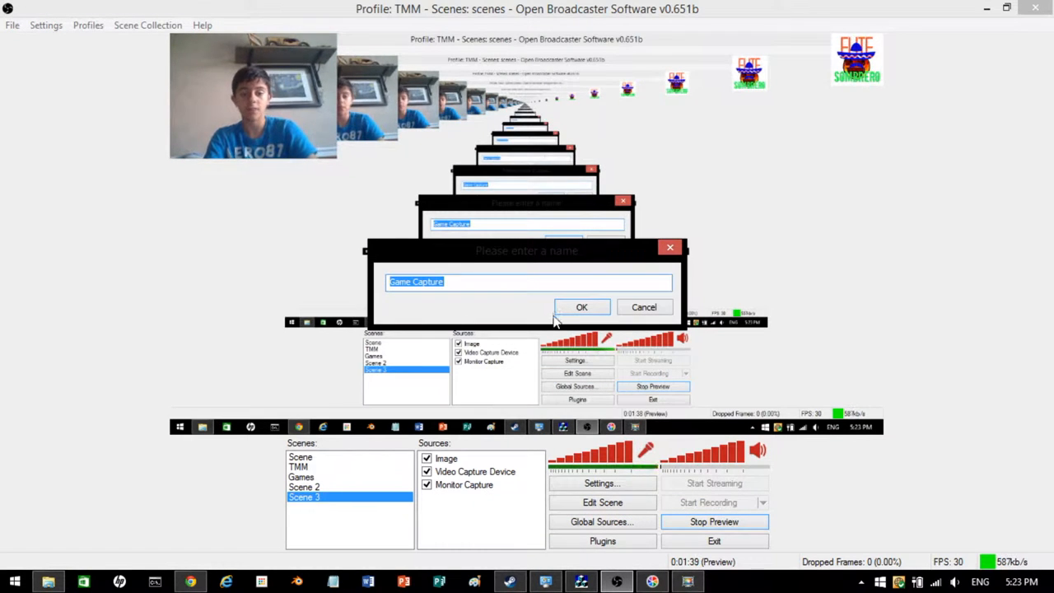
click(581, 306)
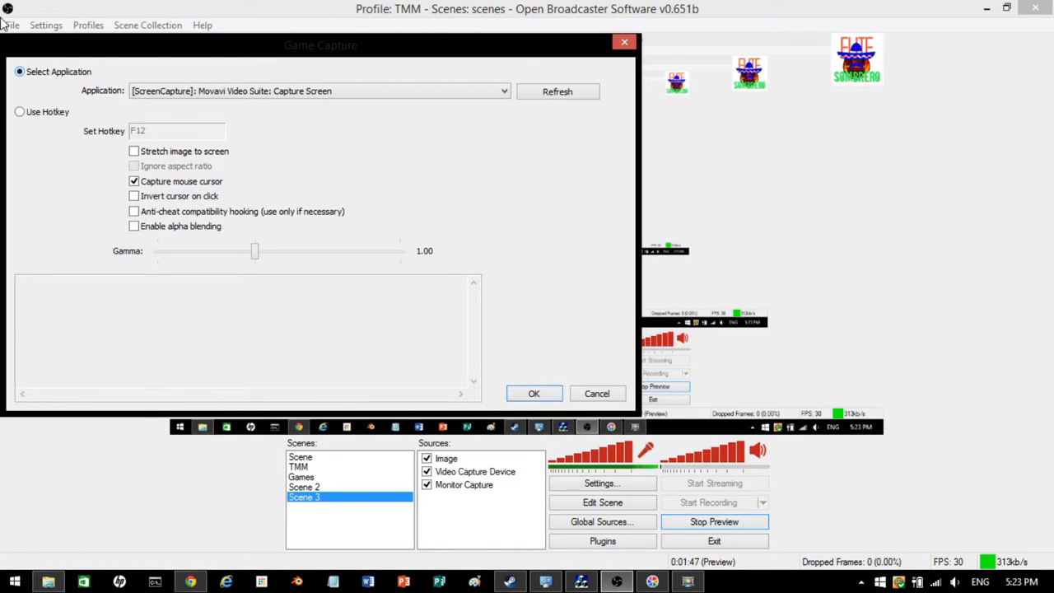
Step: Set Game Capture to the Home hotkey, stretched, ignoring aspect ratio, with inverted cursor
click(19, 111)
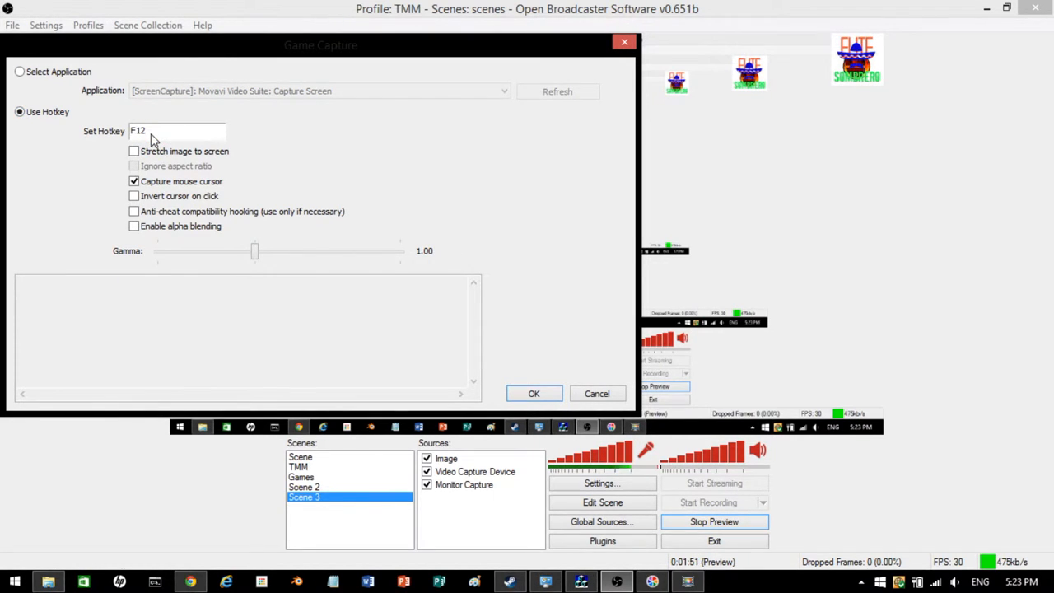
key(Home)
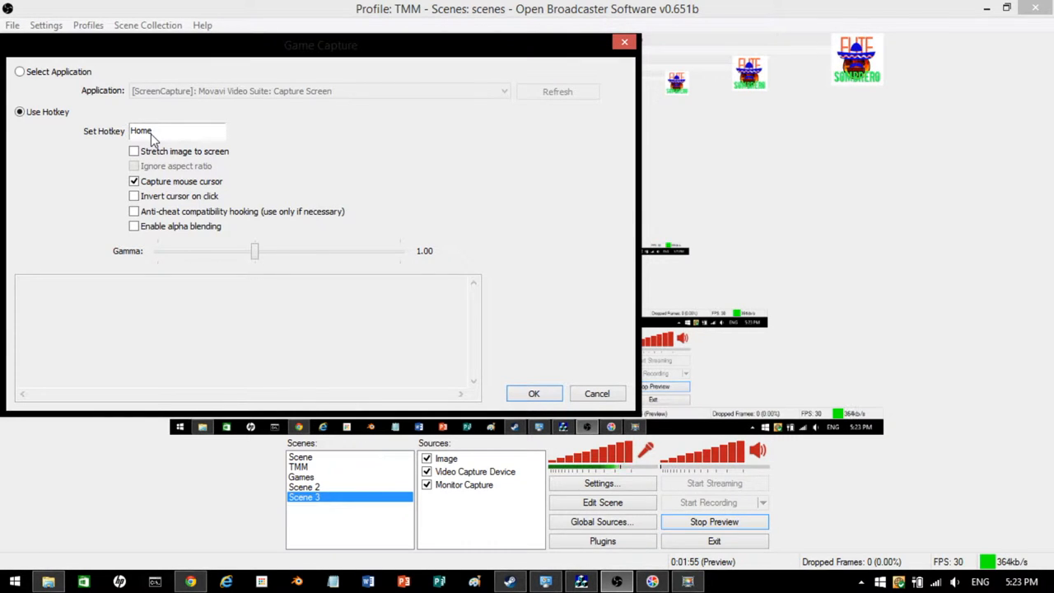
click(247, 330)
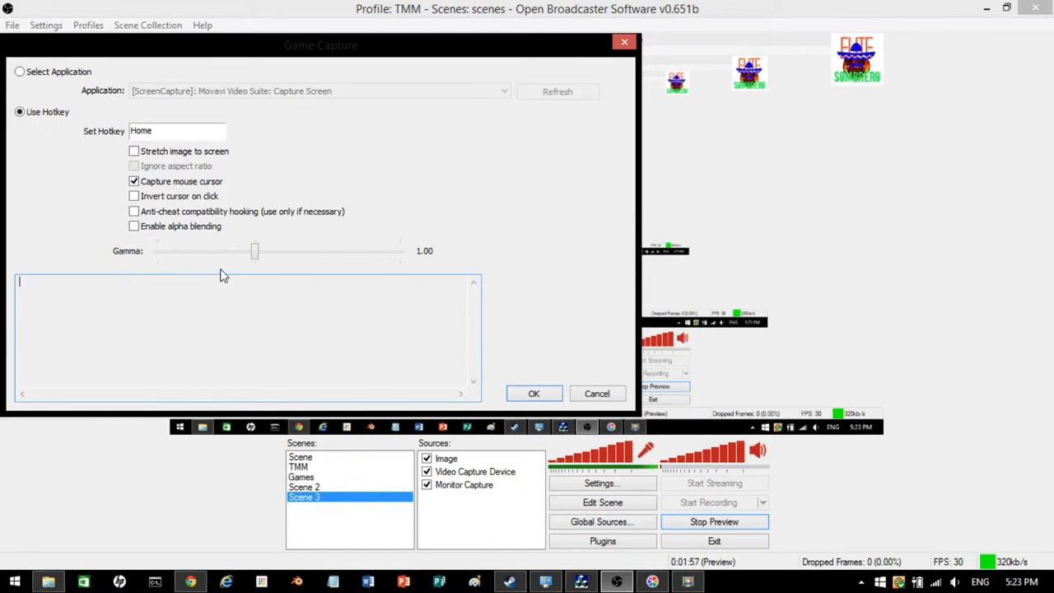
click(133, 150)
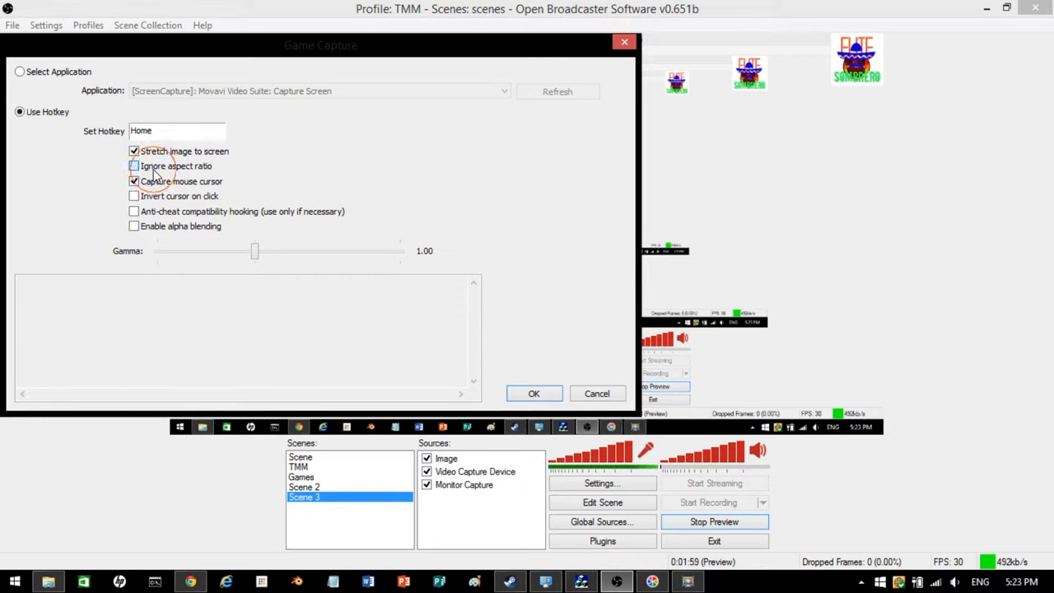
click(133, 166)
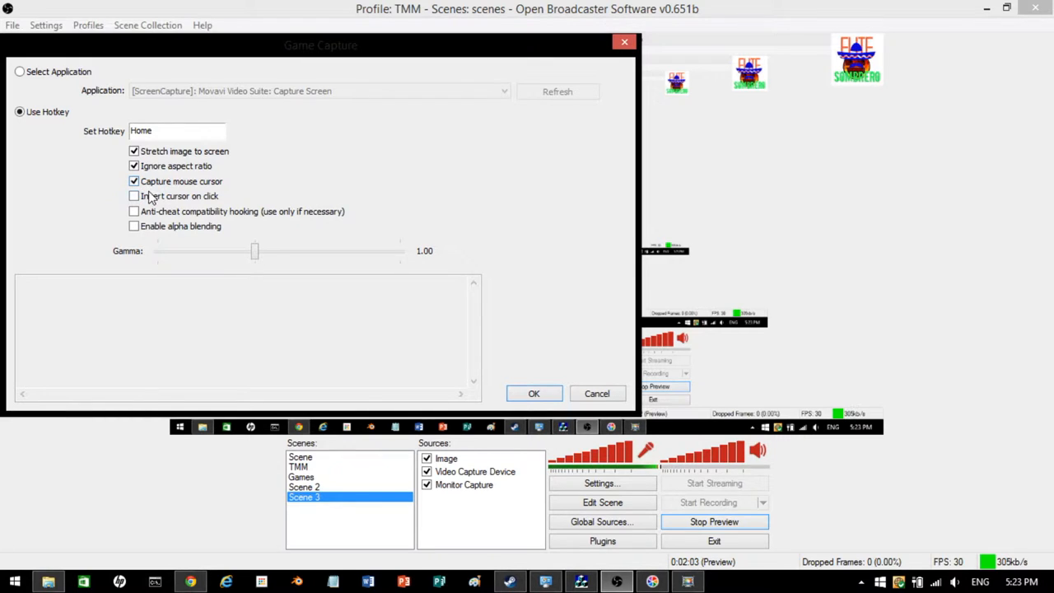
click(133, 195)
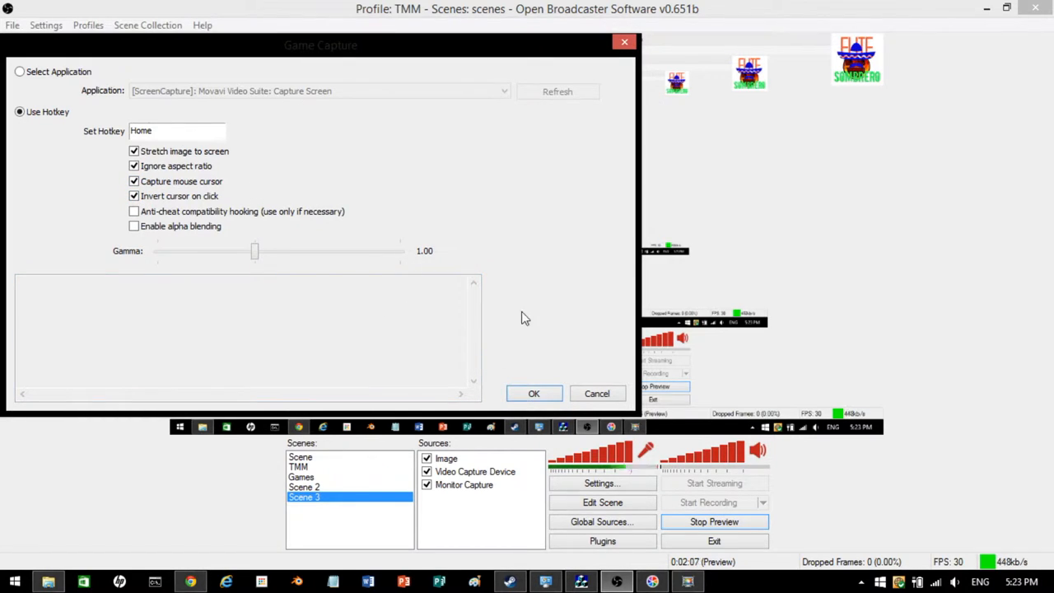
click(534, 393)
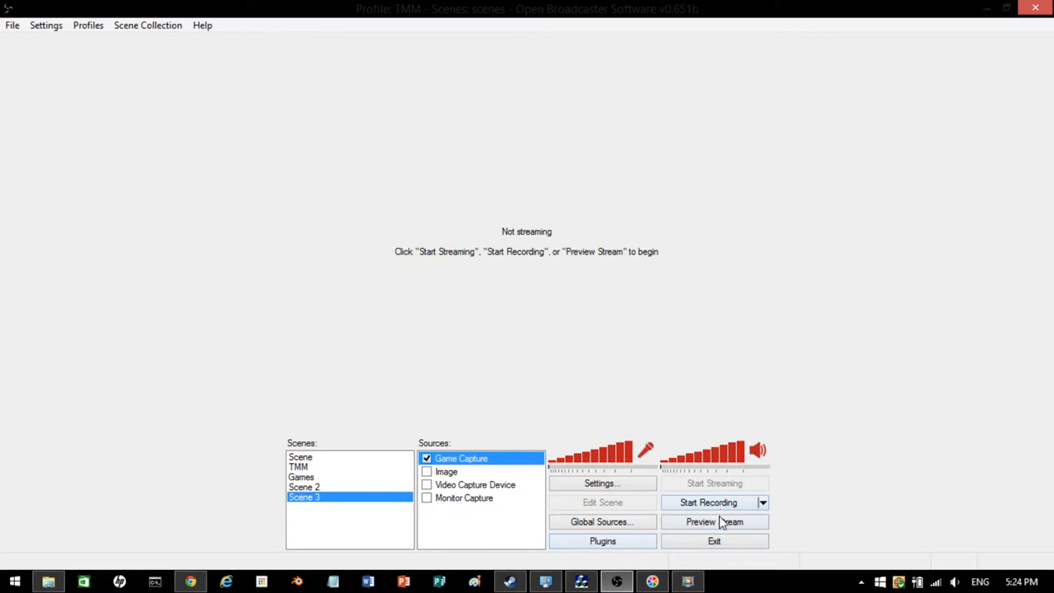
Step: Test the preview briefly, then re-enable the Video Capture Device and Image sources
click(714, 521)
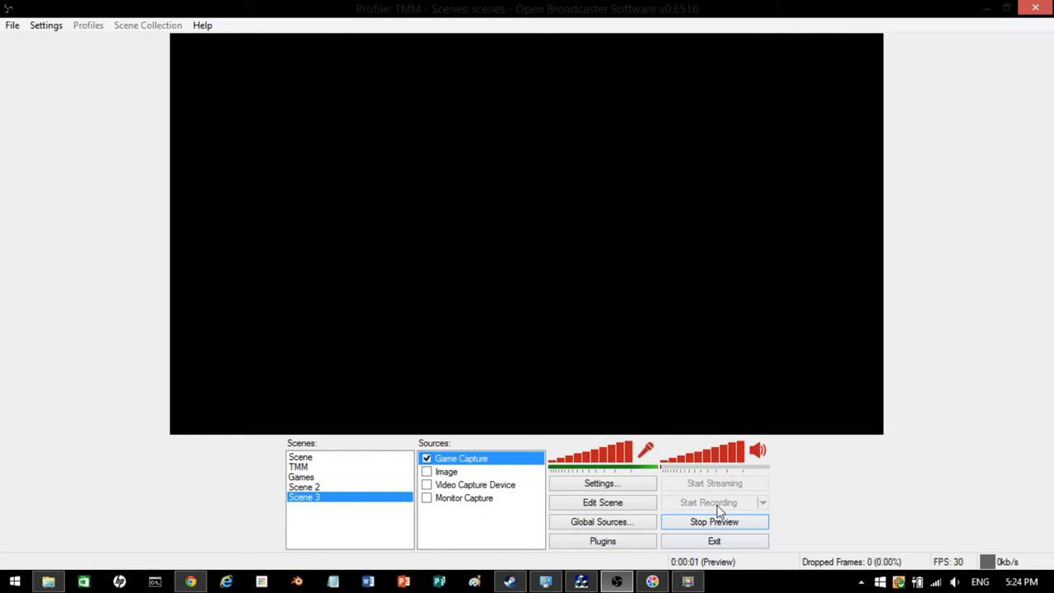
click(713, 522)
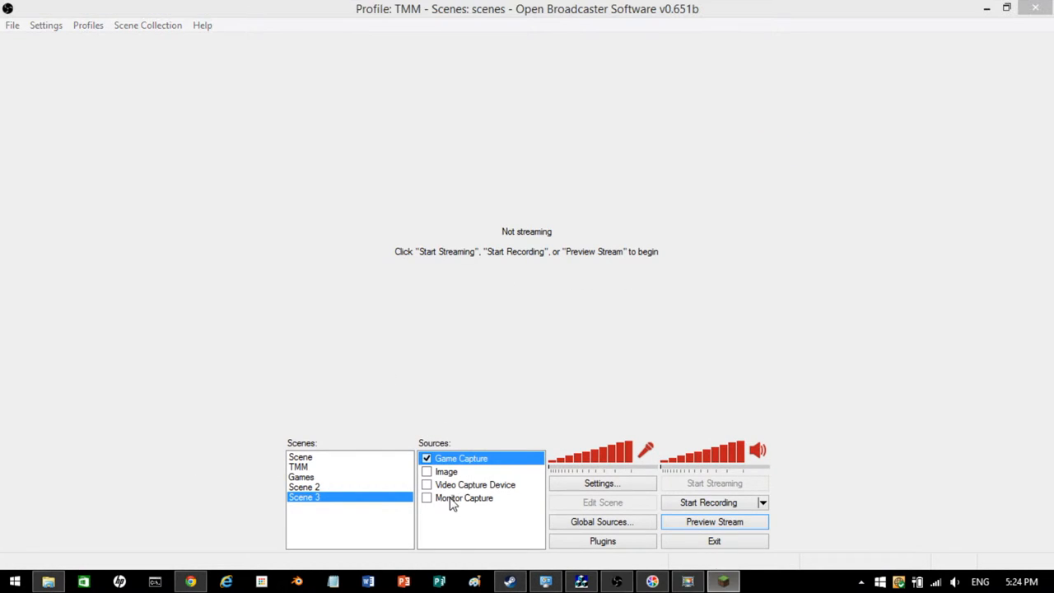
click(427, 484)
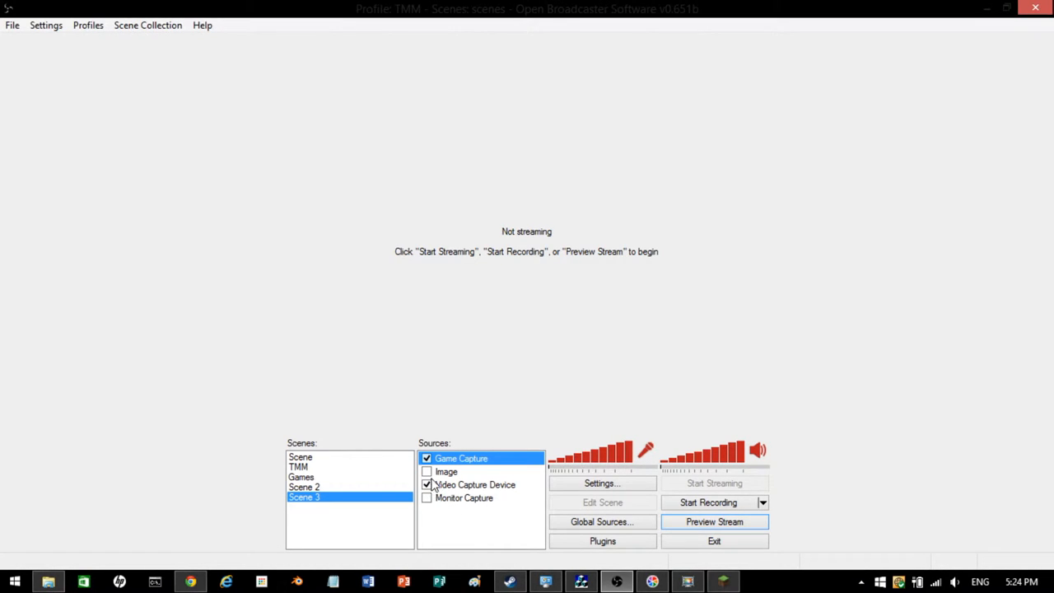
click(426, 471)
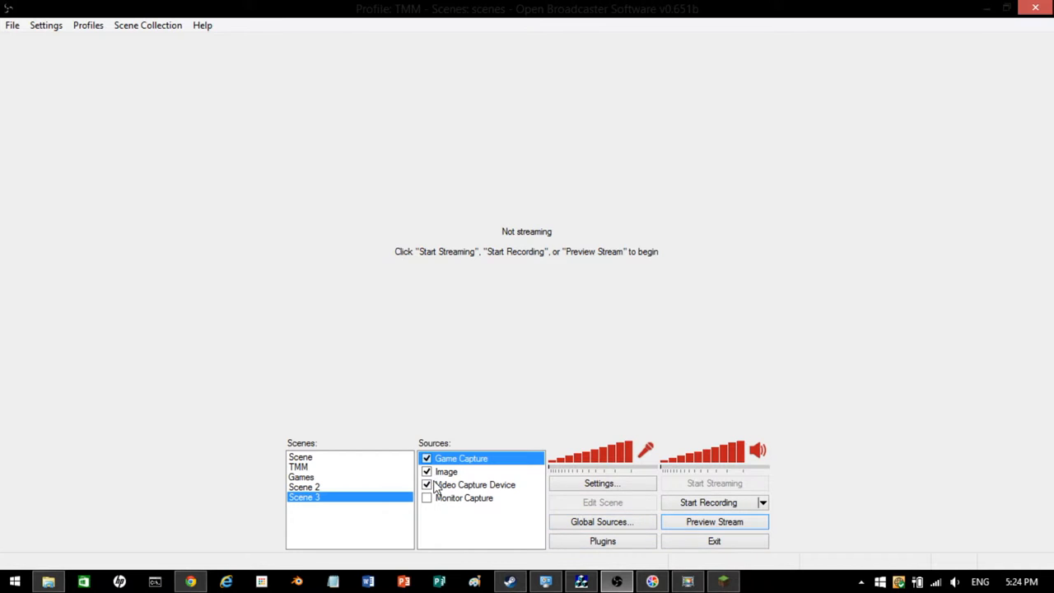
mouse_move(412, 443)
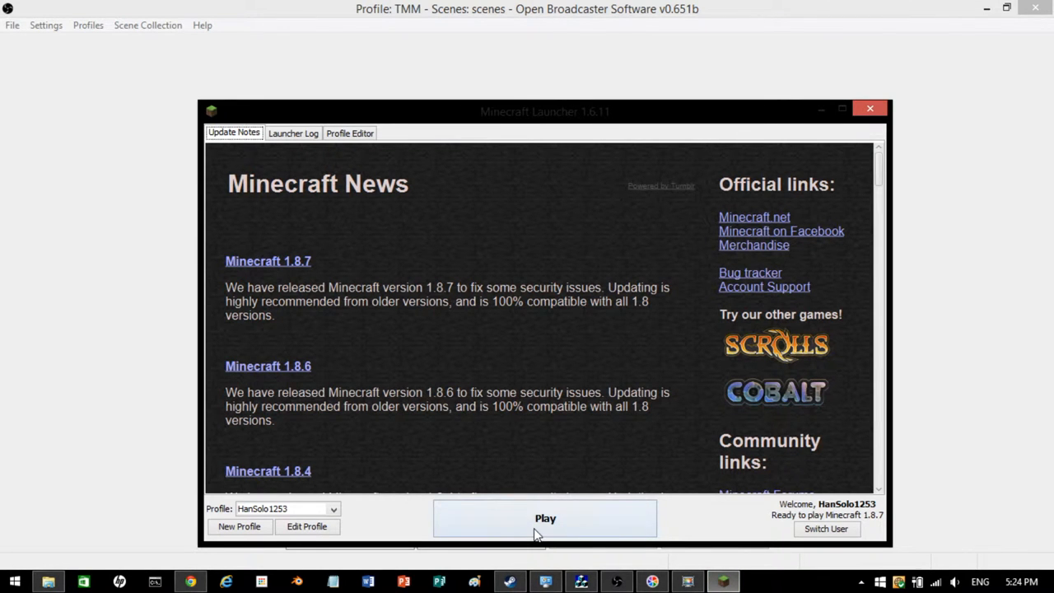
Step: Launch Minecraft 1.8.7 to its title screen and start the OBS stream preview
click(545, 518)
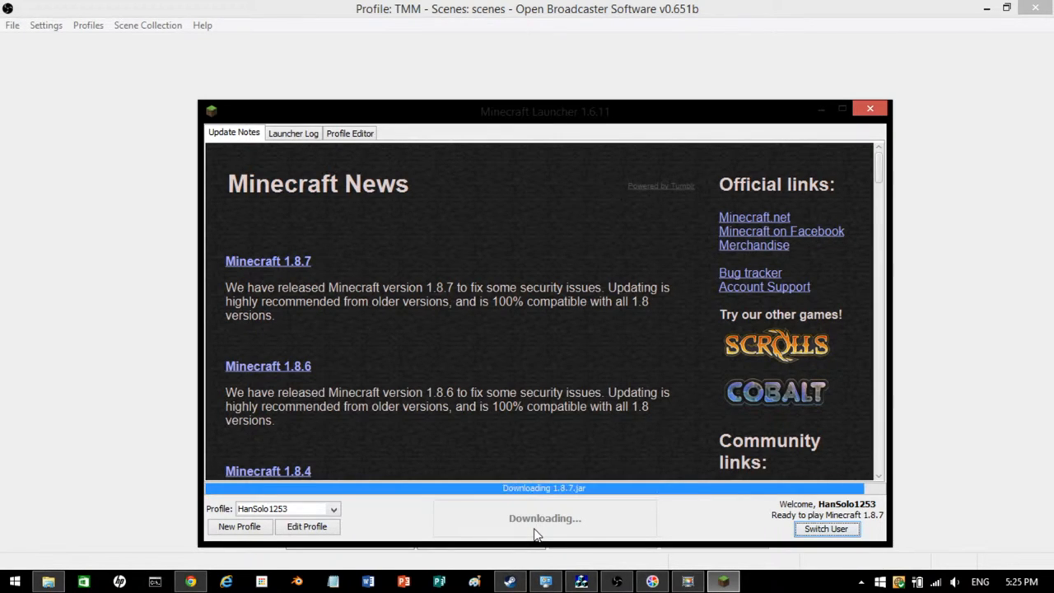
click(869, 108)
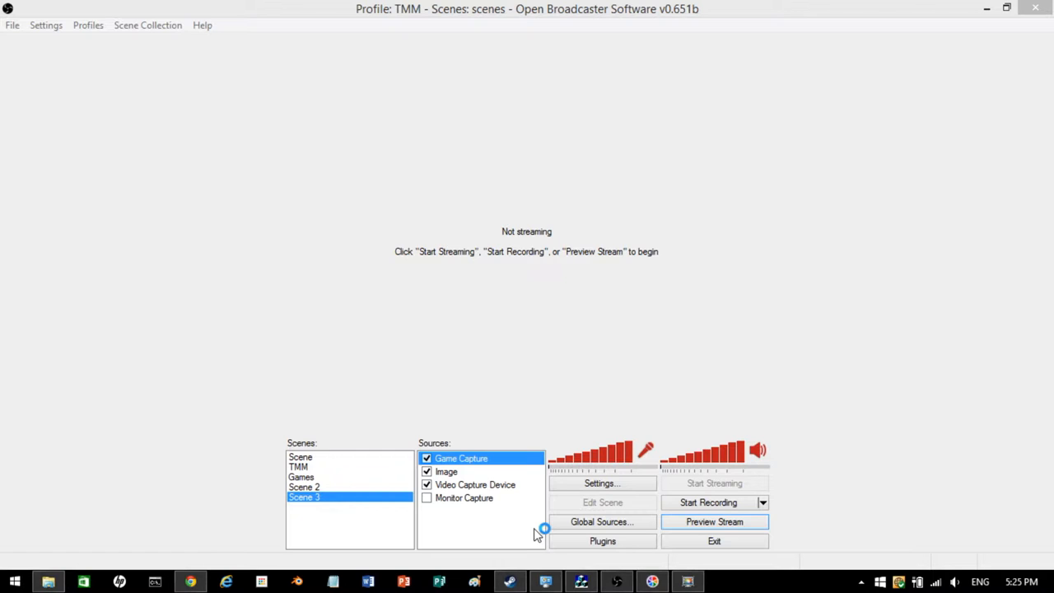
mouse_move(536, 534)
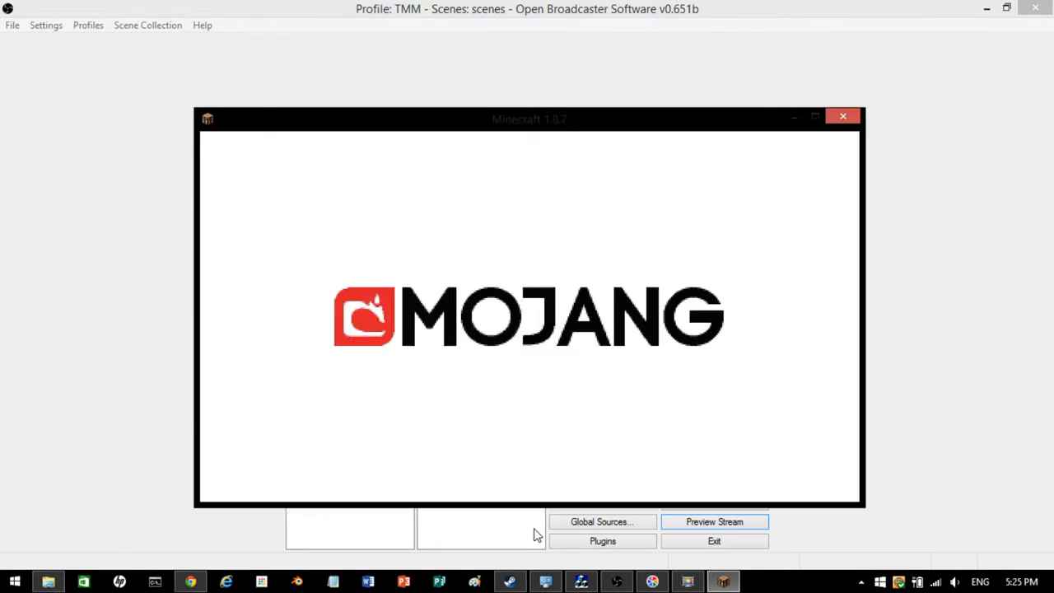
mouse_move(535, 338)
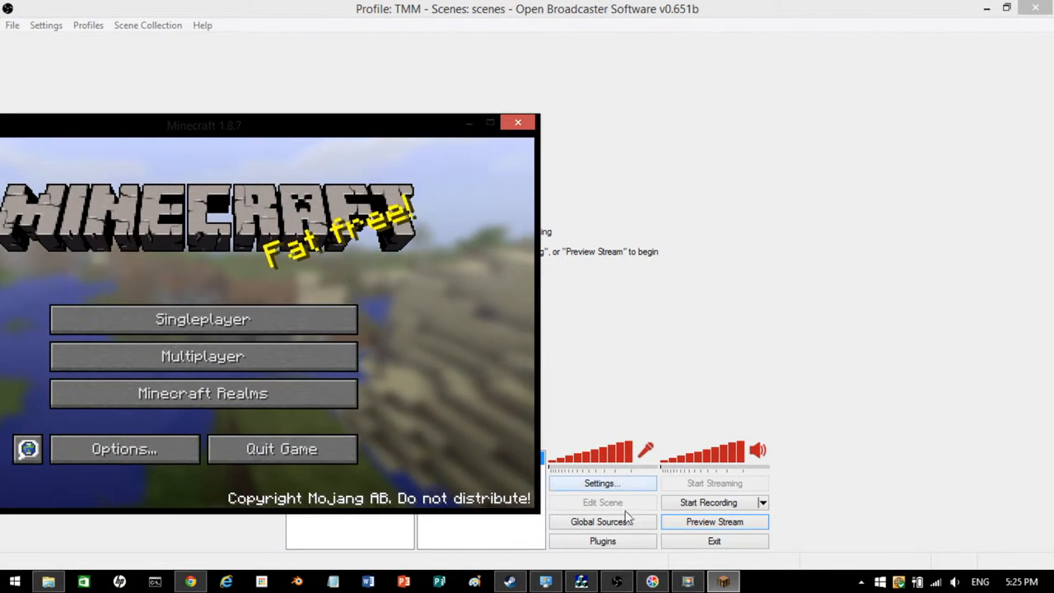
click(713, 521)
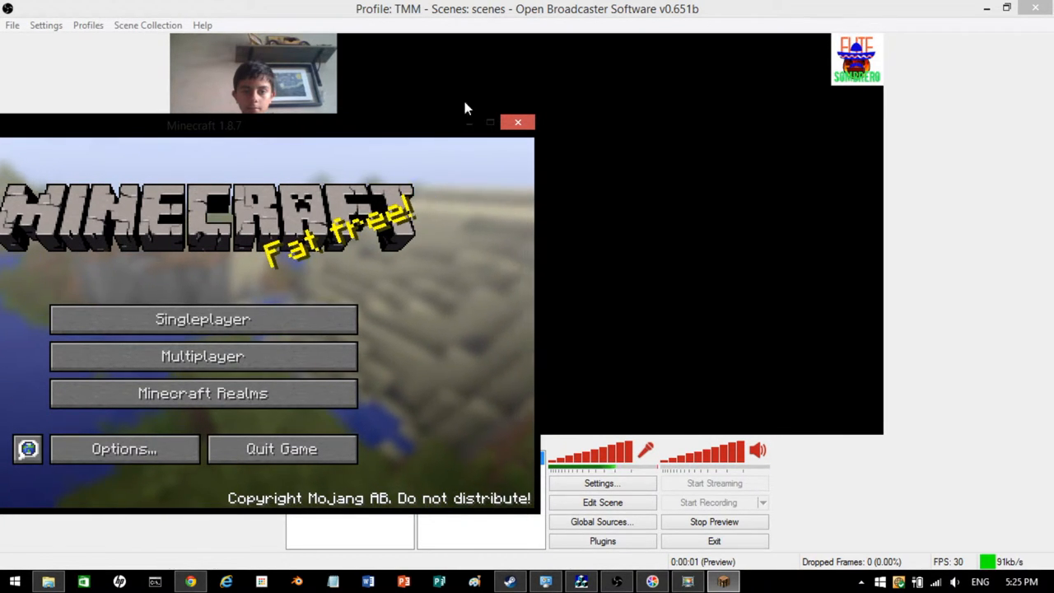
Step: Enable Video Capture Device and Monitor Capture, close Minecraft, and disable Game Capture
click(518, 122)
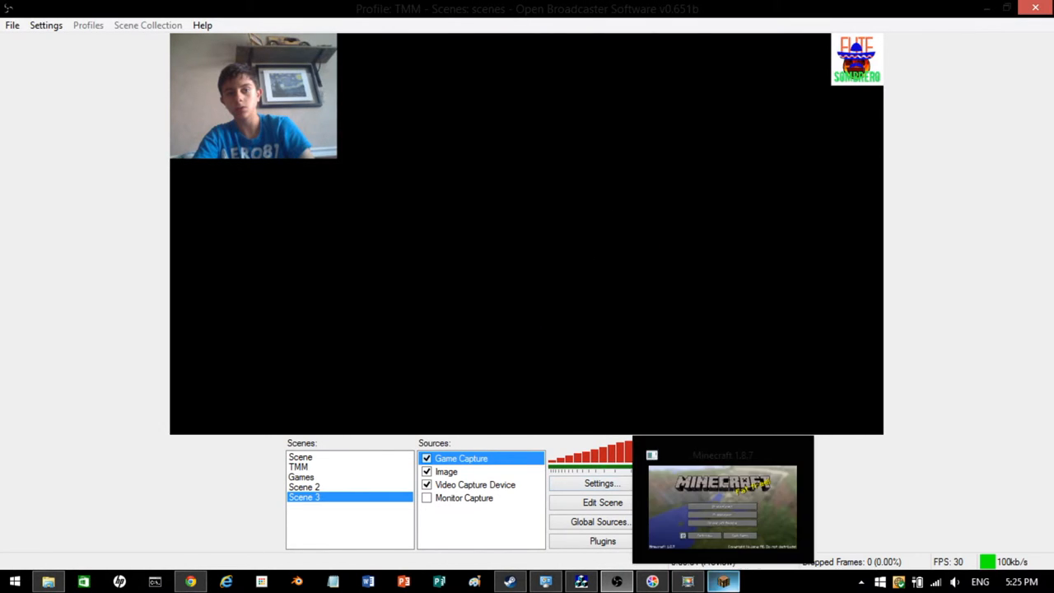
click(713, 521)
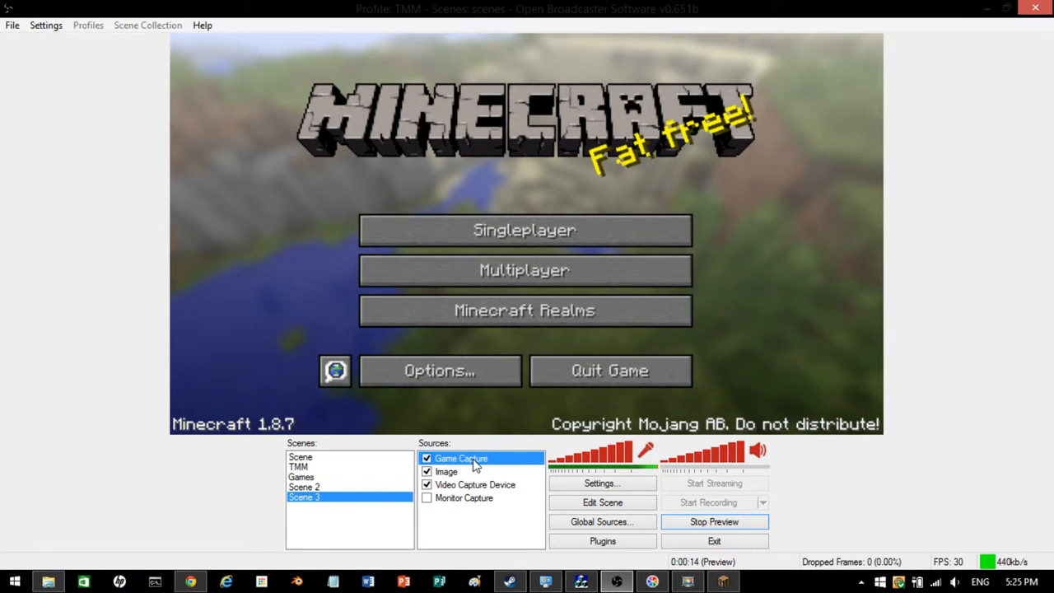
click(475, 484)
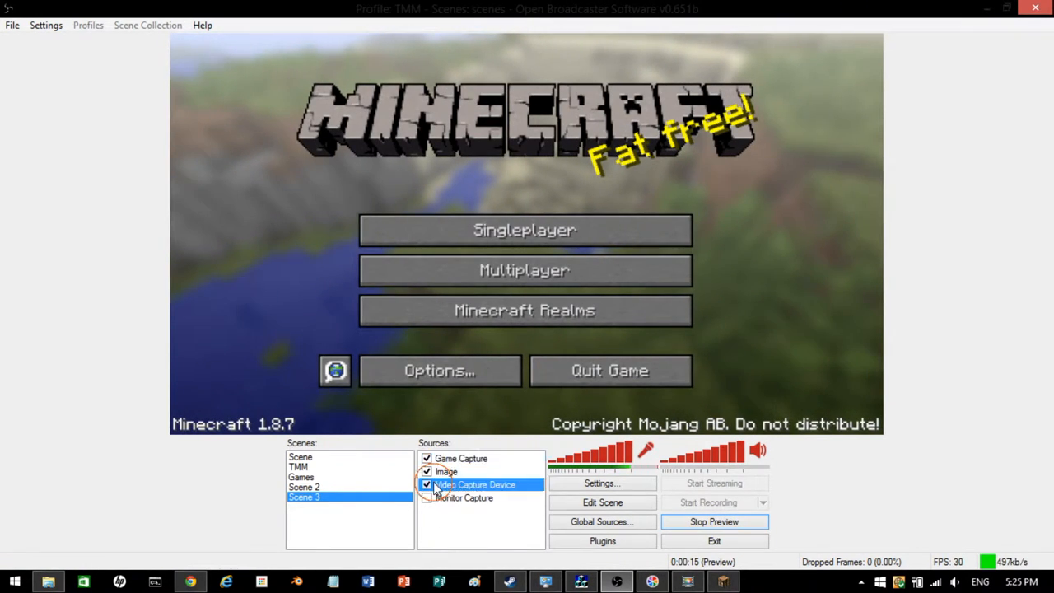
click(446, 471)
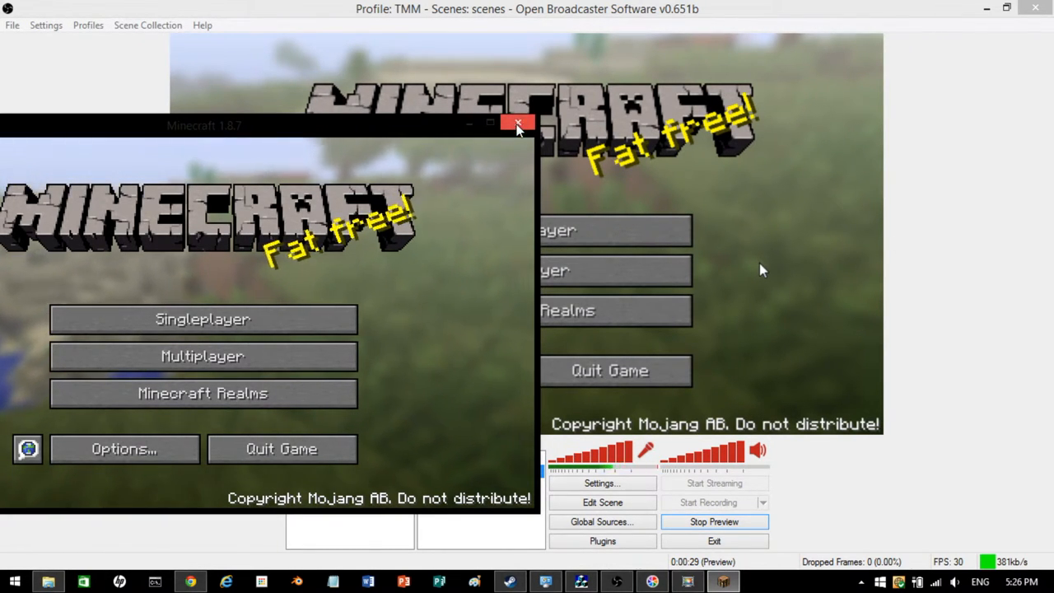
click(518, 124)
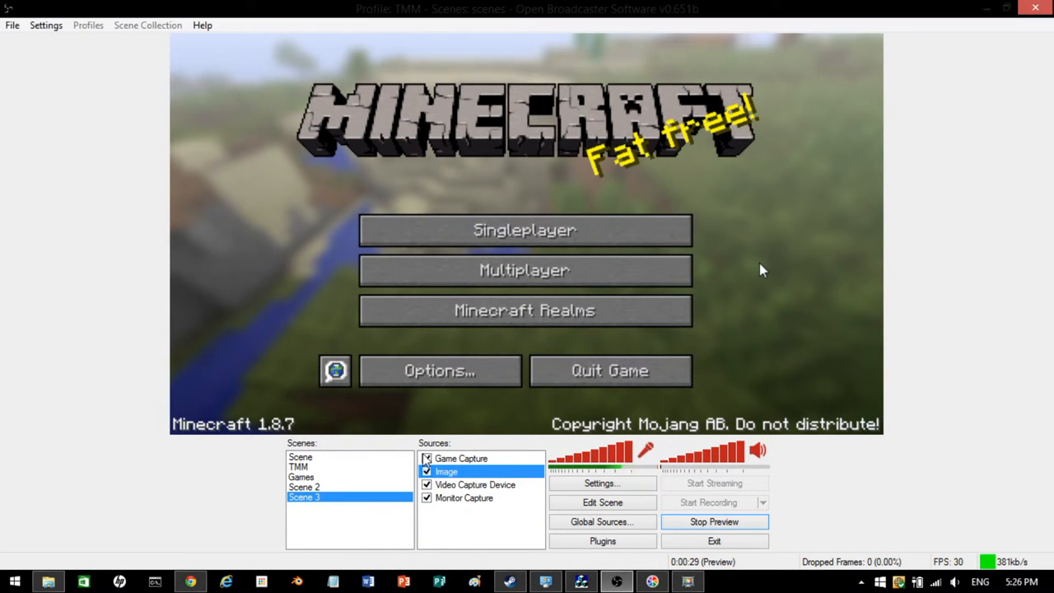
click(46, 25)
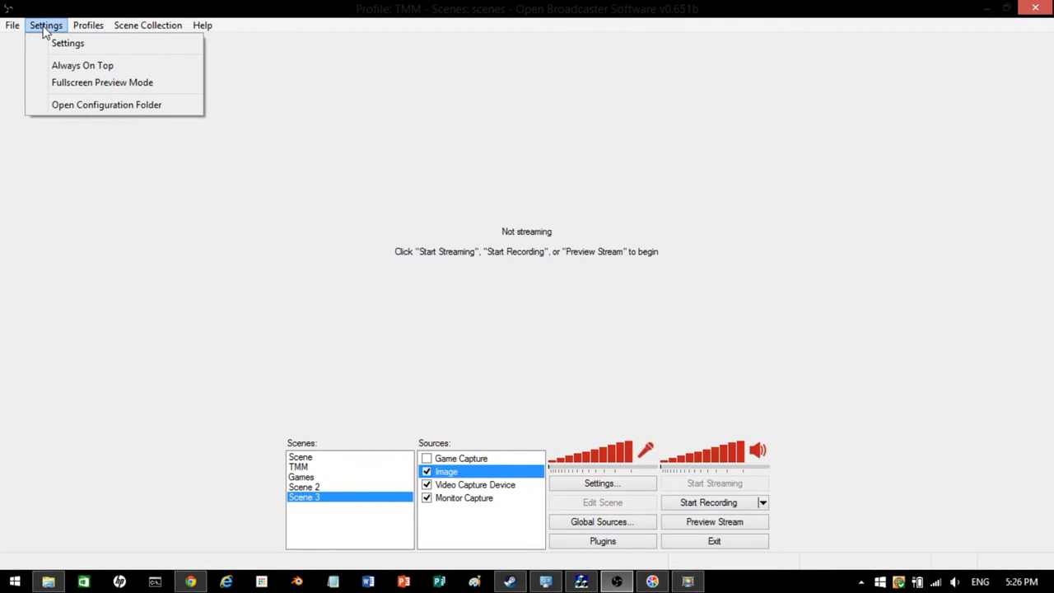
Step: Rename the OBS settings profile from TMM to 1080p
click(577, 365)
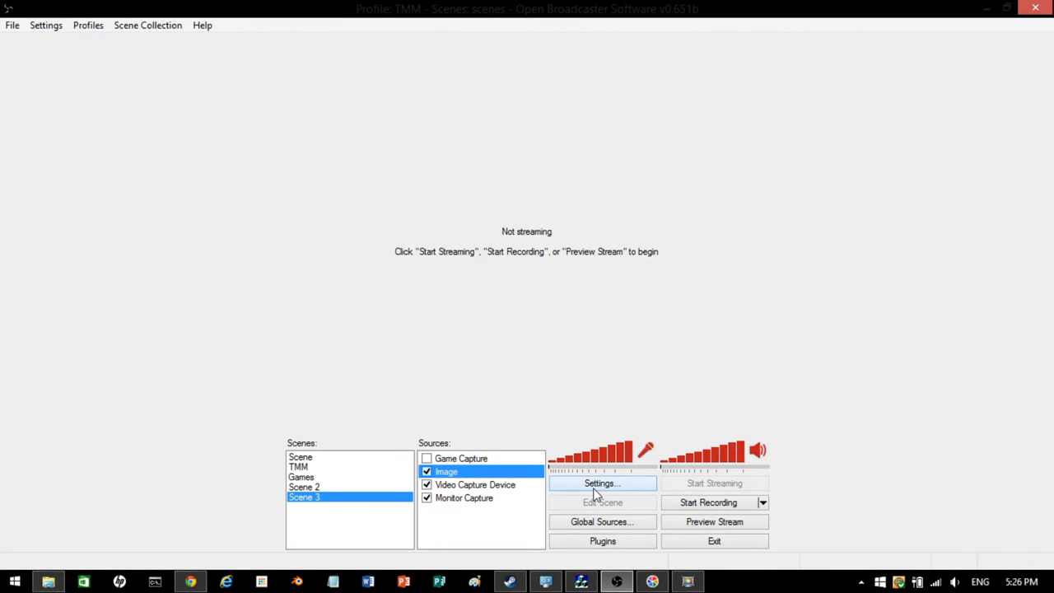
click(601, 483)
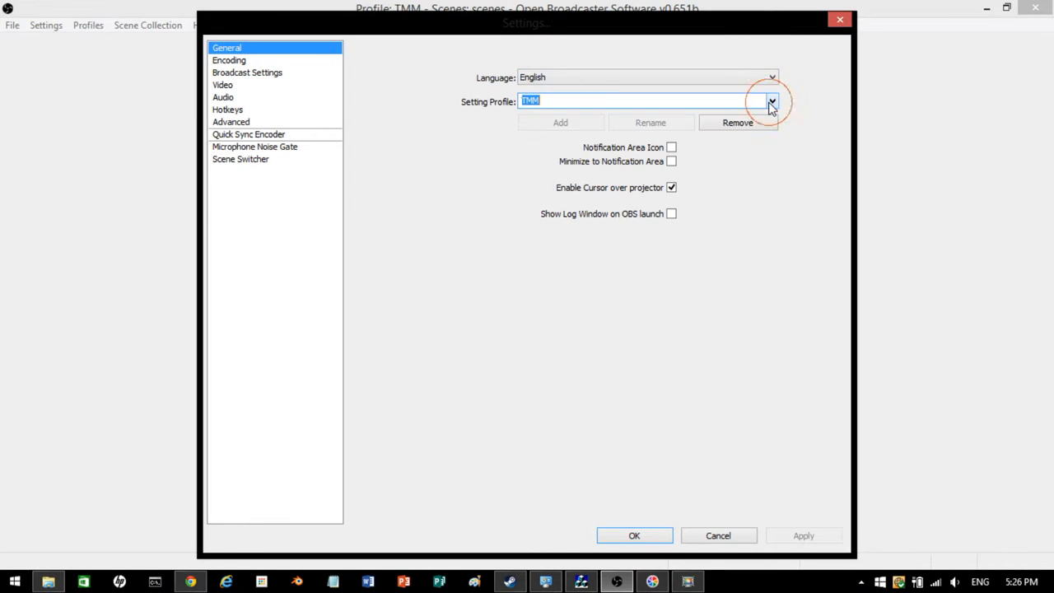
mouse_move(514, 265)
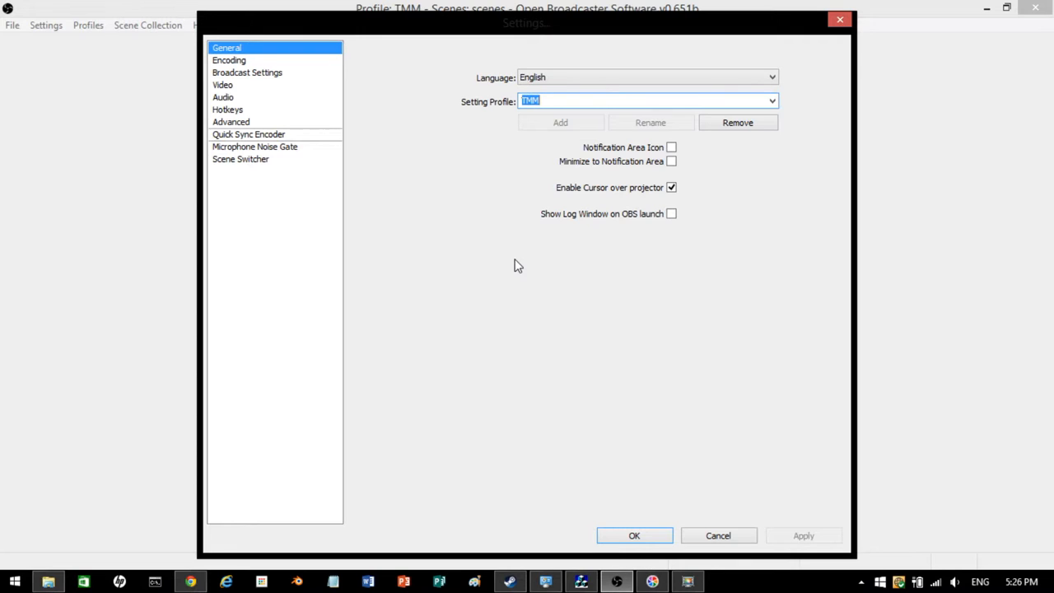
text(10)
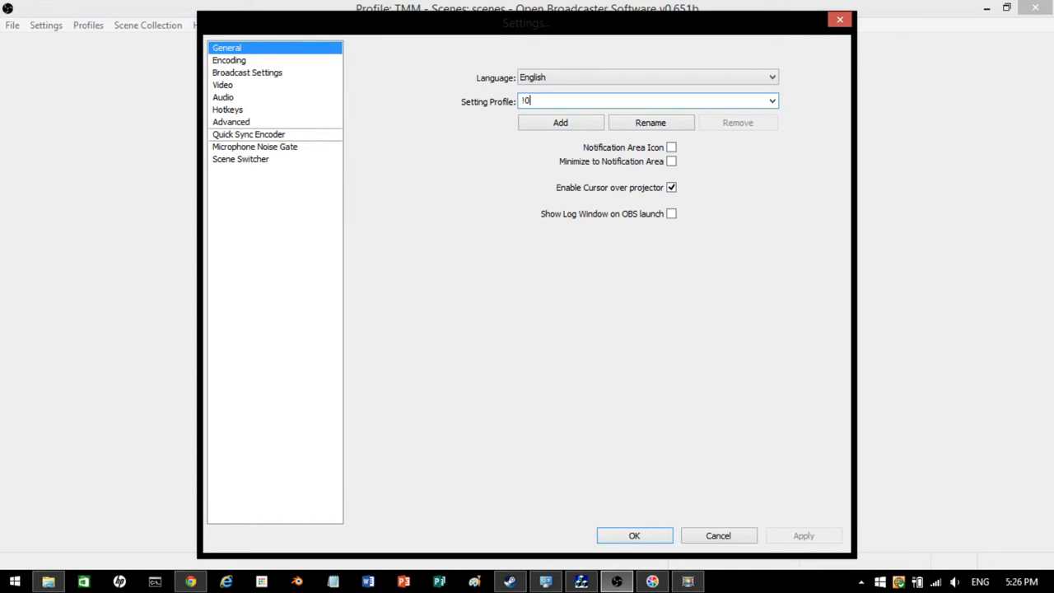
text(80p)
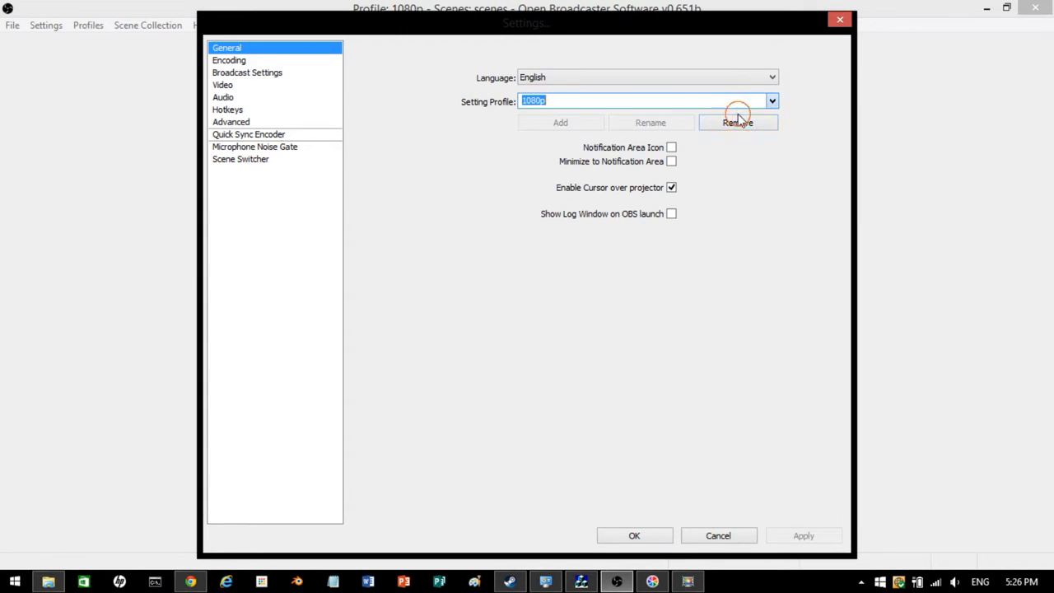
click(229, 60)
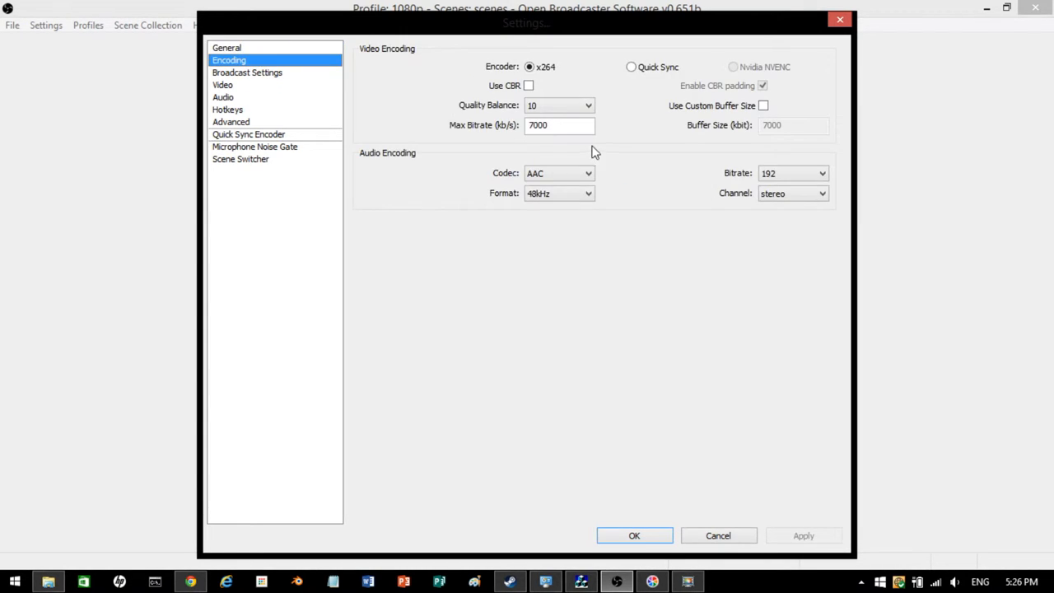
mouse_move(490, 214)
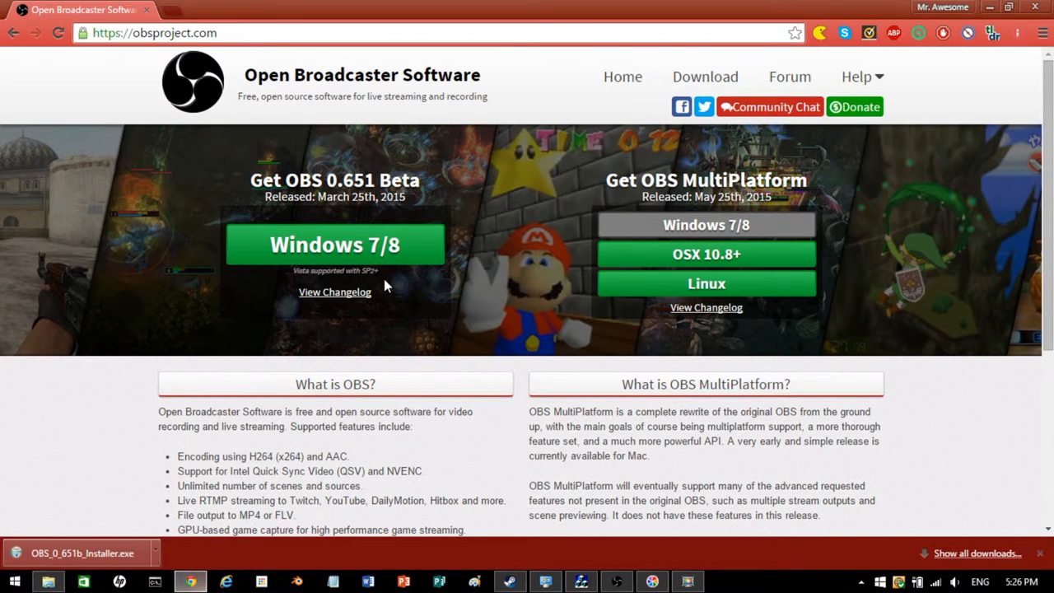
Step: Search 'speed test', open speedtest.net, and run a test on the Kanata server
click(155, 33)
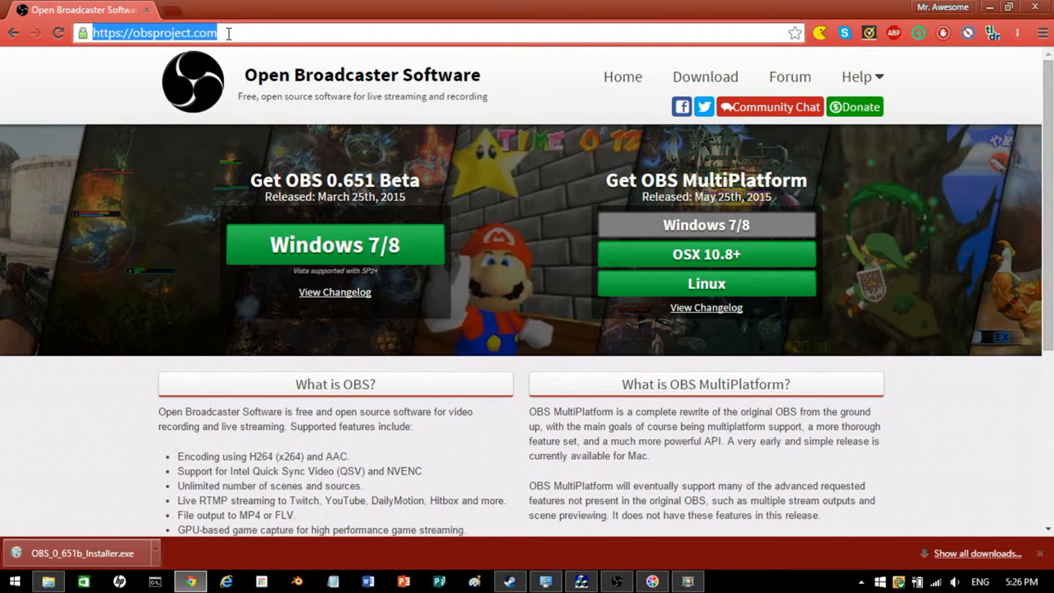
text(speed test)
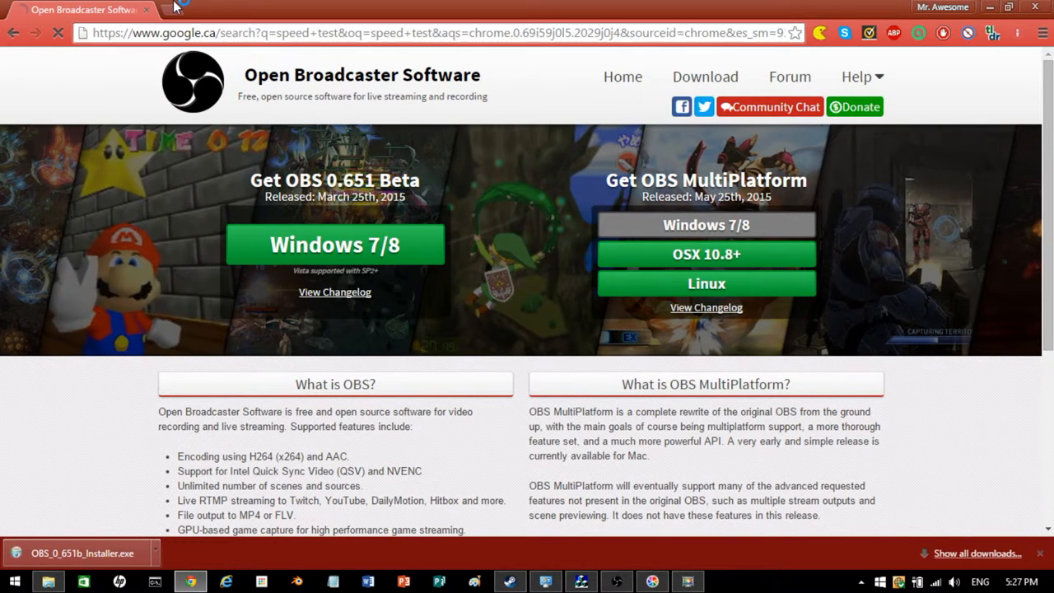
text(spe)
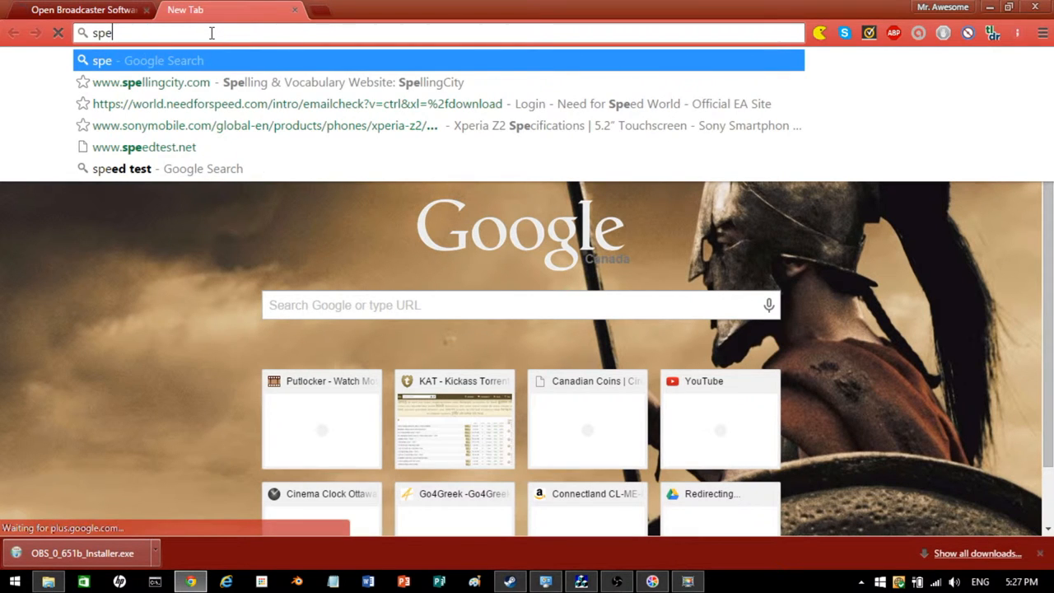
click(143, 147)
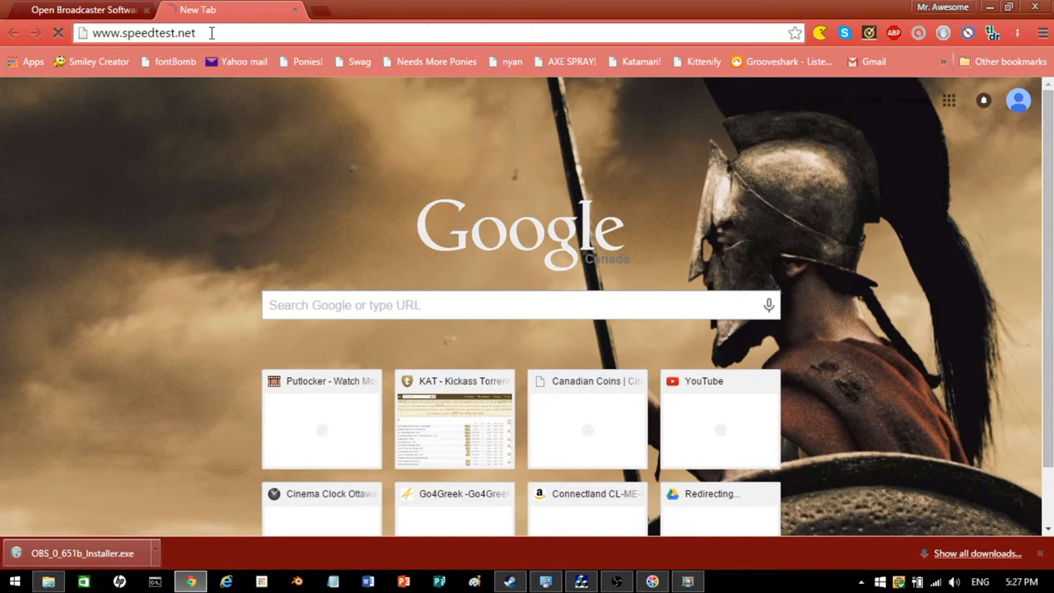
click(78, 10)
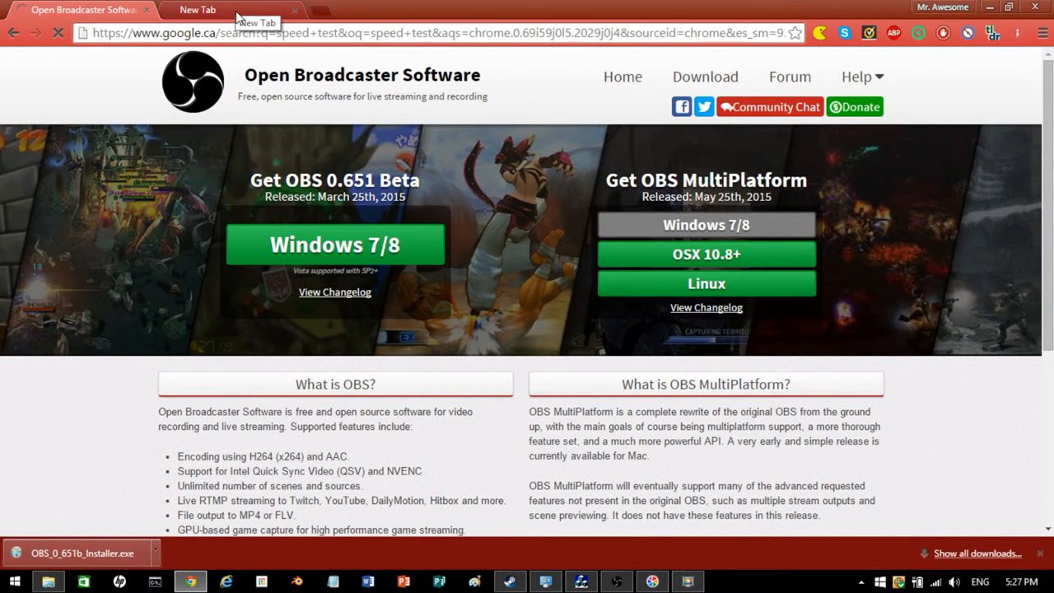
click(198, 9)
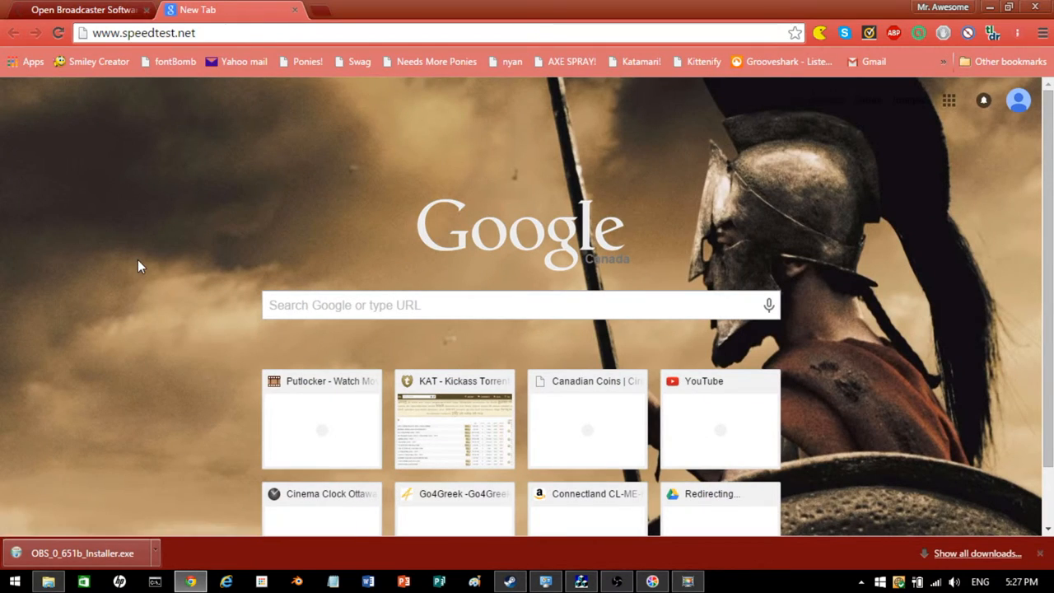
mouse_move(1036, 554)
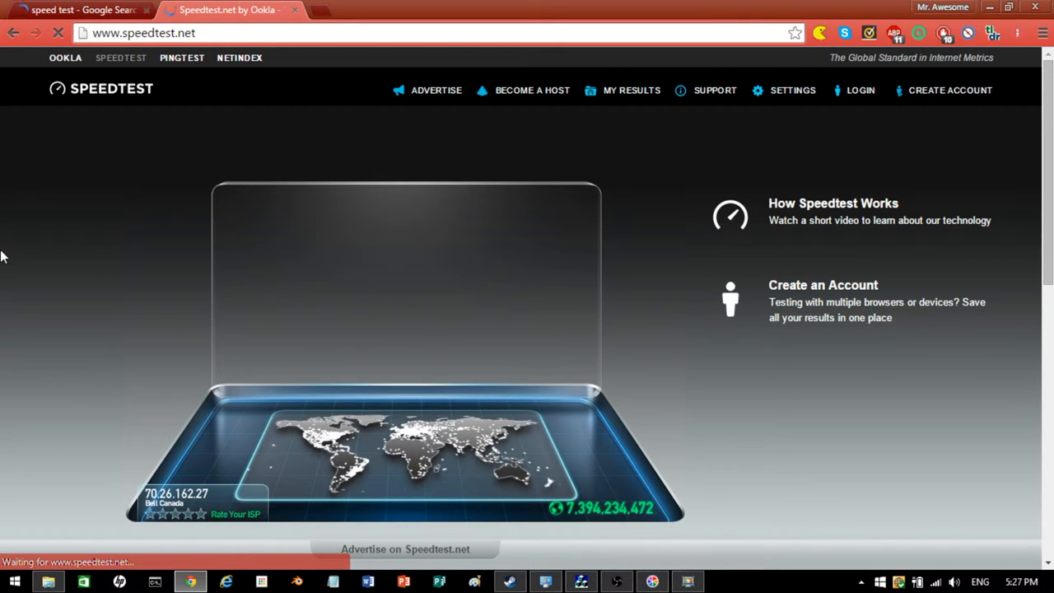
mouse_move(187, 476)
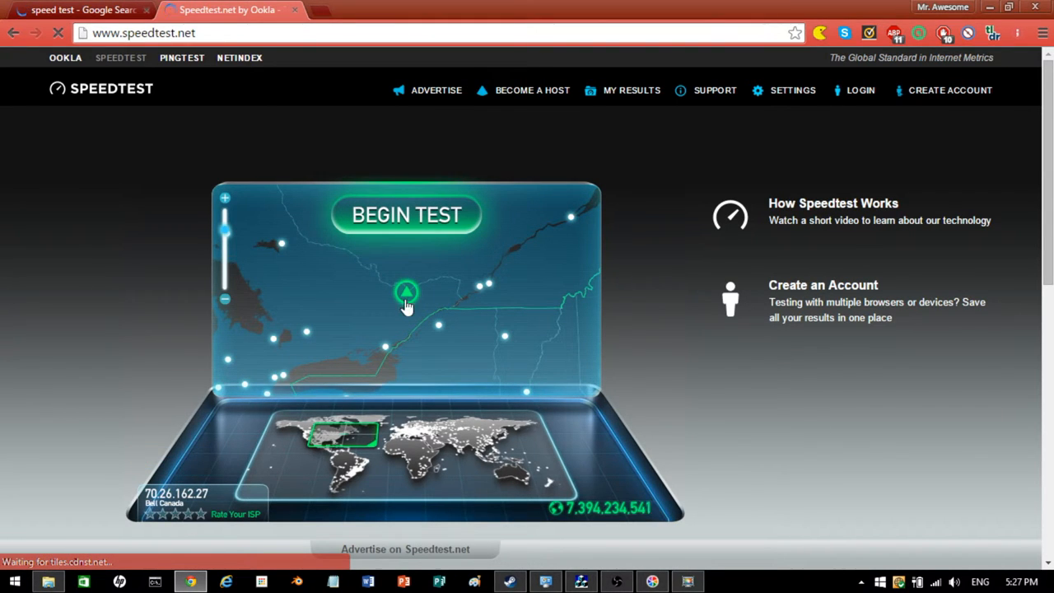
mouse_move(403, 294)
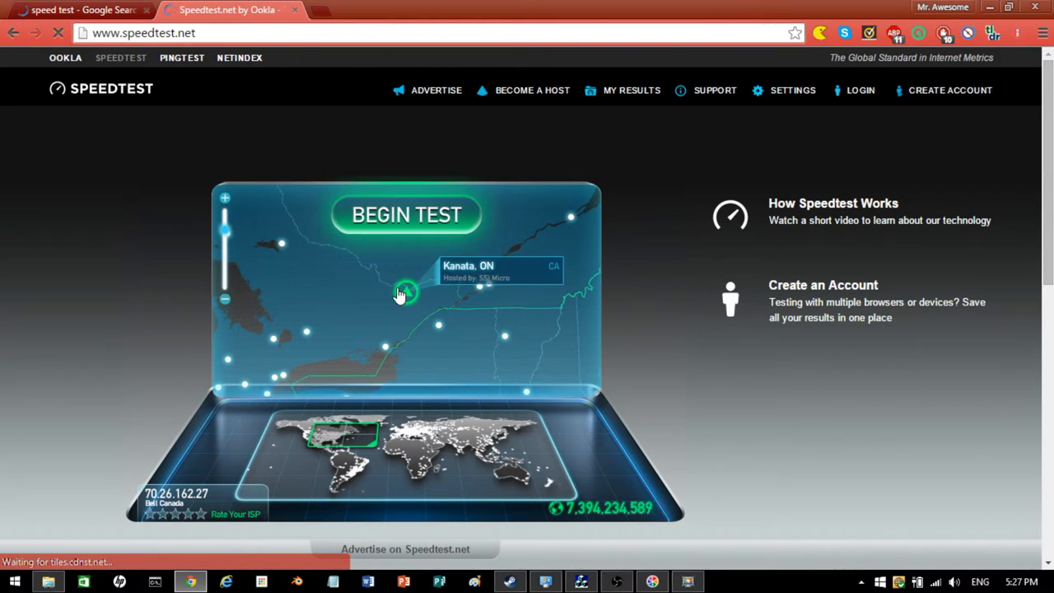
click(406, 214)
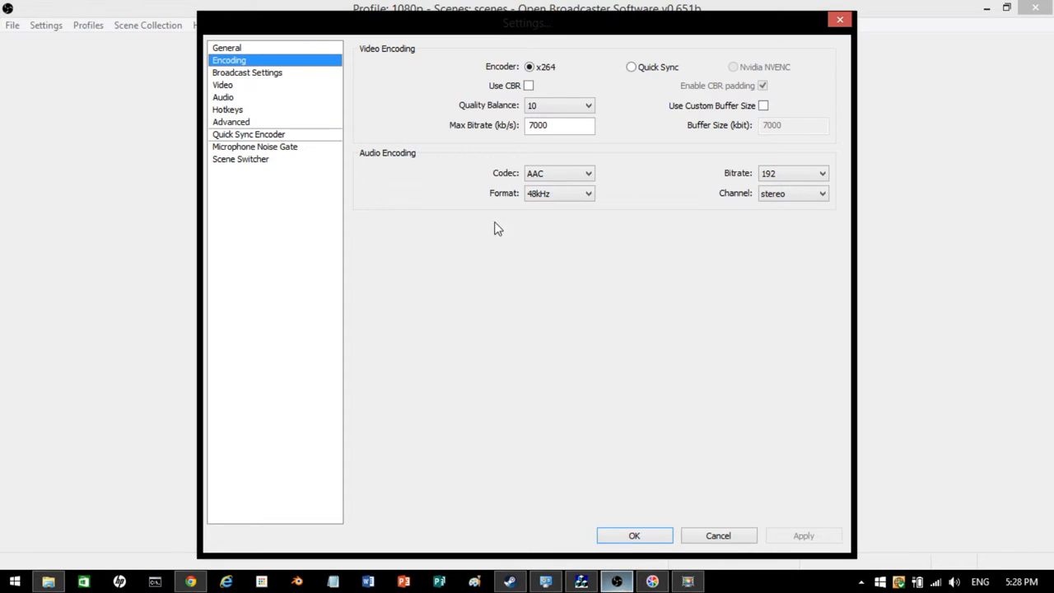
mouse_move(560, 125)
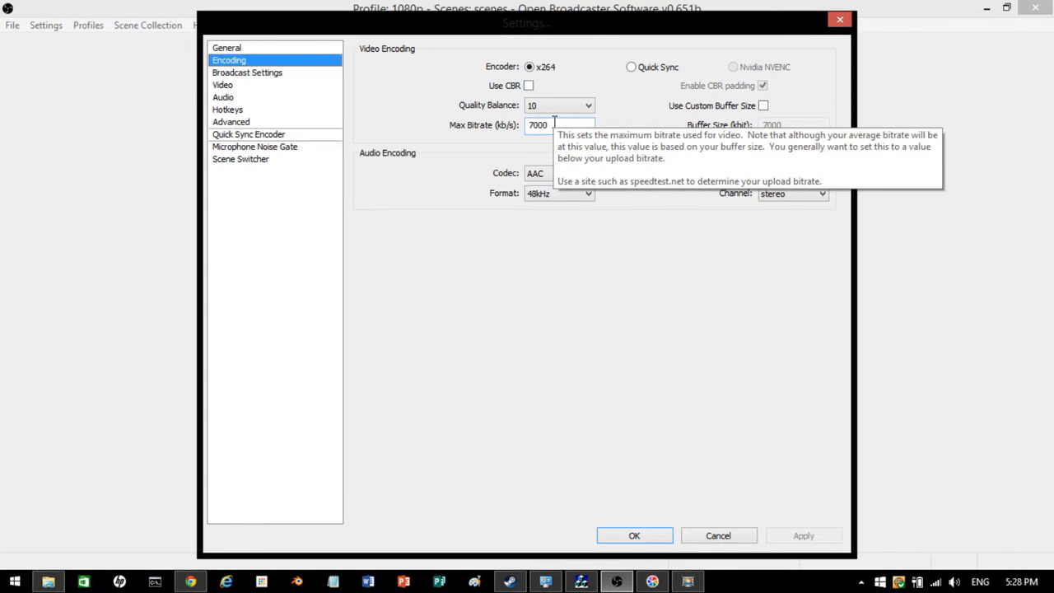
mouse_move(447, 570)
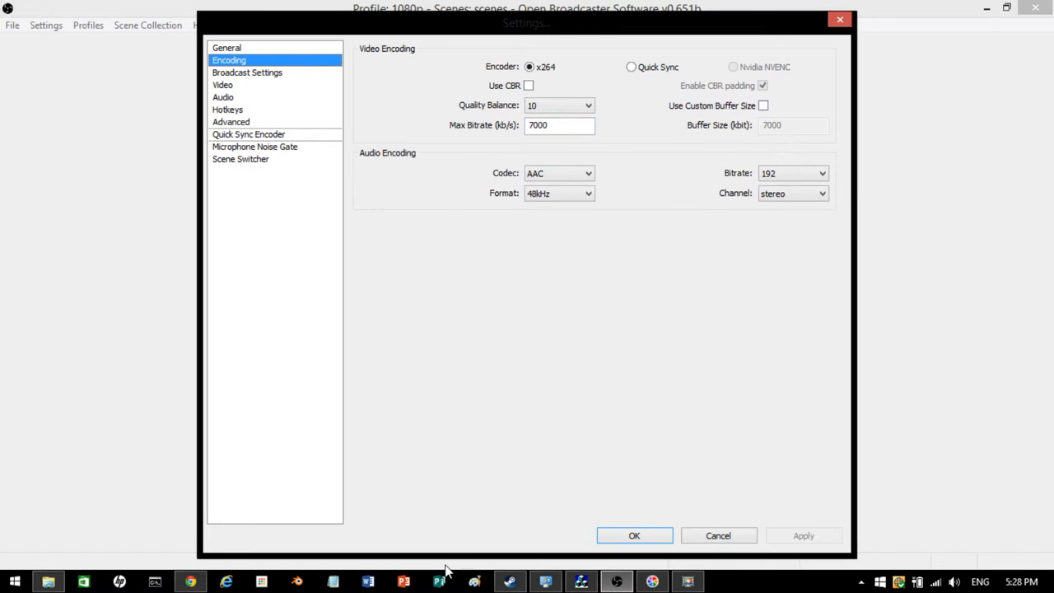
mouse_move(180, 570)
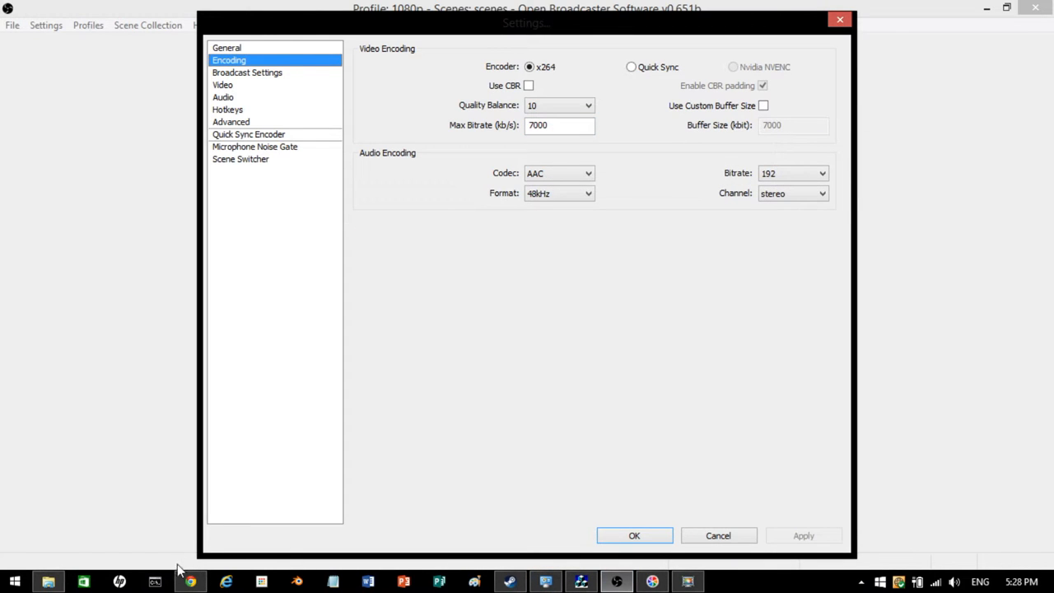
Step: Check the Max Bitrate tooltip, then bring Chrome's speed test results into view
click(189, 582)
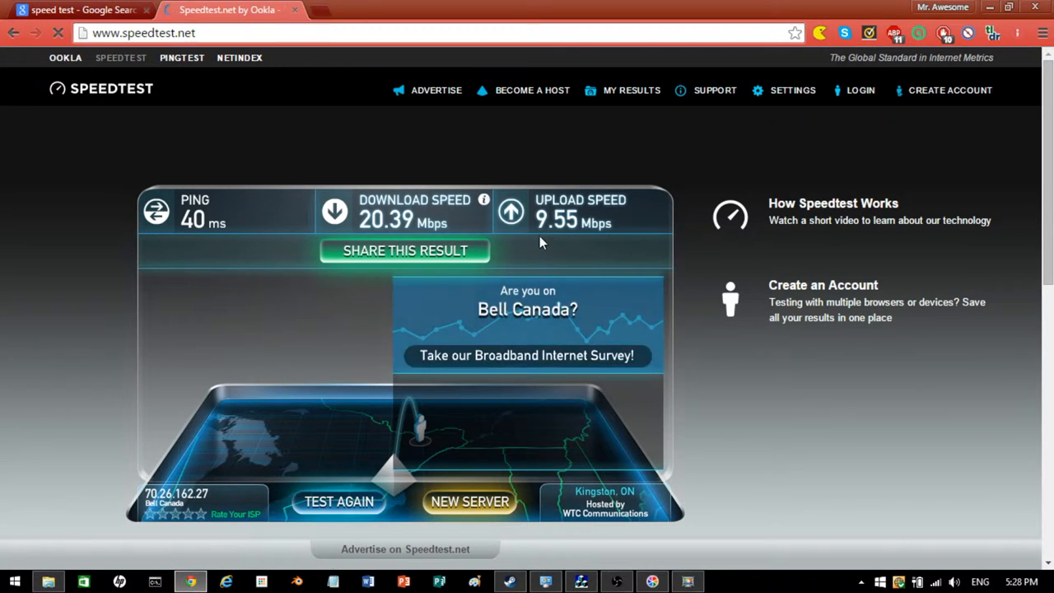
mouse_move(554, 229)
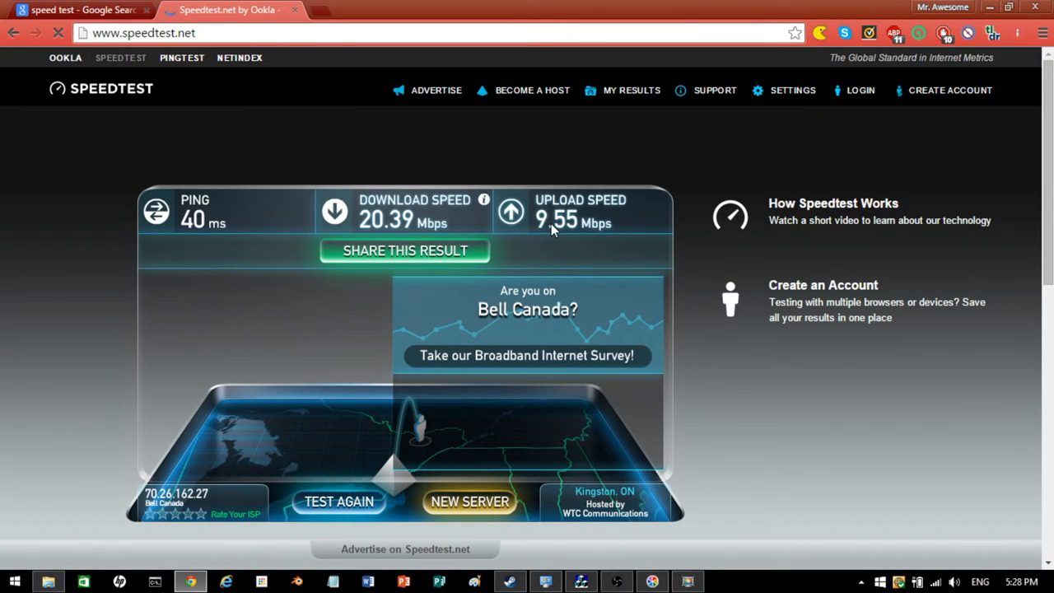
mouse_move(538, 241)
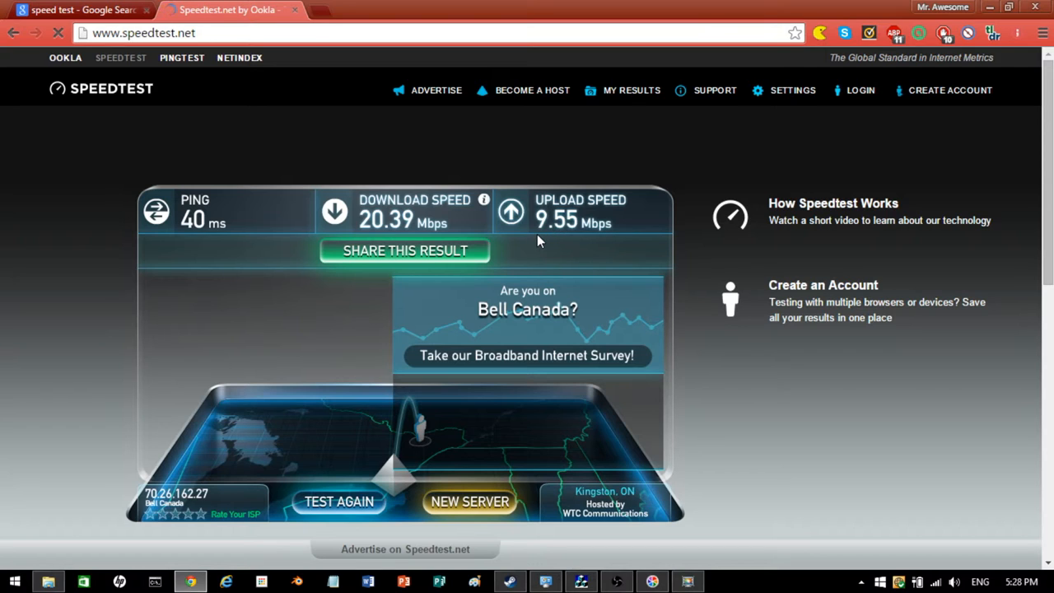
mouse_move(591, 497)
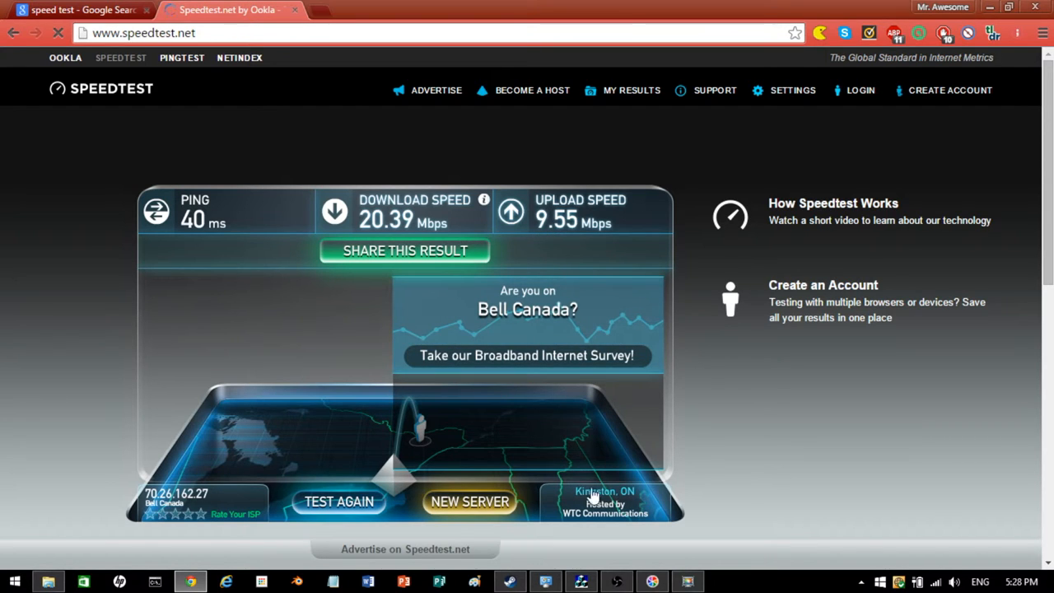
Step: Review the 40 ms ping, 20.39 Mbps down, 9.55 Mbps up, then return to OBS
click(651, 582)
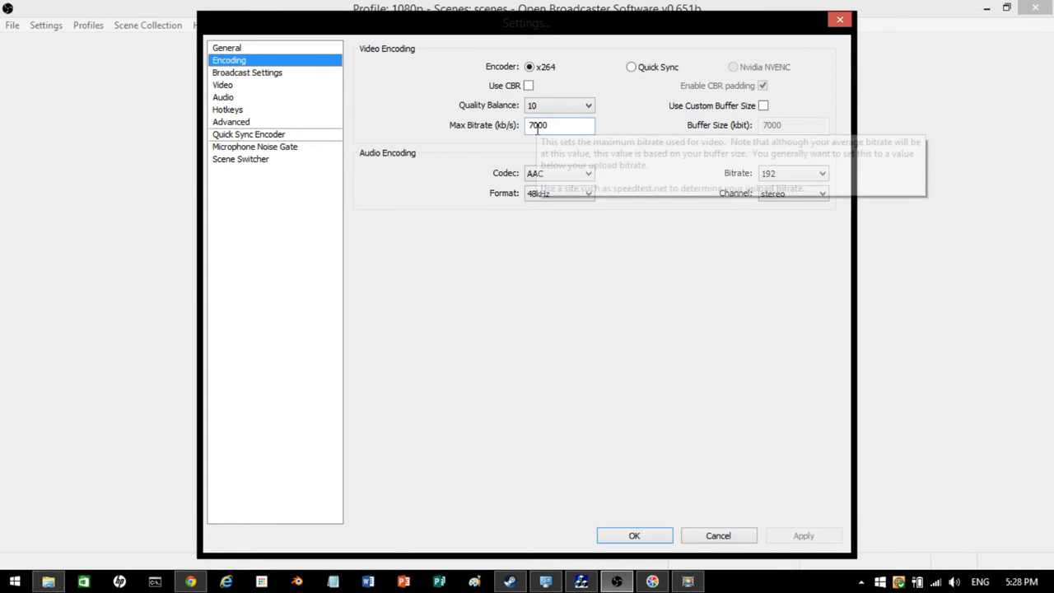
Step: Set the encoding Quality Balance to 6
click(559, 125)
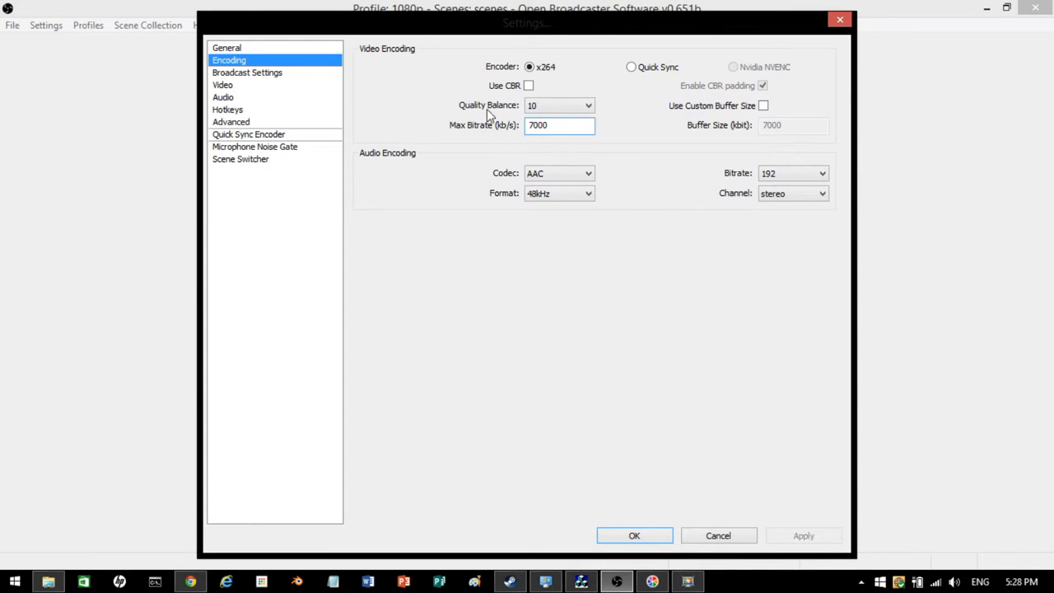
click(588, 105)
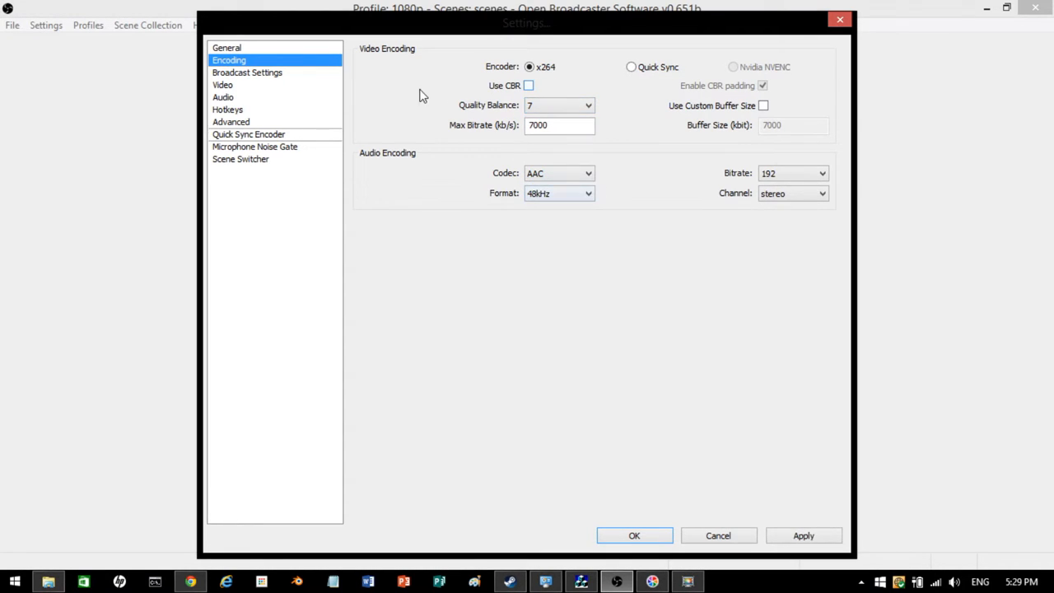
click(588, 104)
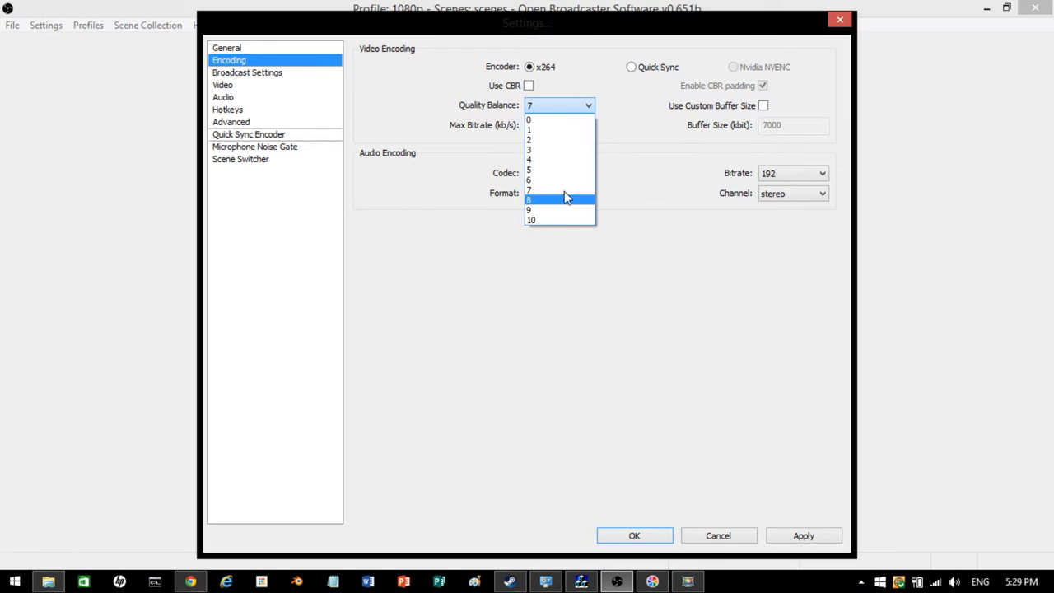
click(527, 179)
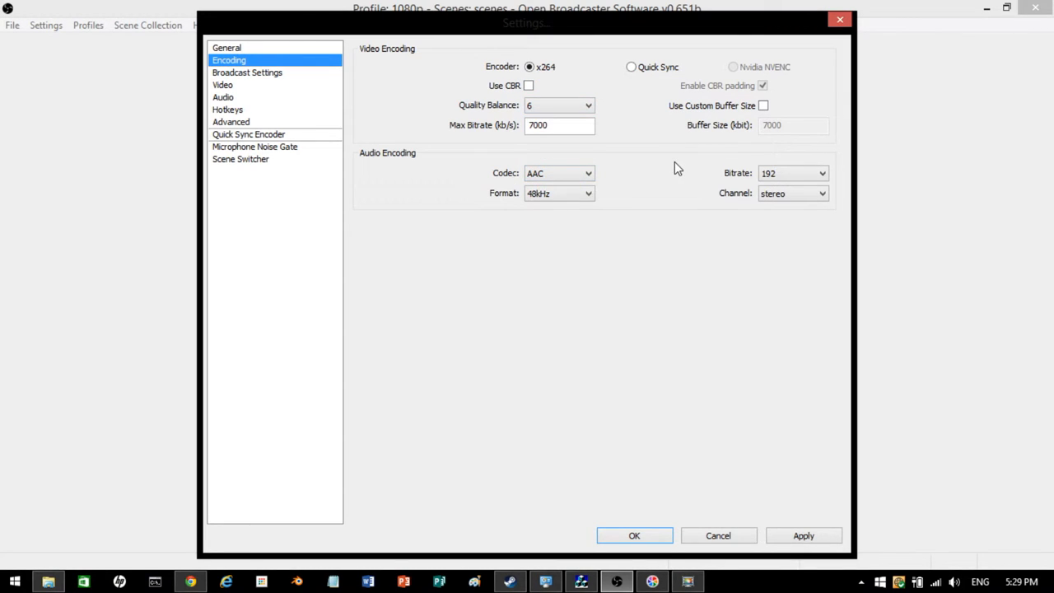
Step: Set the audio bitrate to 160, keeping the AAC codec at 48kHz
click(791, 173)
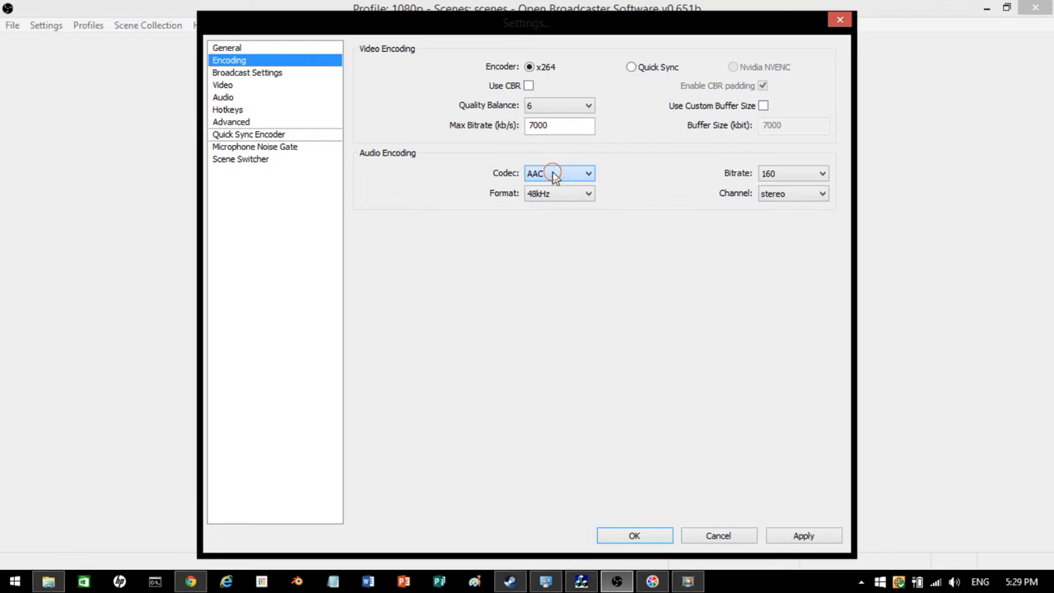
click(558, 173)
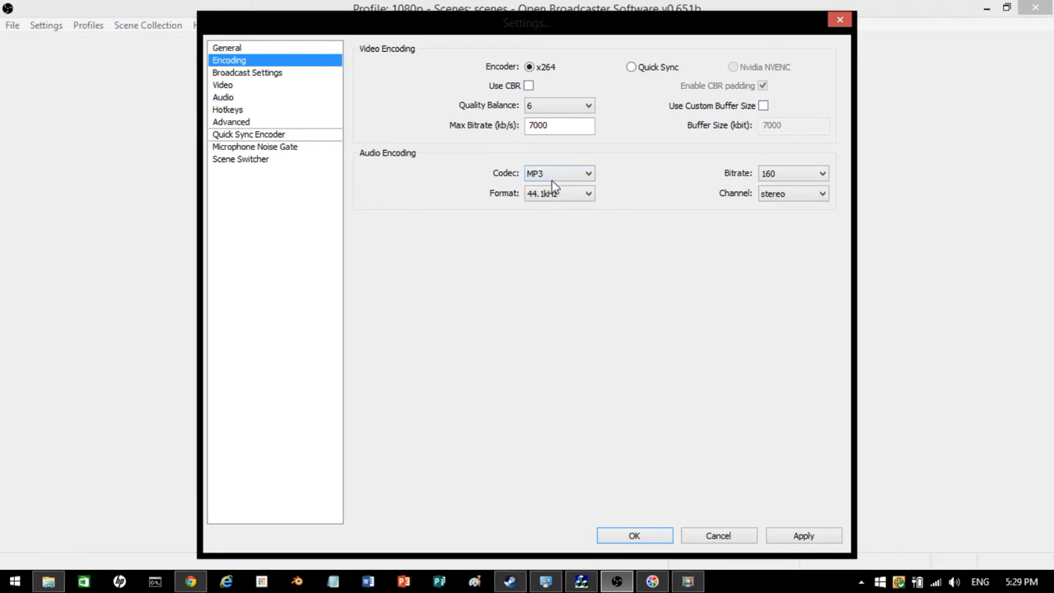
click(558, 173)
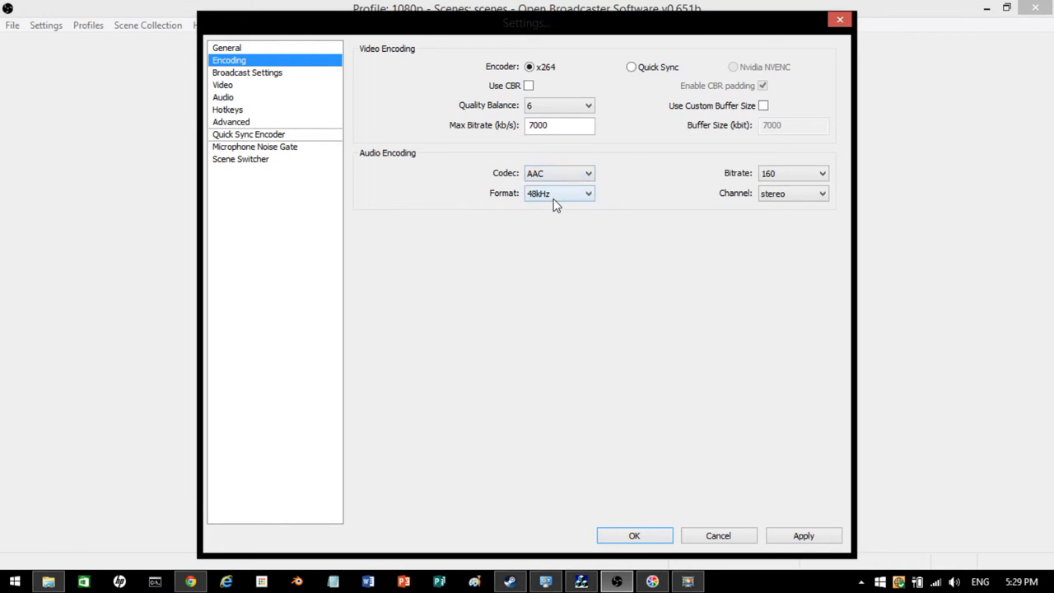
click(559, 193)
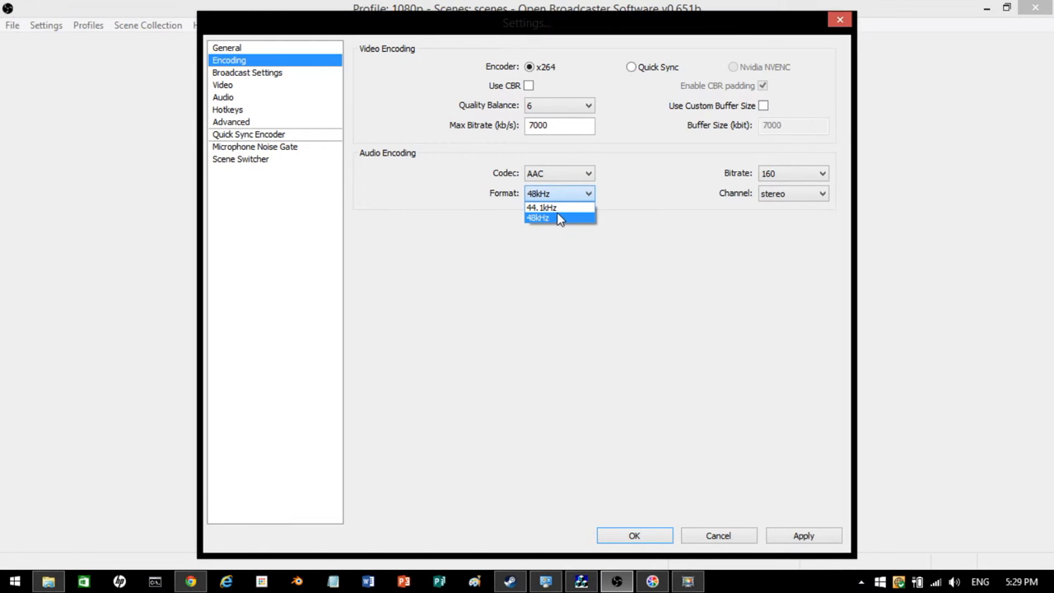
mouse_move(564, 224)
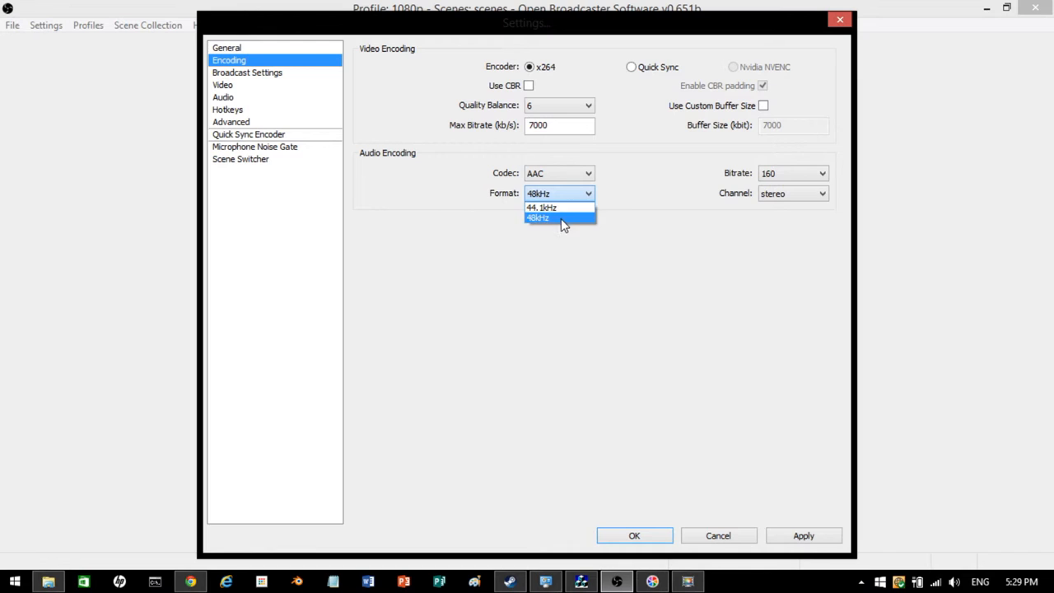
click(246, 73)
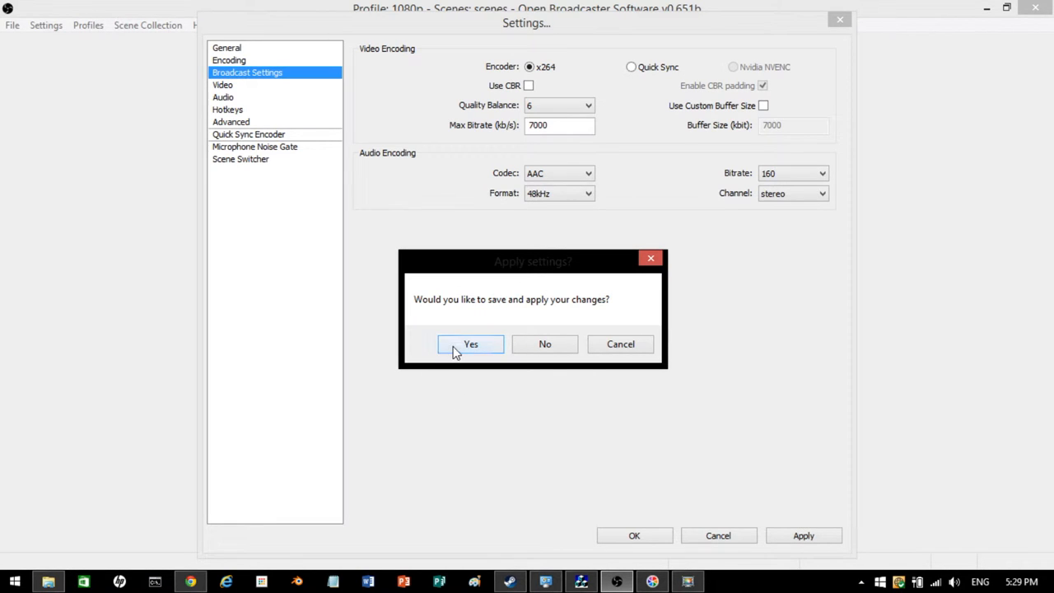
Step: Apply the encoding changes and keep the output mode at File Output Only
click(470, 345)
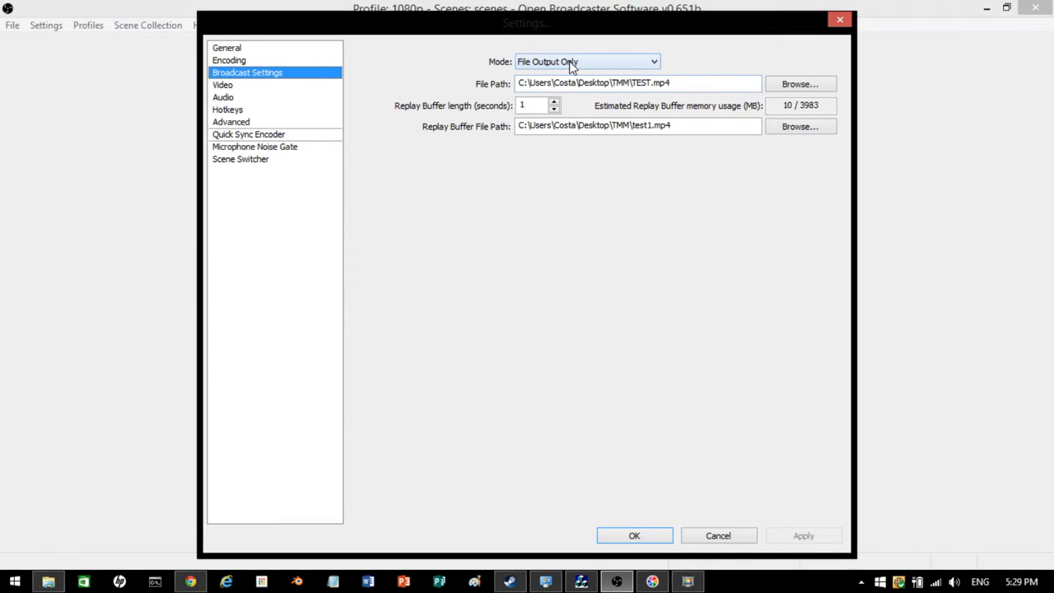
click(587, 61)
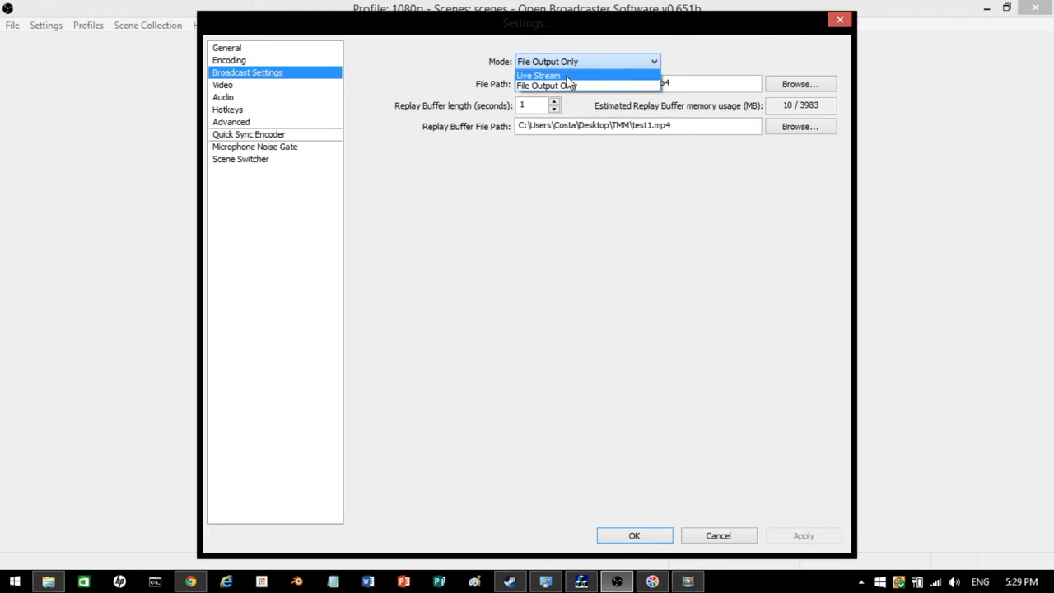
click(538, 75)
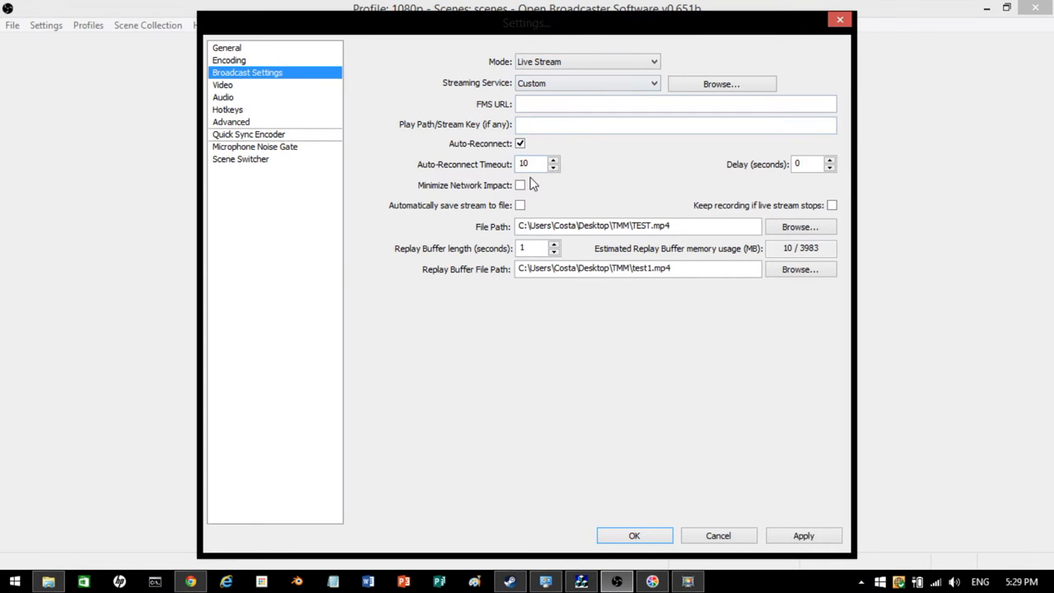
click(587, 61)
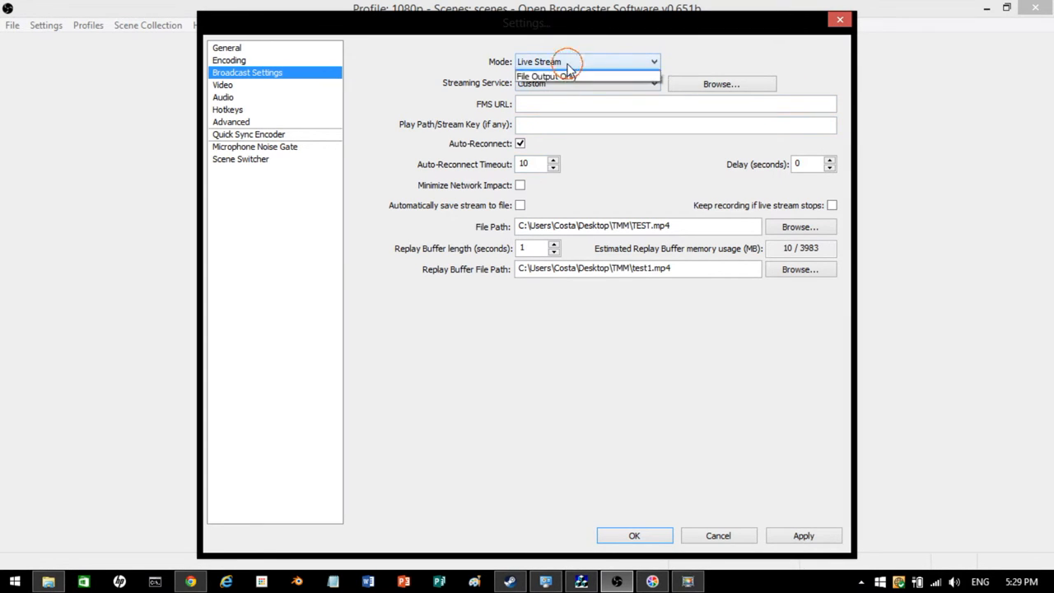
click(547, 75)
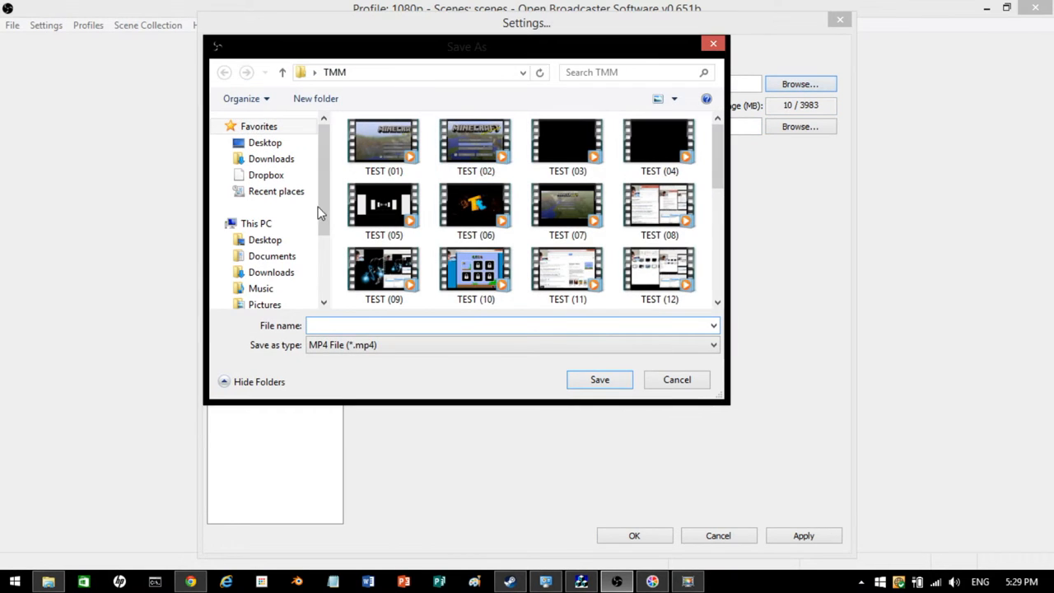
Step: Create and open a new 'test' folder on the Desktop
click(264, 142)
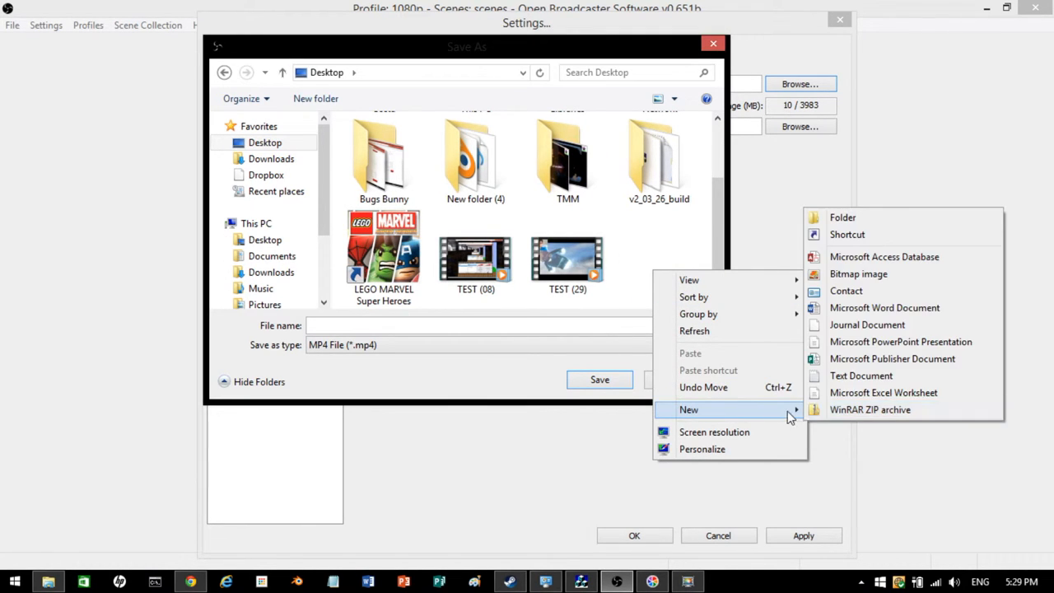
click(842, 218)
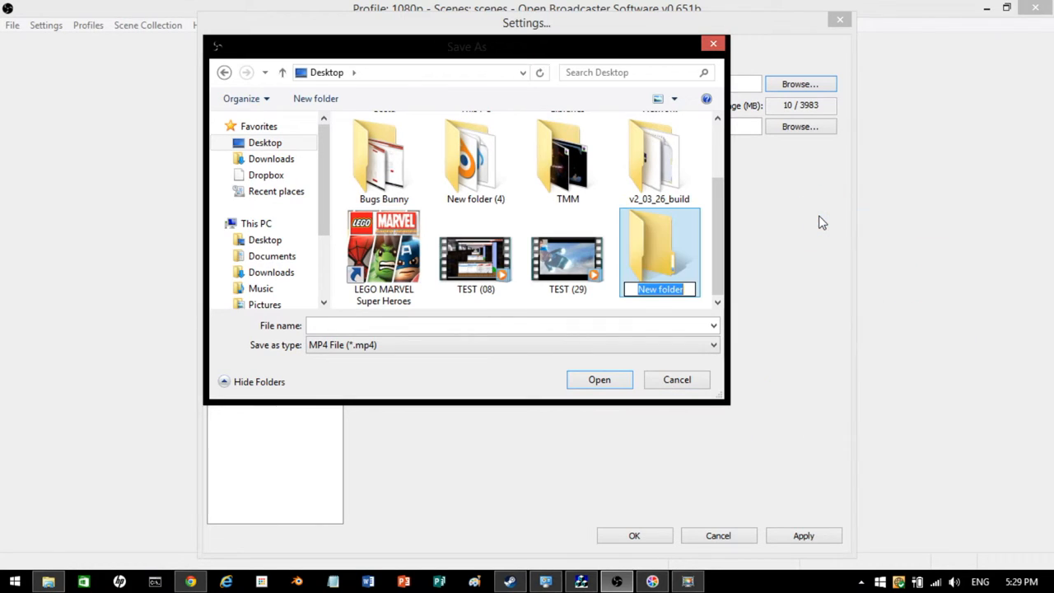
text(test)
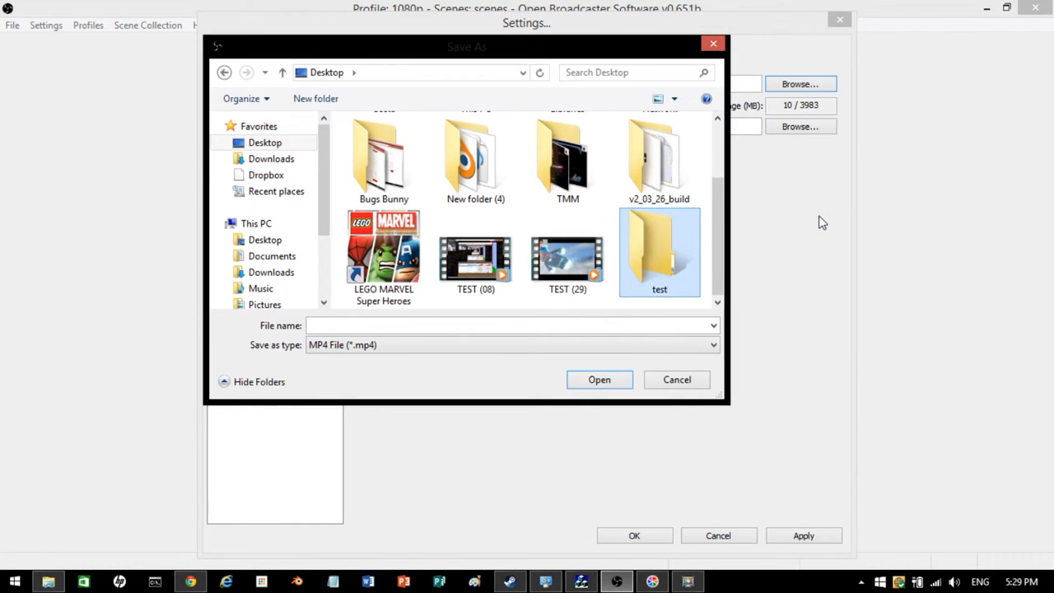
double_click(658, 253)
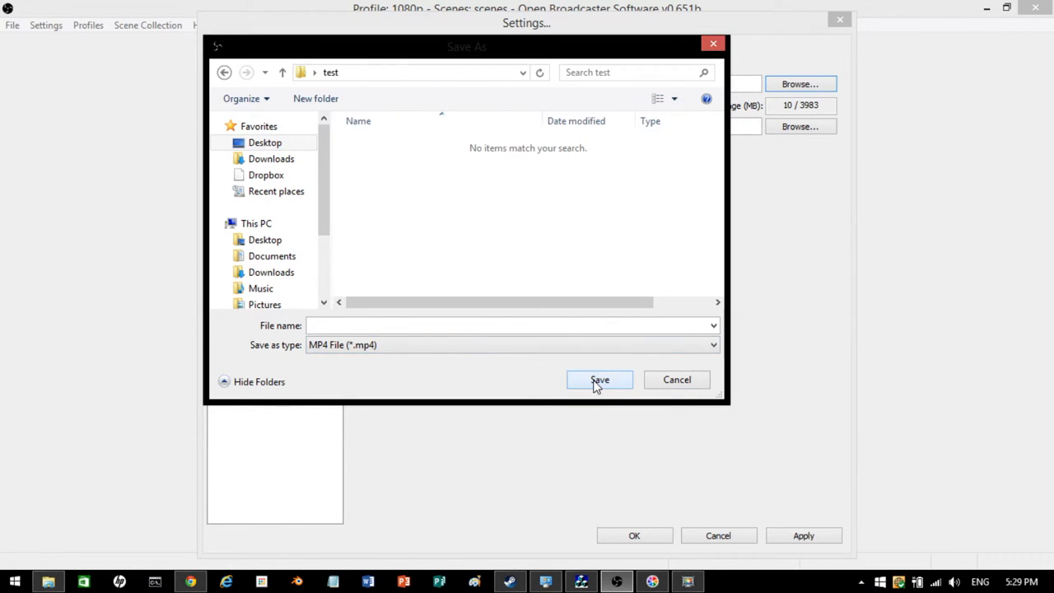
mouse_move(576, 350)
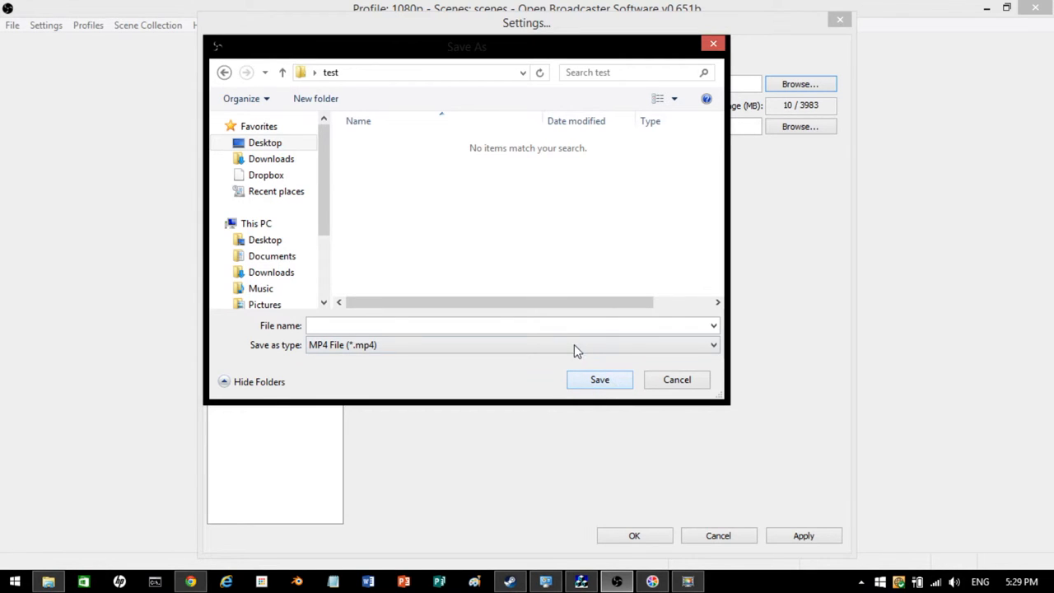
Step: Save the recording file path as testing.mp4 inside the test folder
click(510, 324)
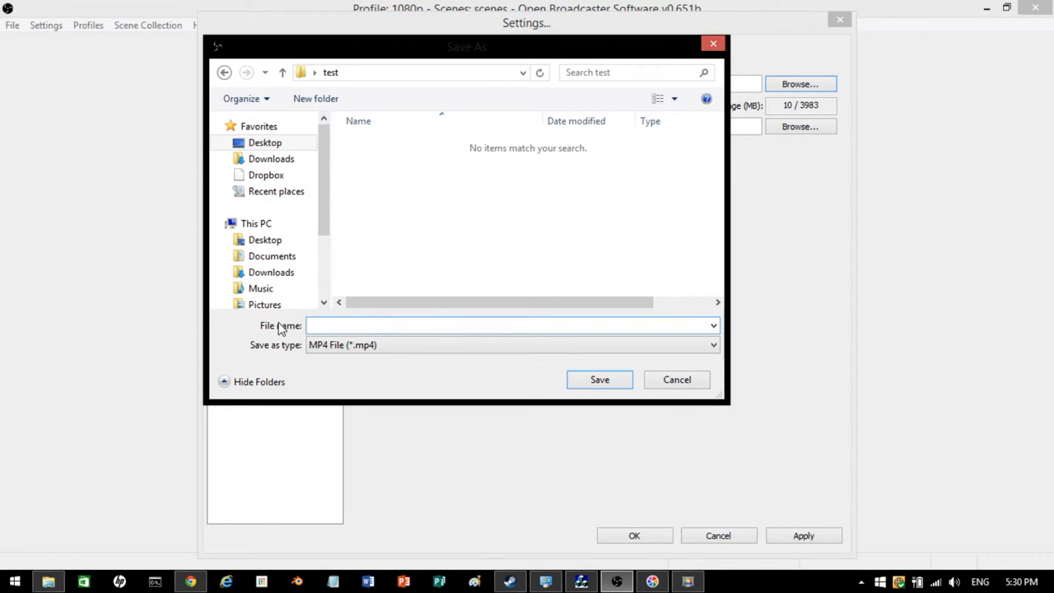
text(testing)
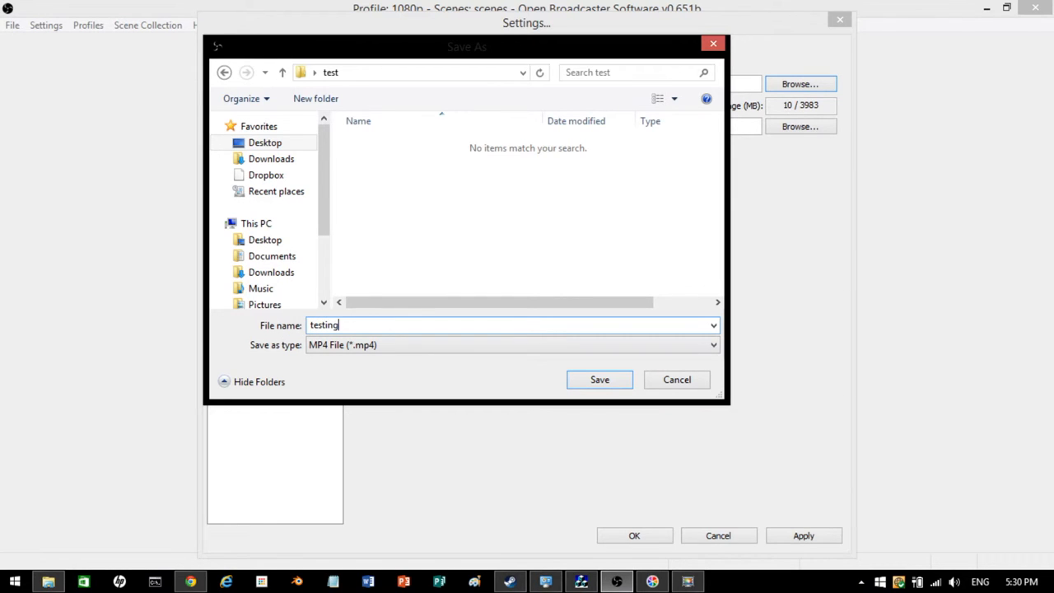
click(599, 379)
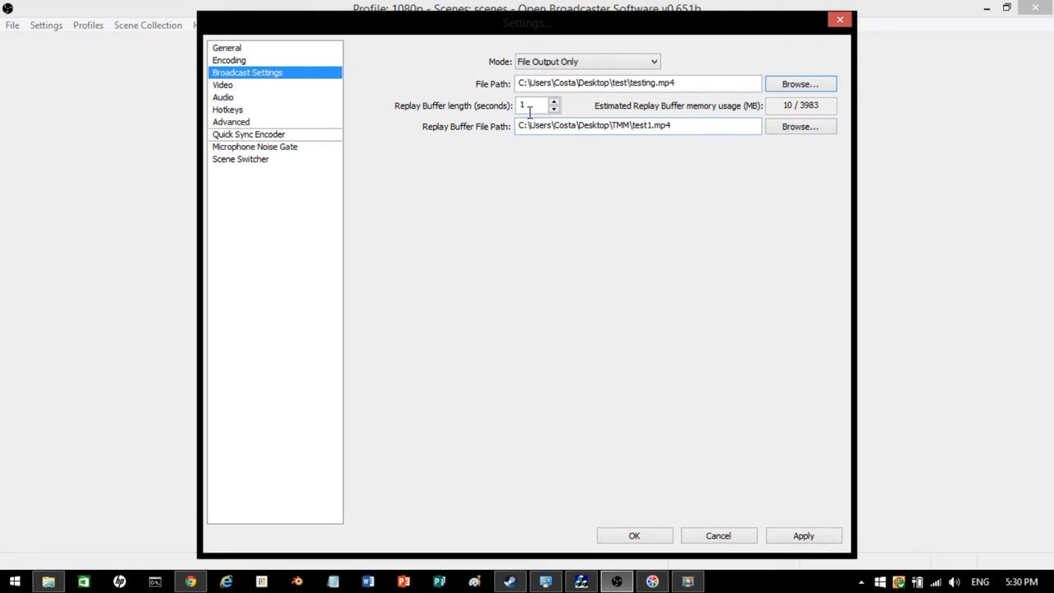
Step: Set the replay buffer file path to testing.mp4 in the Desktop test folder
click(800, 126)
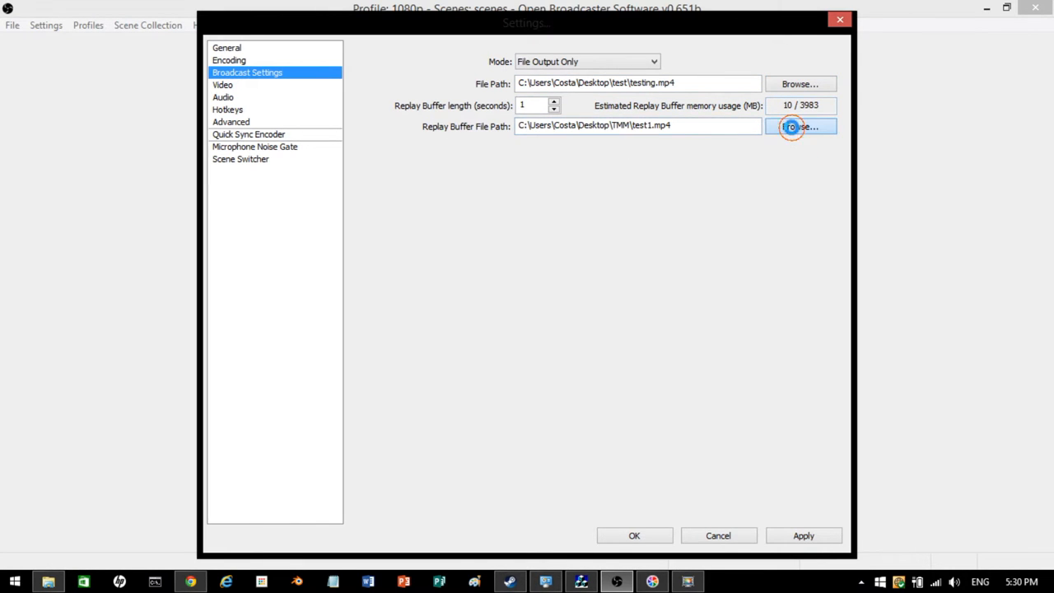
click(799, 126)
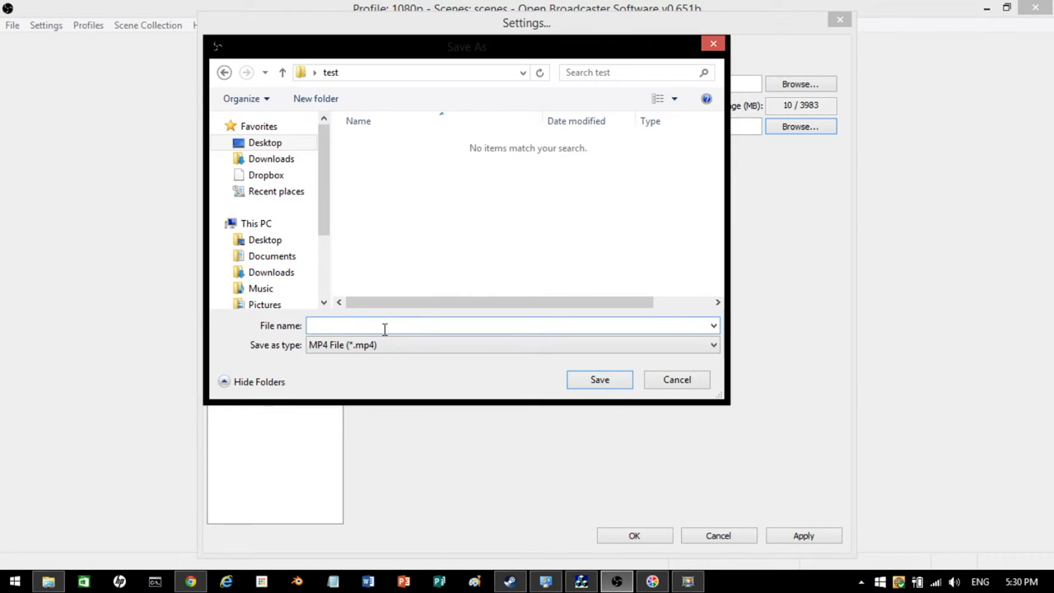
text(gtesting)
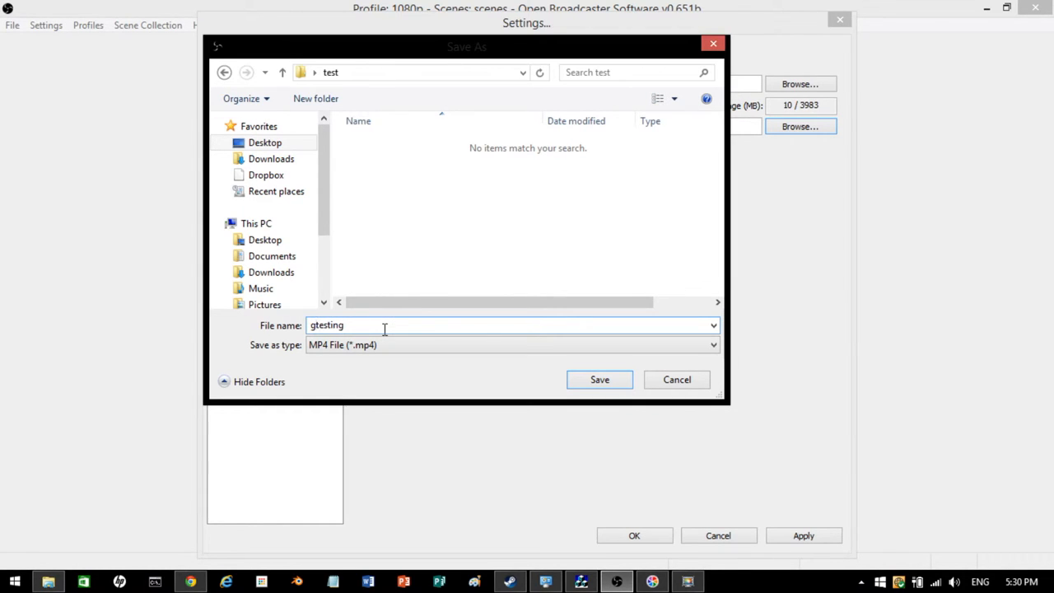
click(599, 380)
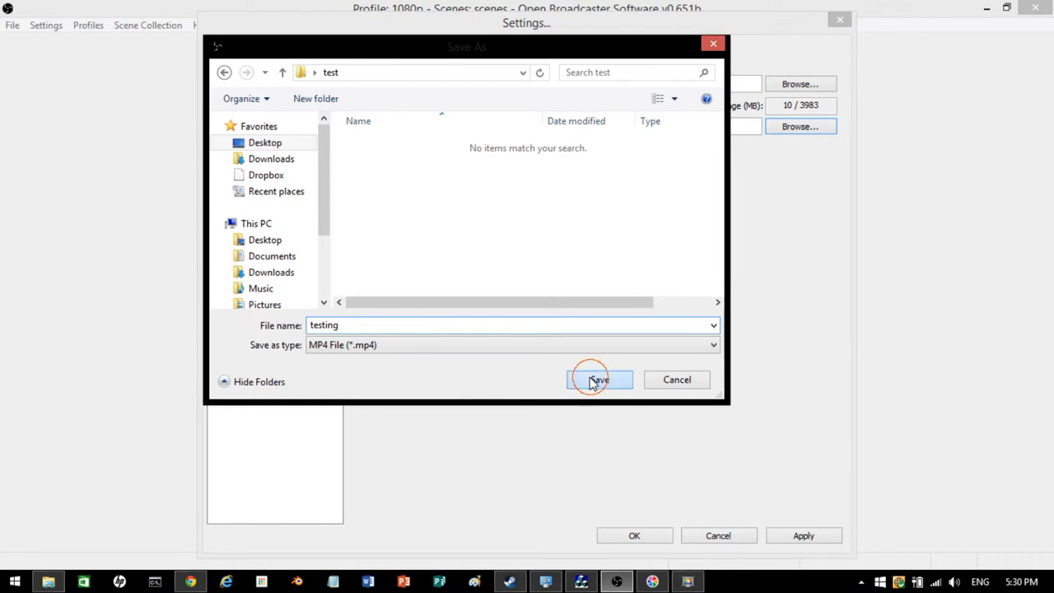
click(599, 378)
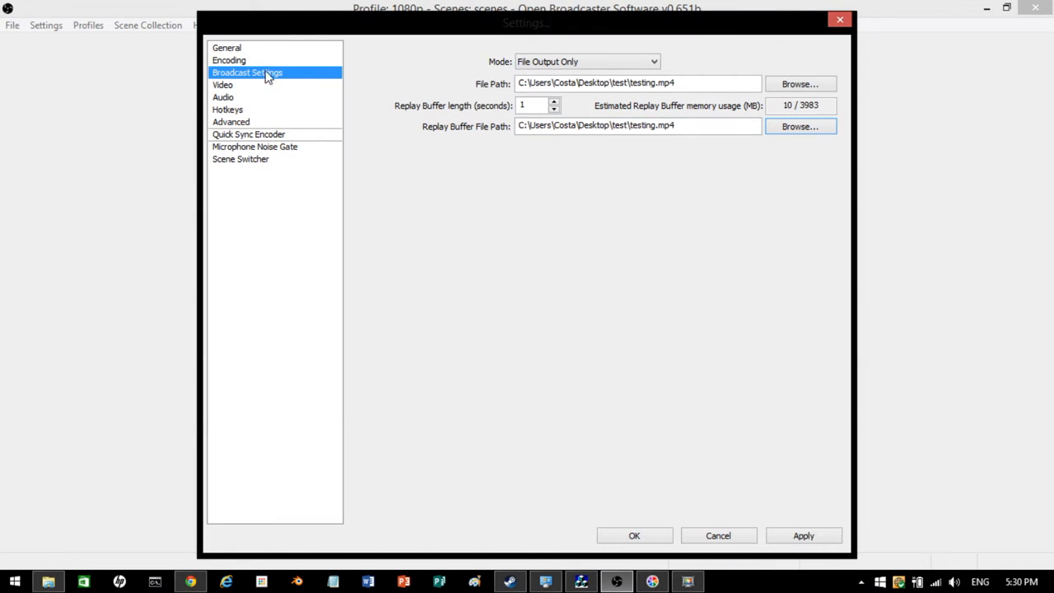
click(223, 85)
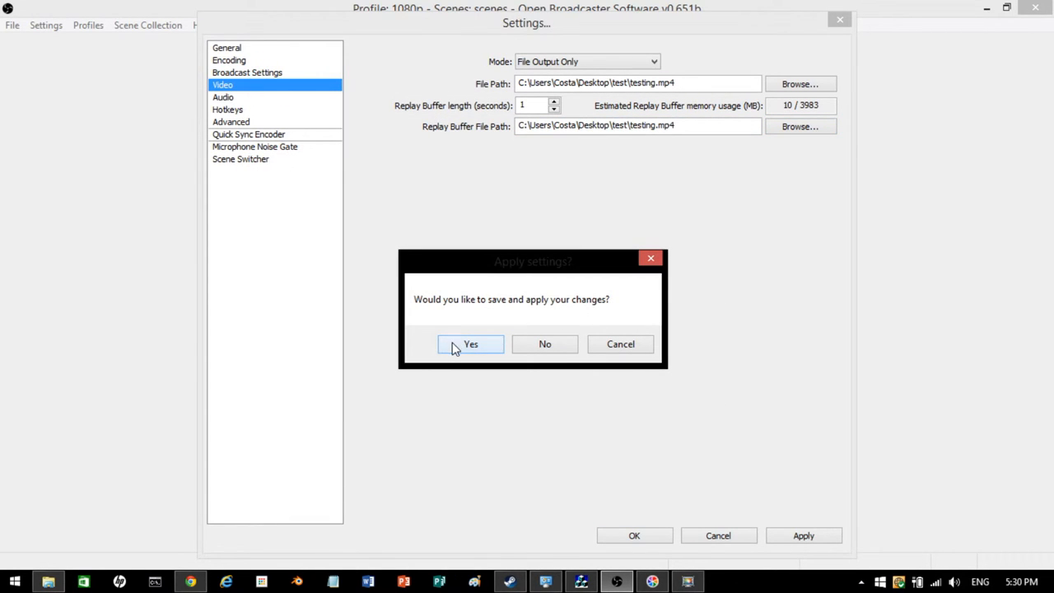
Step: Apply the broadcast settings and edit the custom base resolution height for 1366×768
click(470, 344)
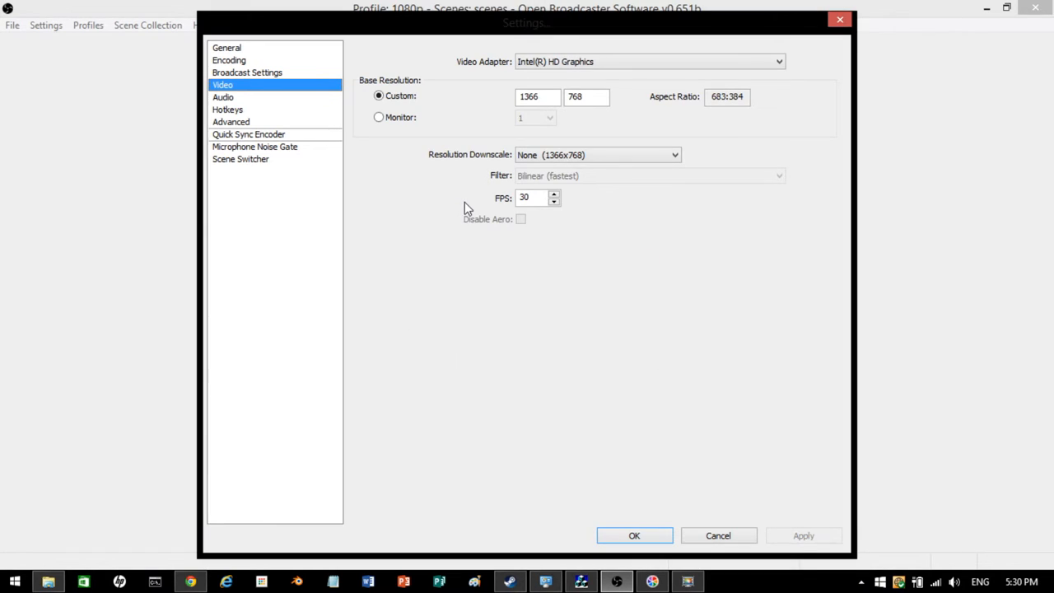
click(536, 97)
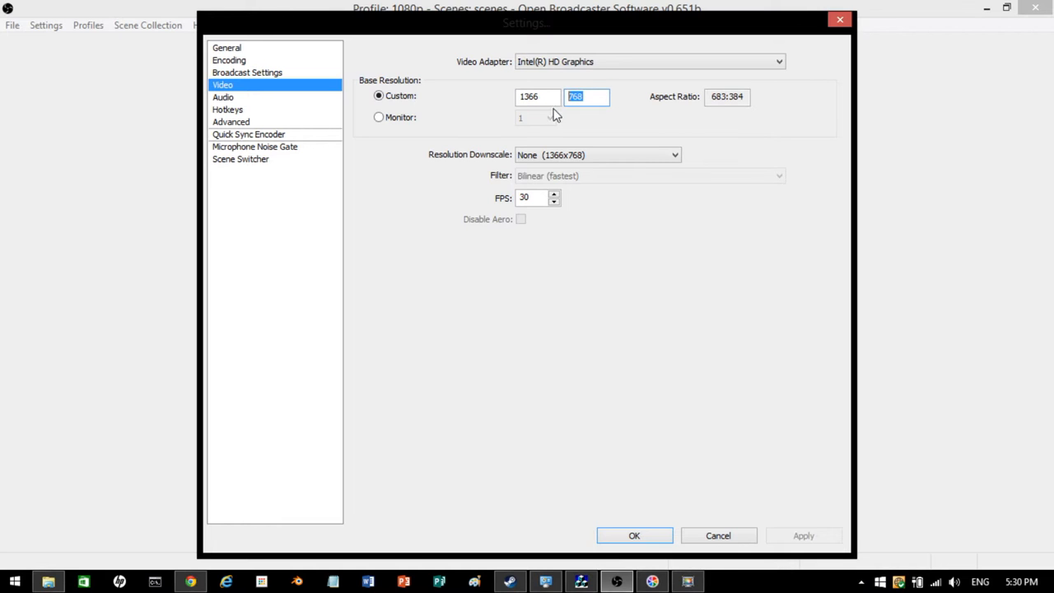
click(537, 96)
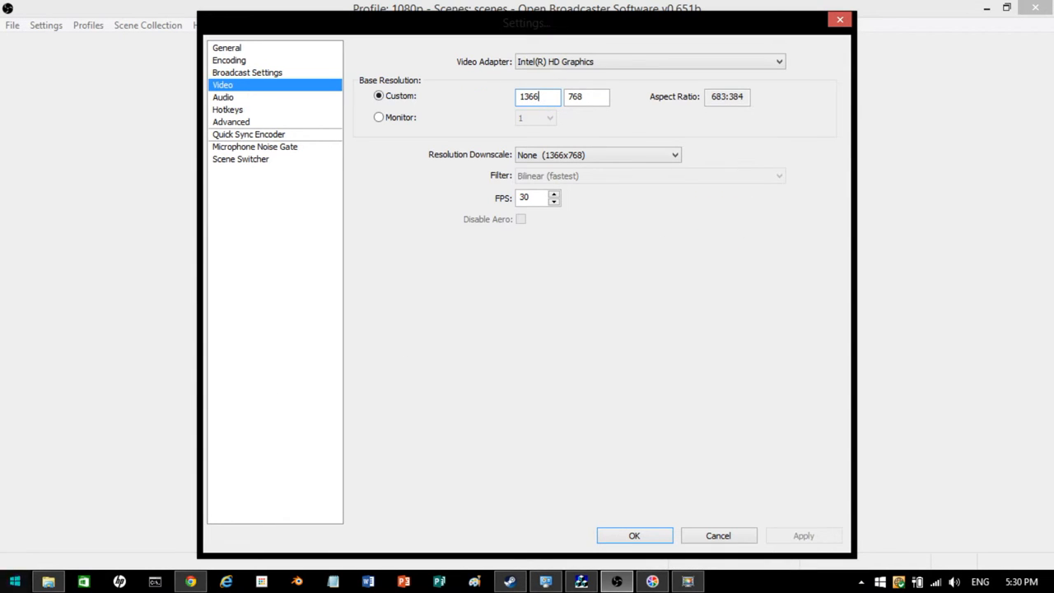
mouse_move(320, 380)
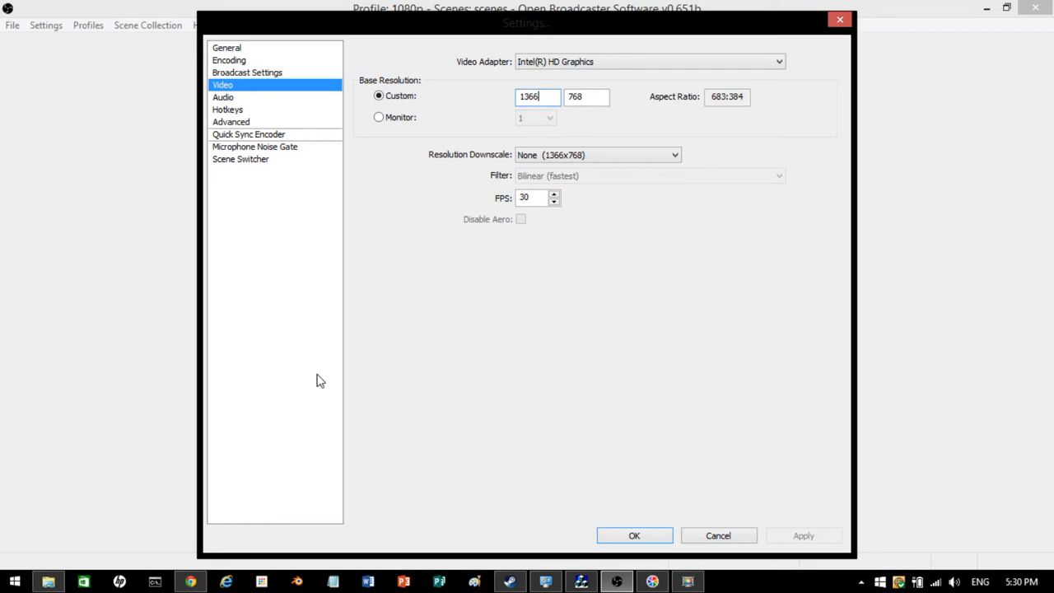
mouse_move(881, 49)
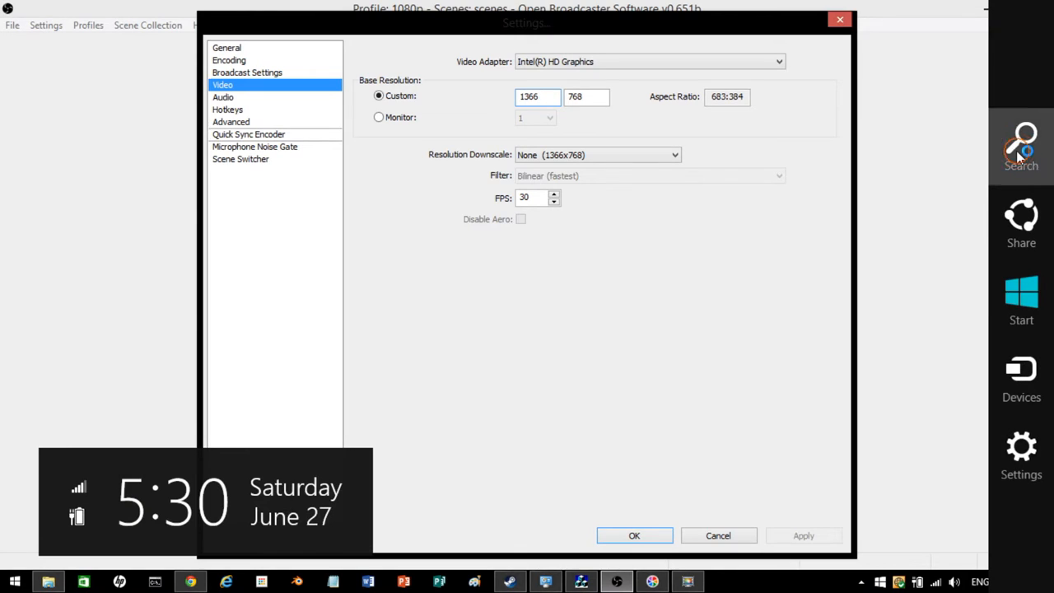
Step: Search Windows for 'adjust' and open Change the screen resolution
text(adjust)
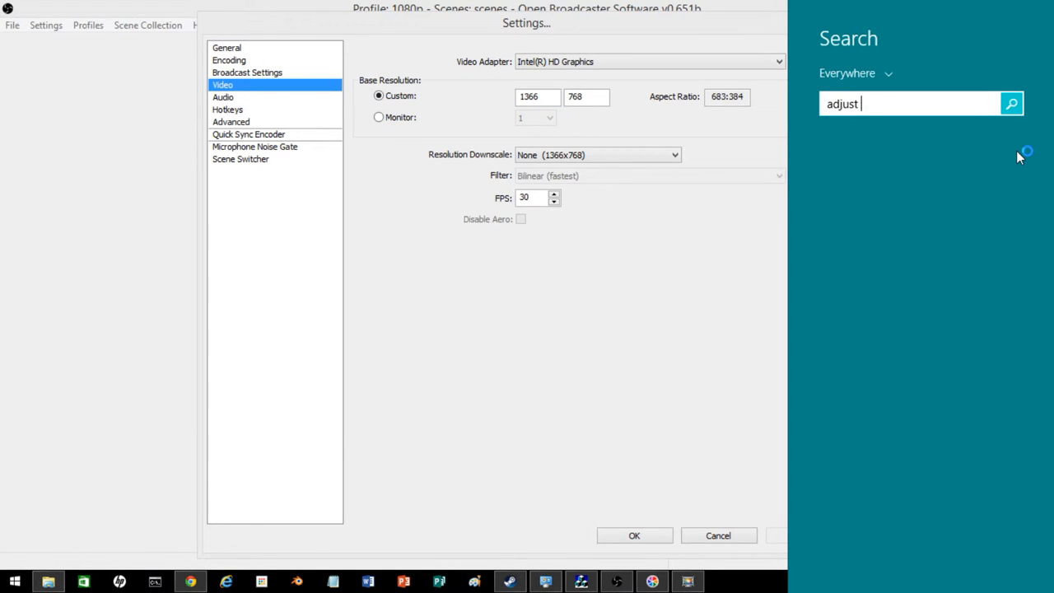
text(adjust)
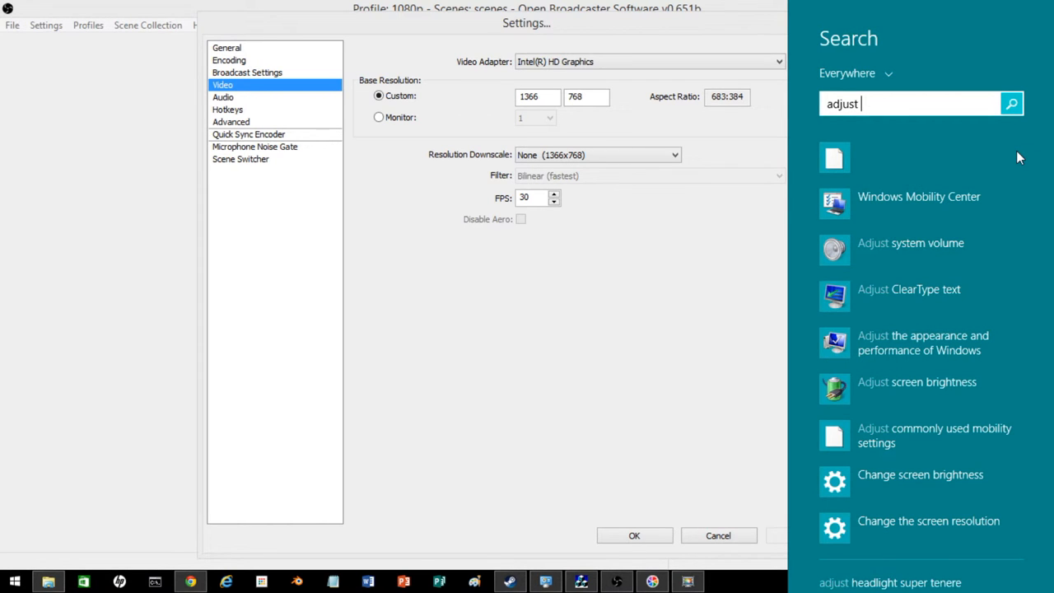
mouse_move(883, 543)
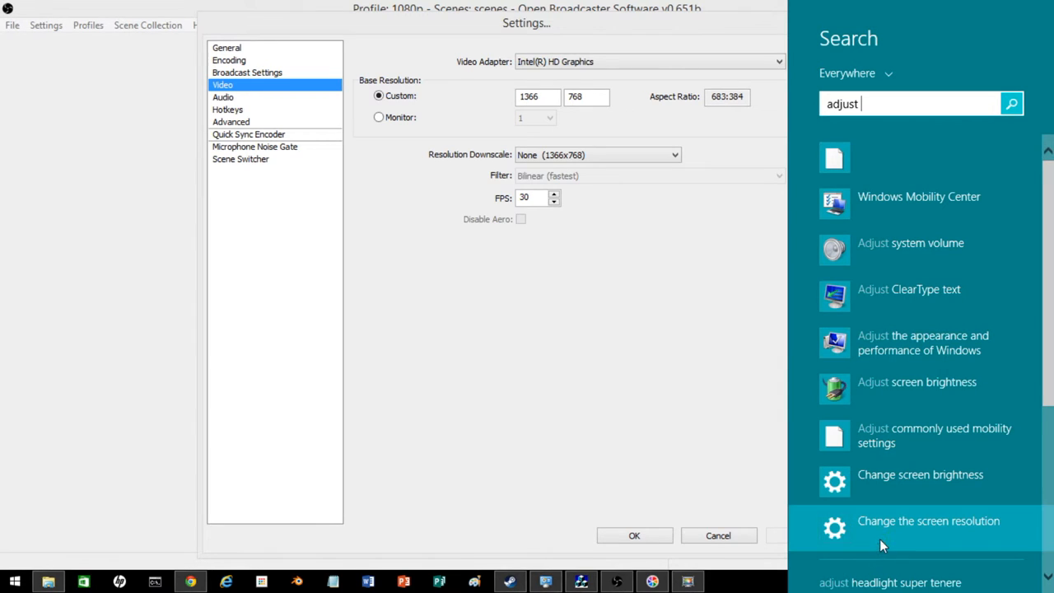
click(927, 520)
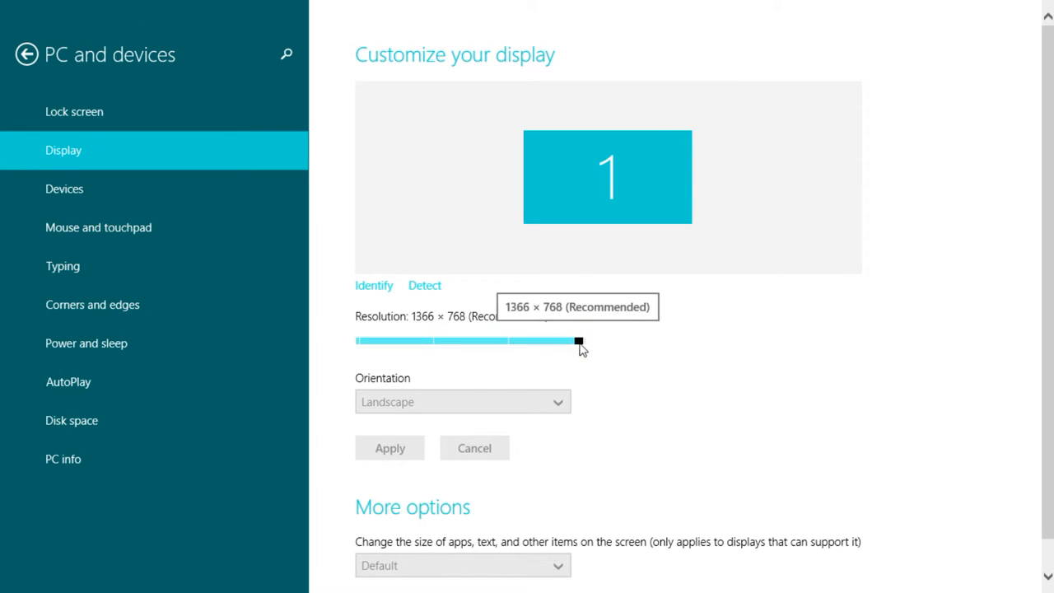
Step: Slide the resolution to 1360 × 768, then back to 1366 × 768 (Recommended)
drag(578, 341, 506, 341)
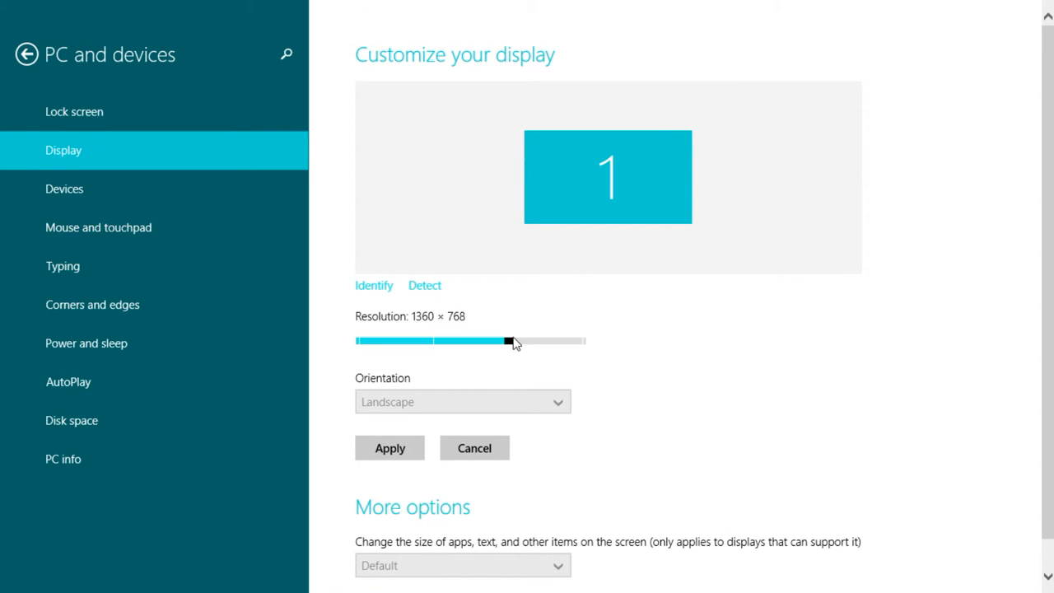
click(507, 341)
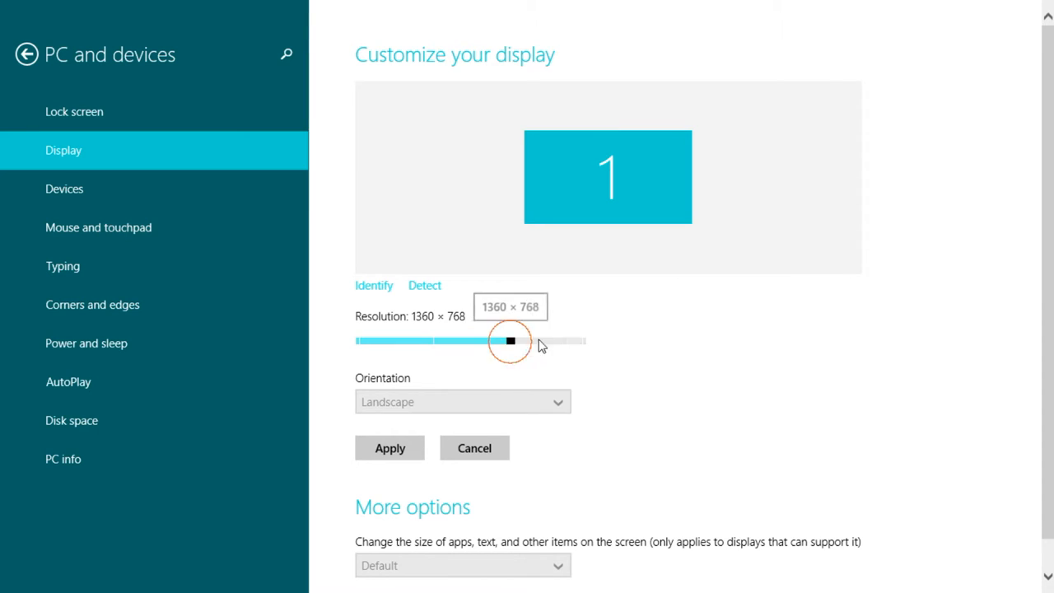
drag(509, 341, 580, 341)
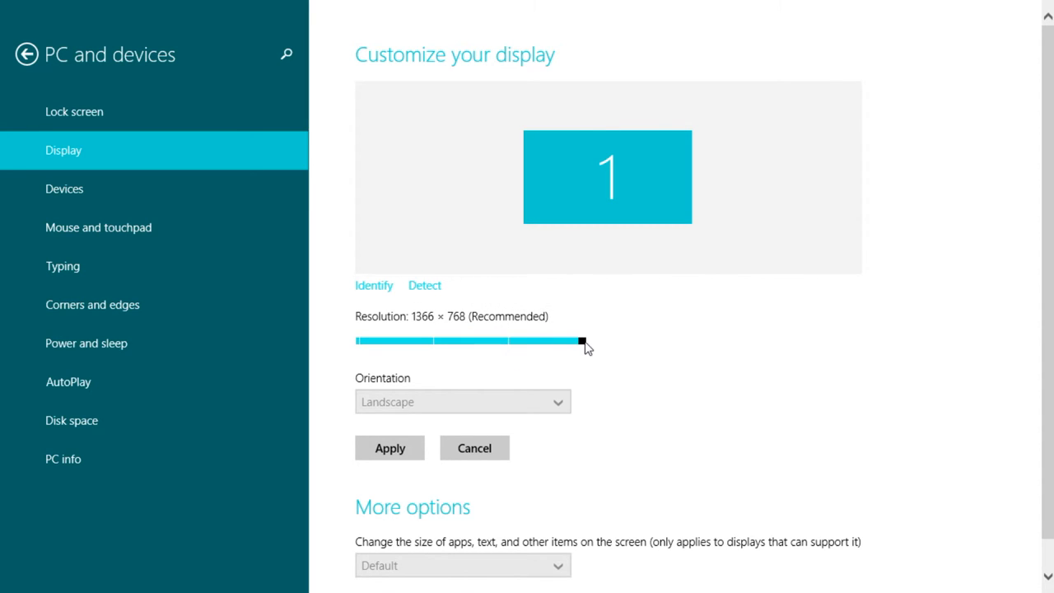
mouse_move(580, 342)
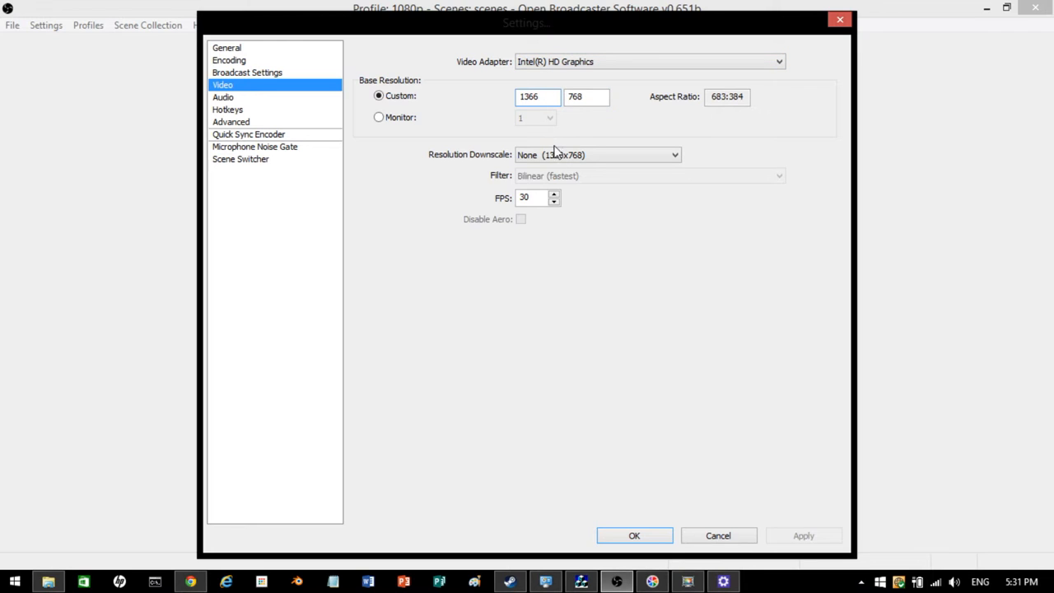
Step: Keep Resolution Downscale at None (1366x768) and enter 30 as the FPS
click(596, 155)
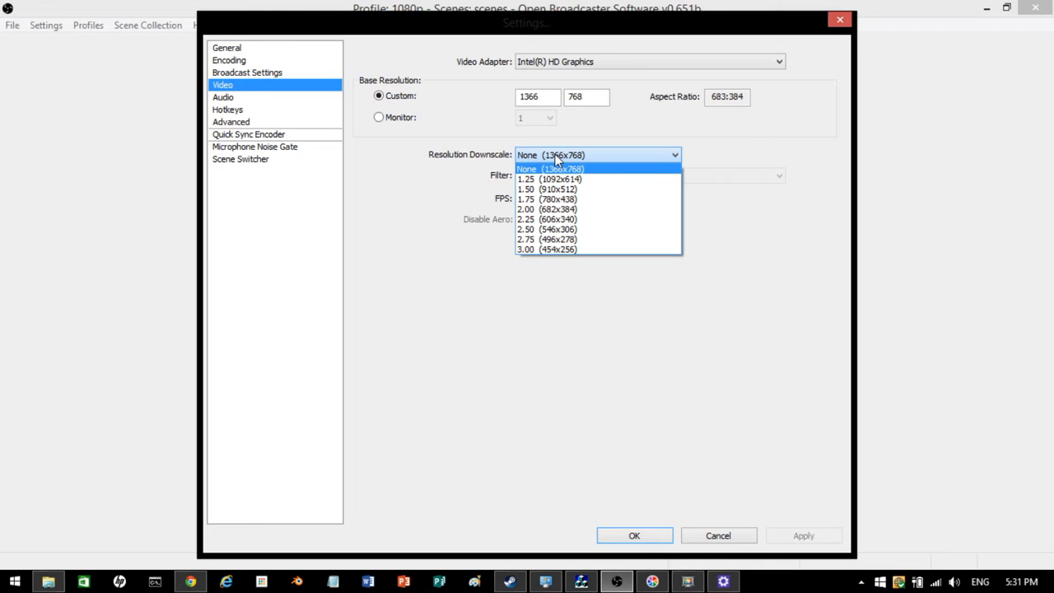
mouse_move(549, 189)
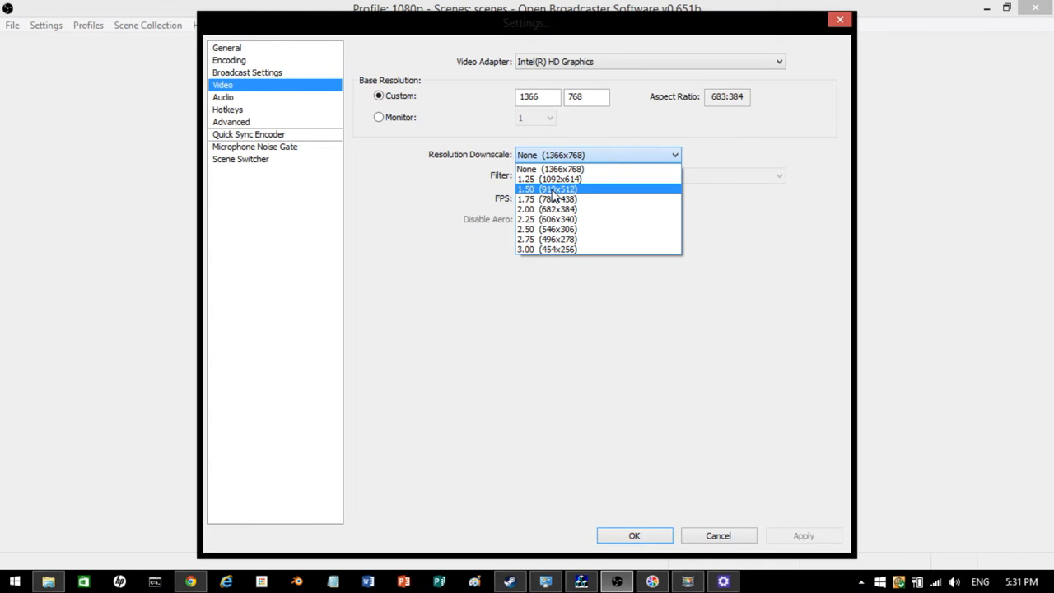
click(550, 169)
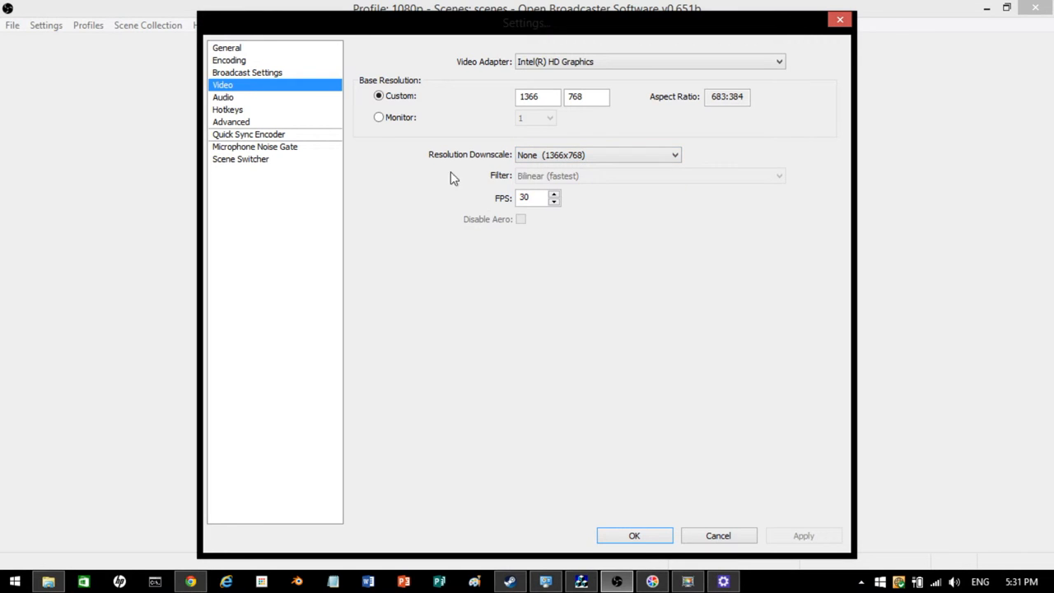
mouse_move(466, 231)
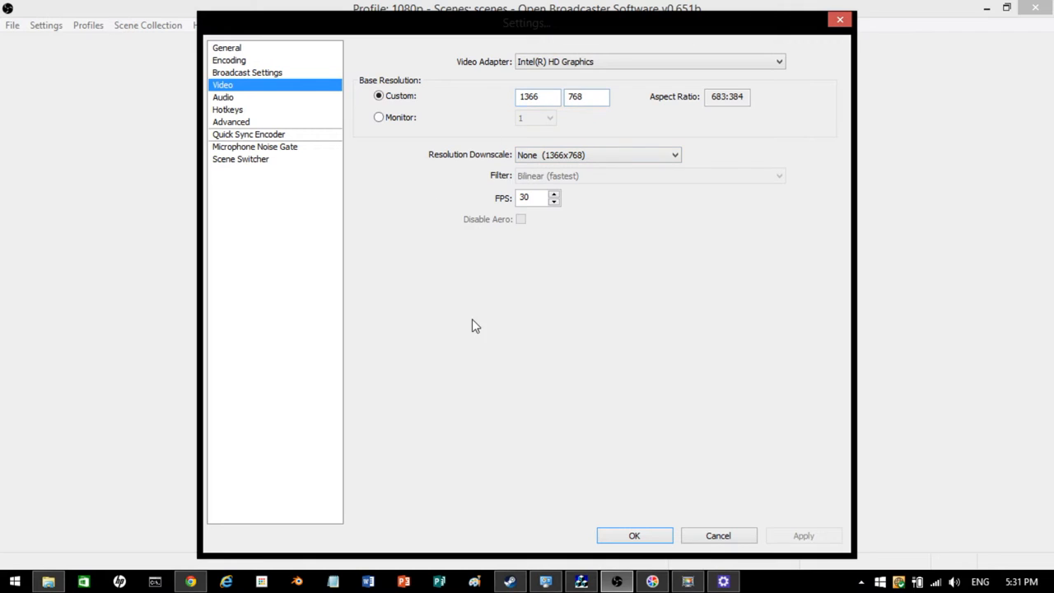
click(533, 197)
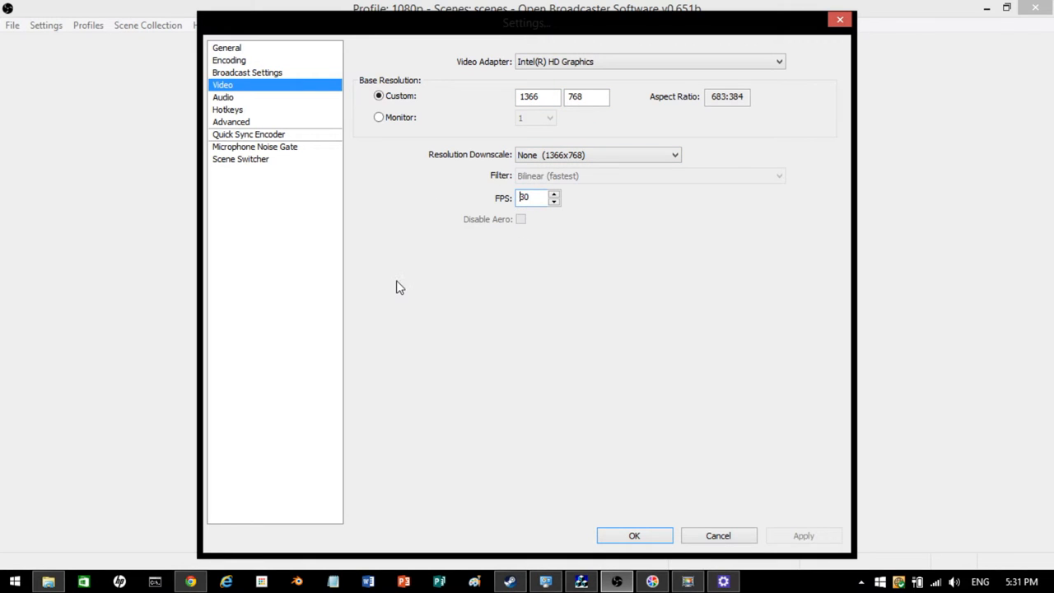
text(30)
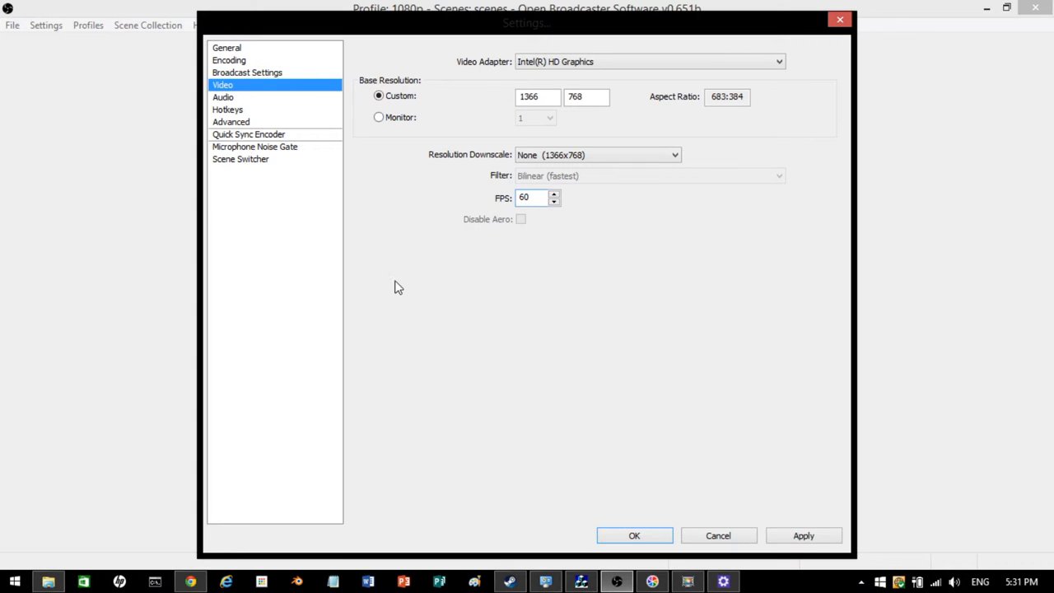
mouse_move(445, 324)
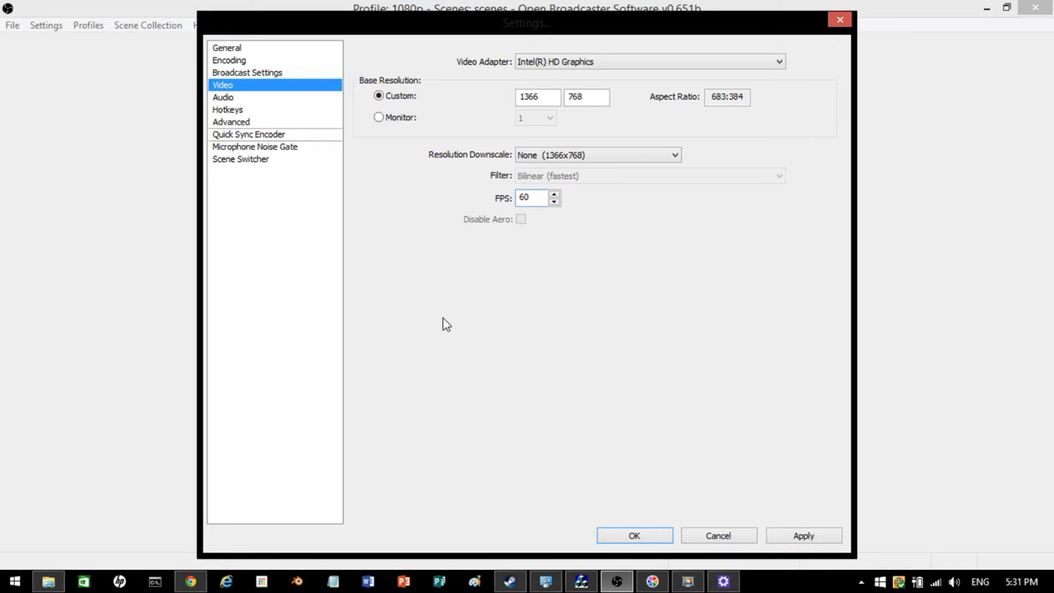
text(3)
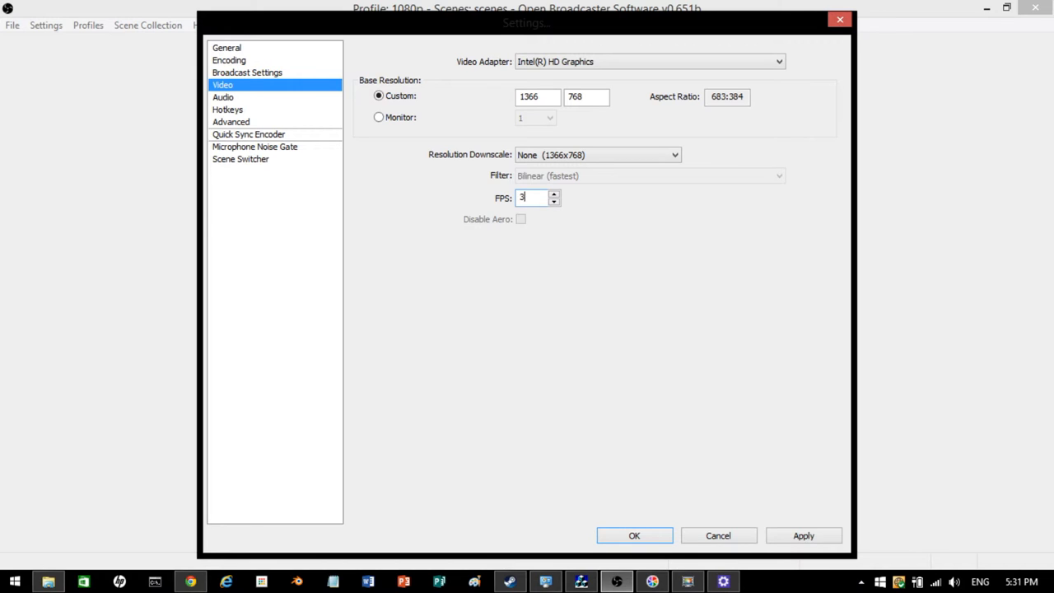
text(0)
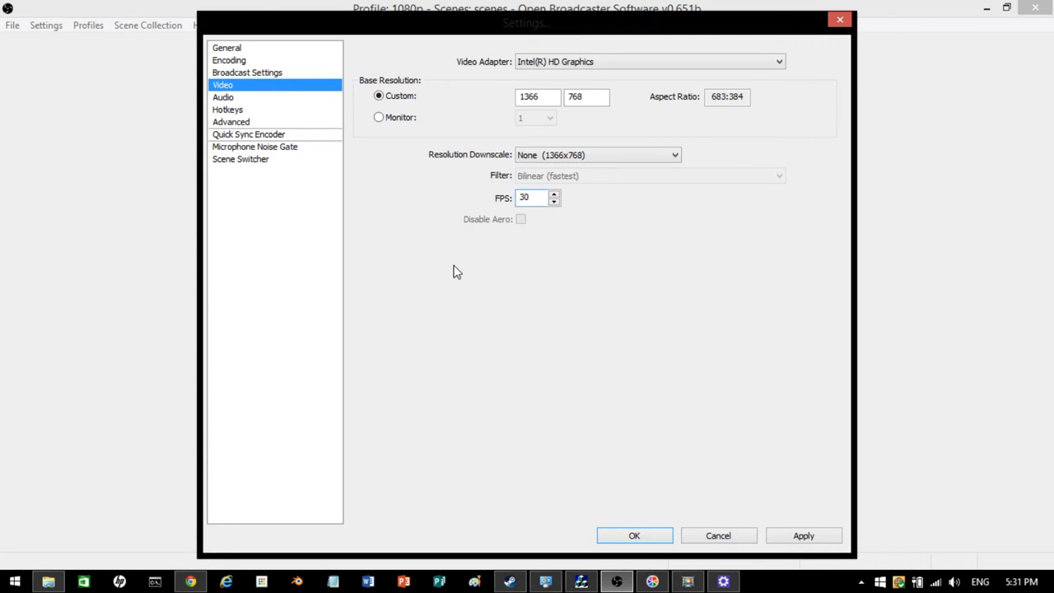
mouse_move(818, 457)
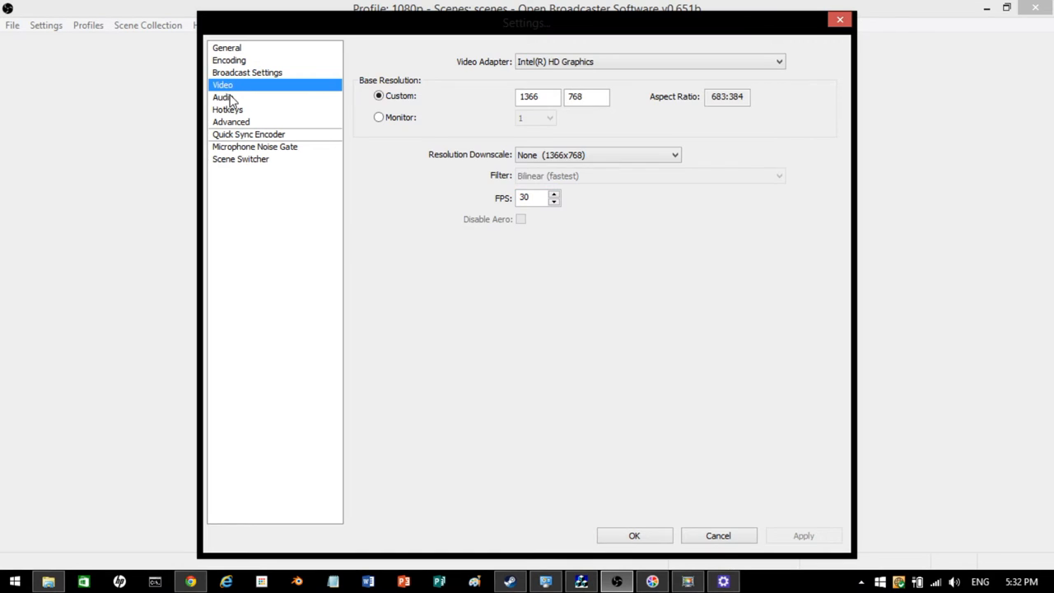
Step: Choose Microphone (Realtek High Definition Audio) as the audio input, then switch to Hotkeys
click(222, 97)
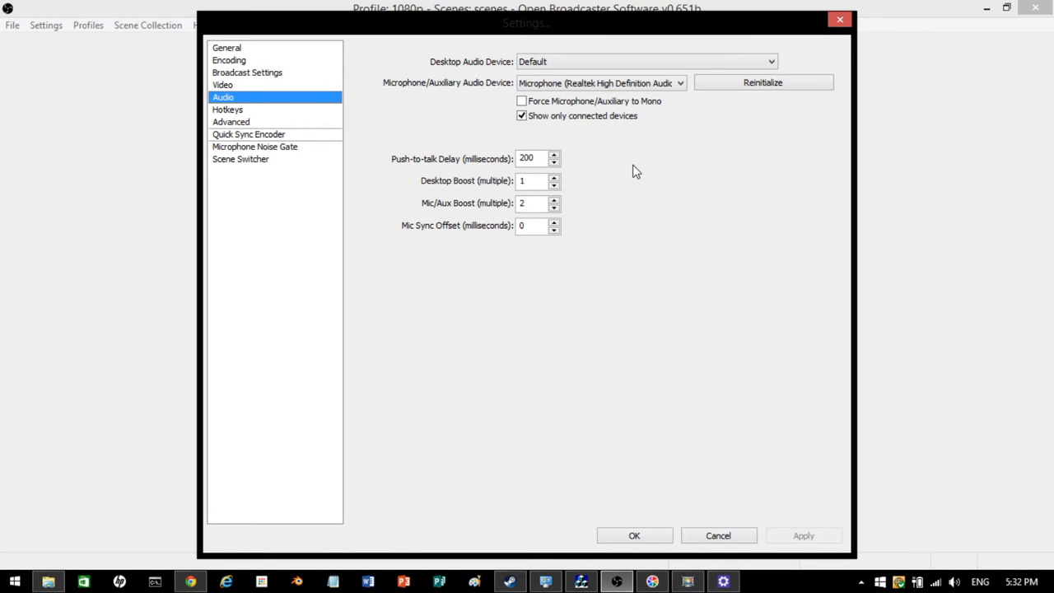
mouse_move(507, 223)
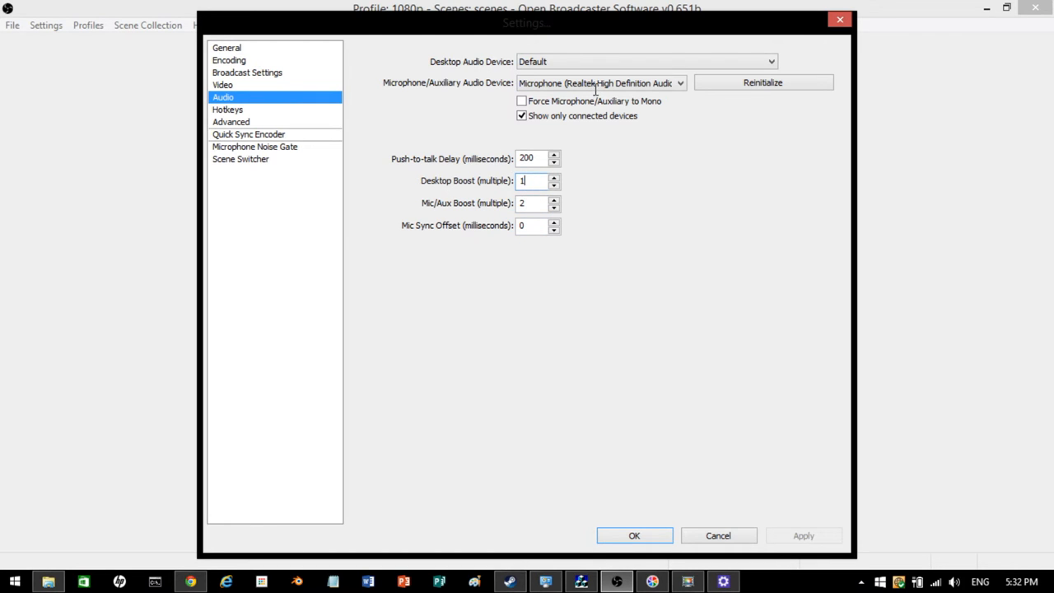
click(646, 61)
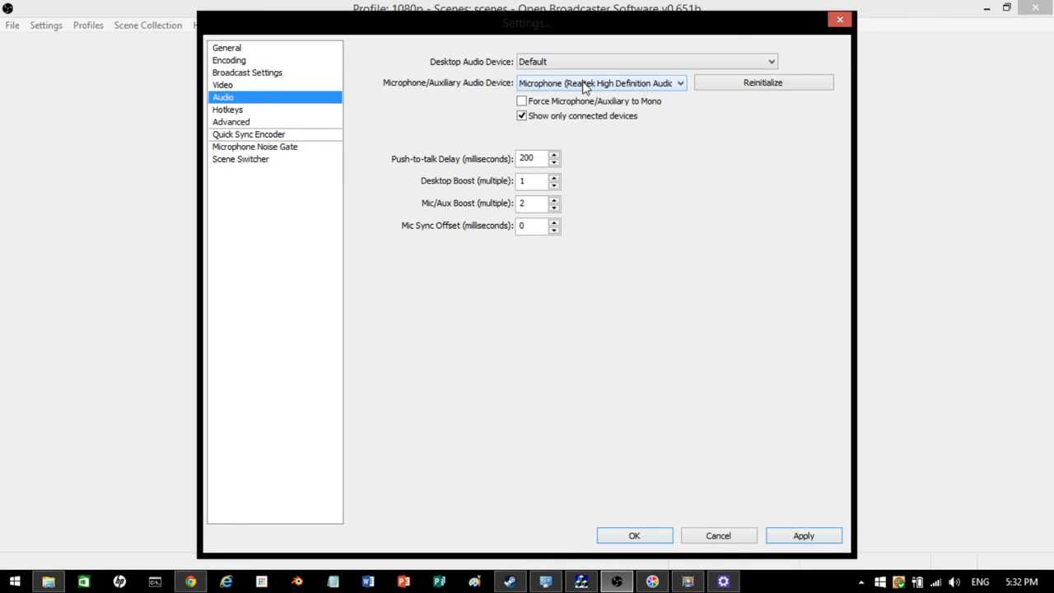
click(600, 82)
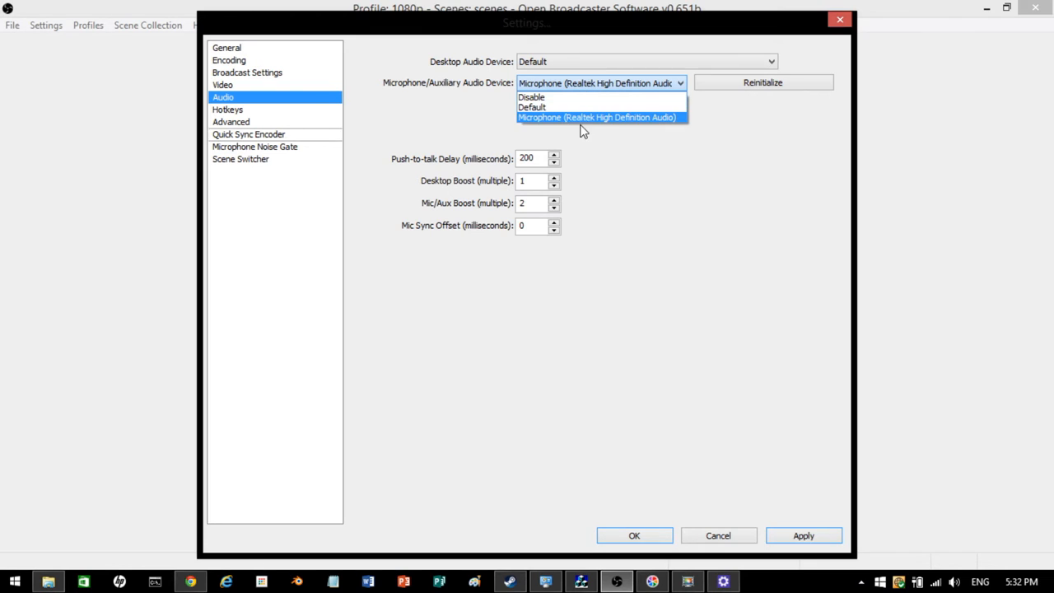
mouse_move(552, 107)
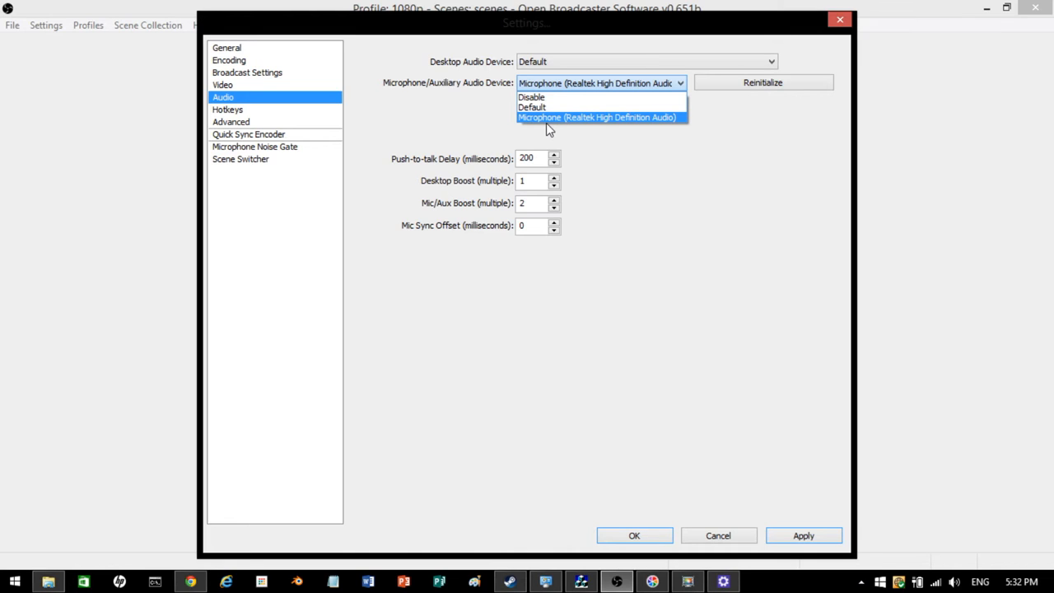
click(597, 117)
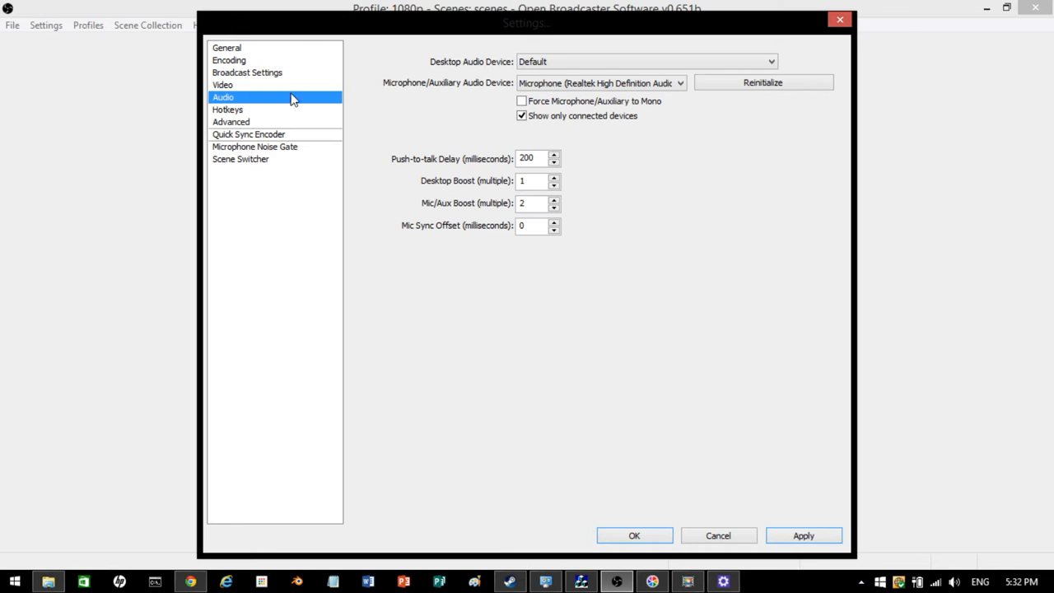
click(227, 109)
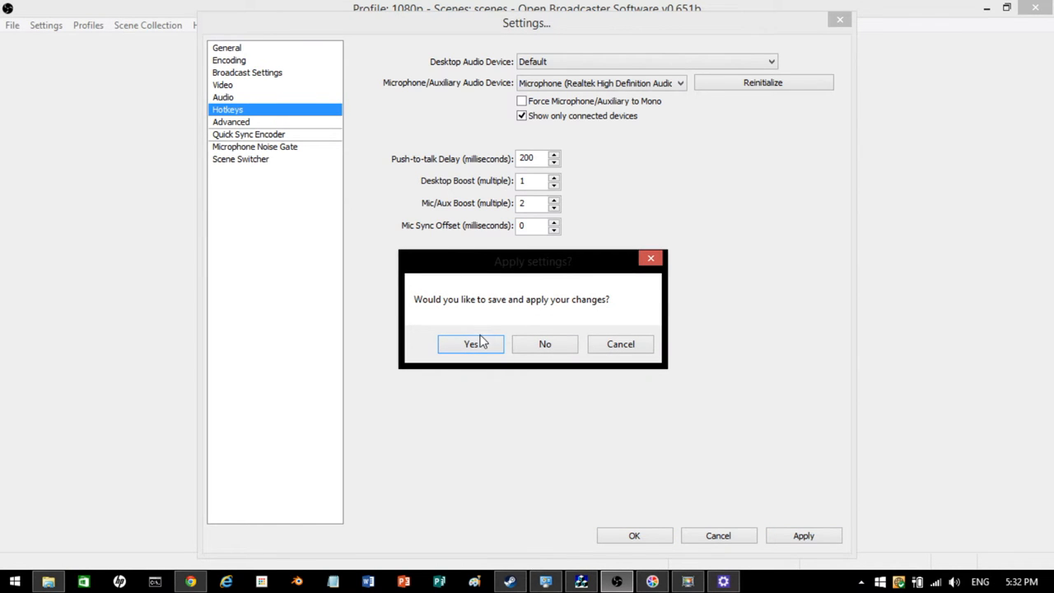
click(470, 343)
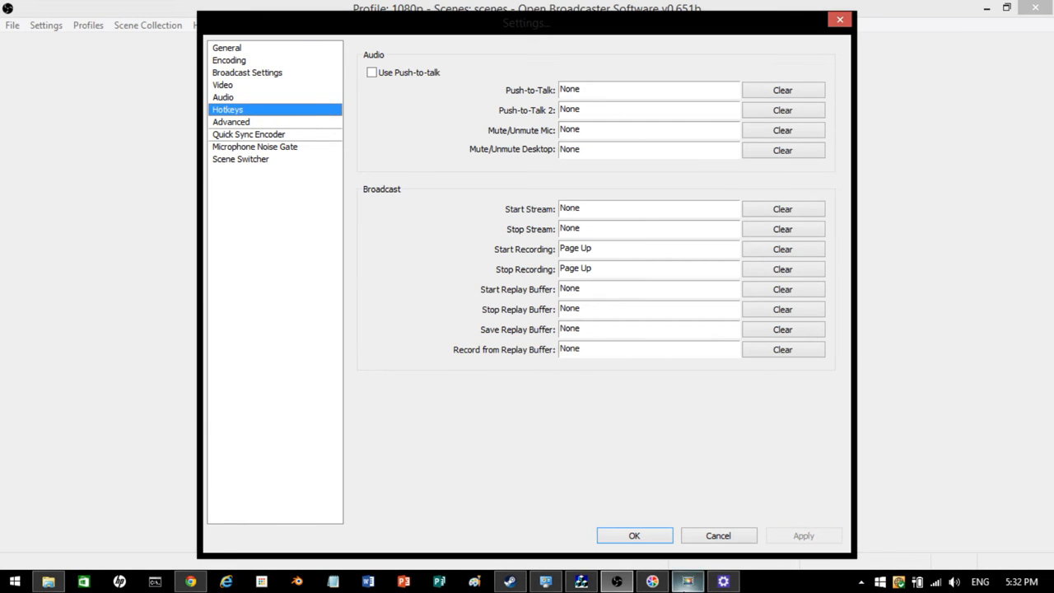
mouse_move(358, 330)
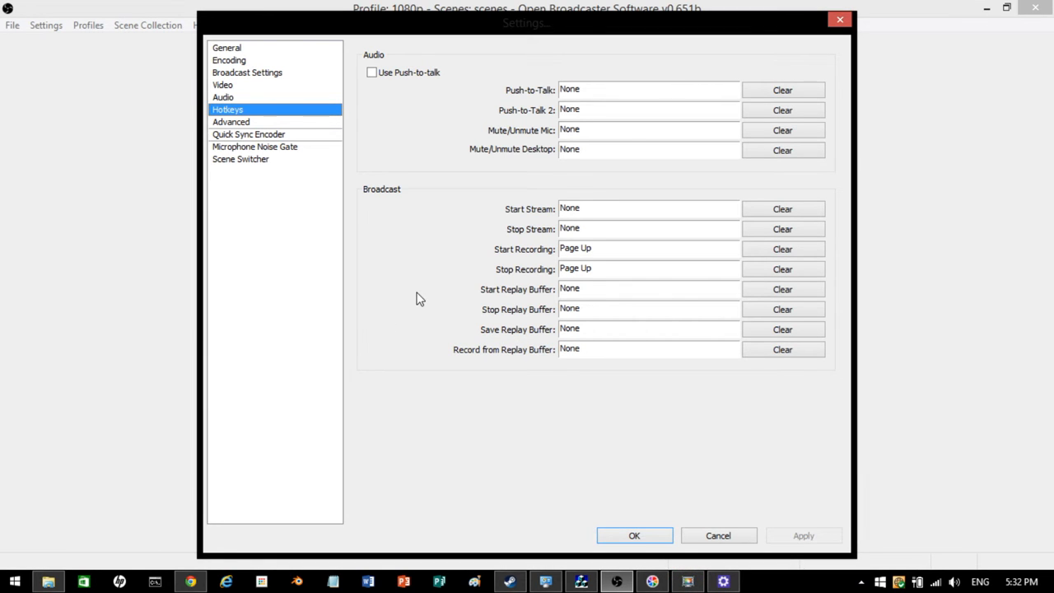
mouse_move(473, 308)
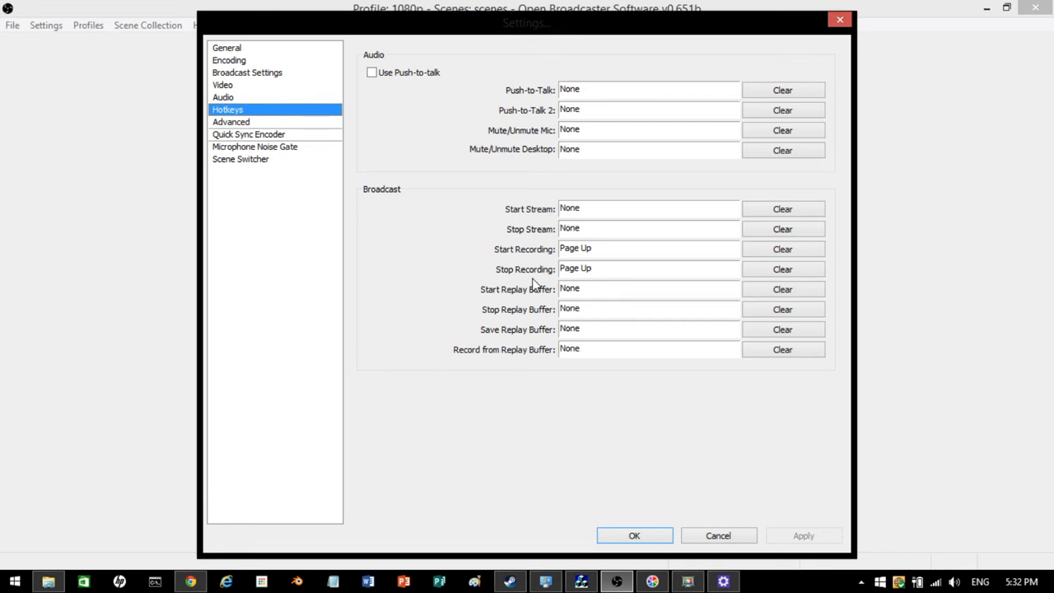
mouse_move(633, 263)
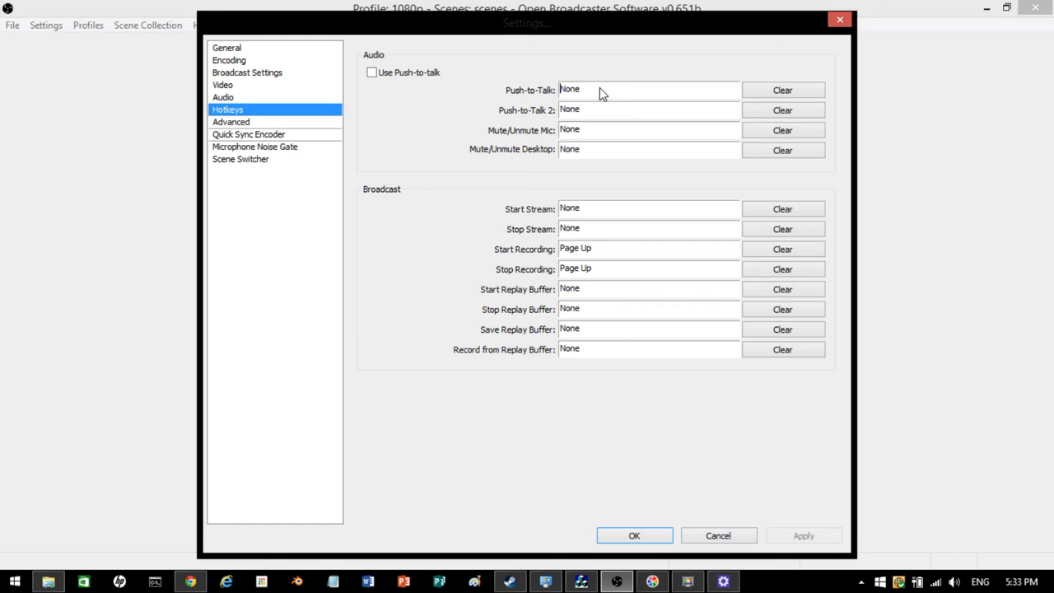
mouse_move(445, 146)
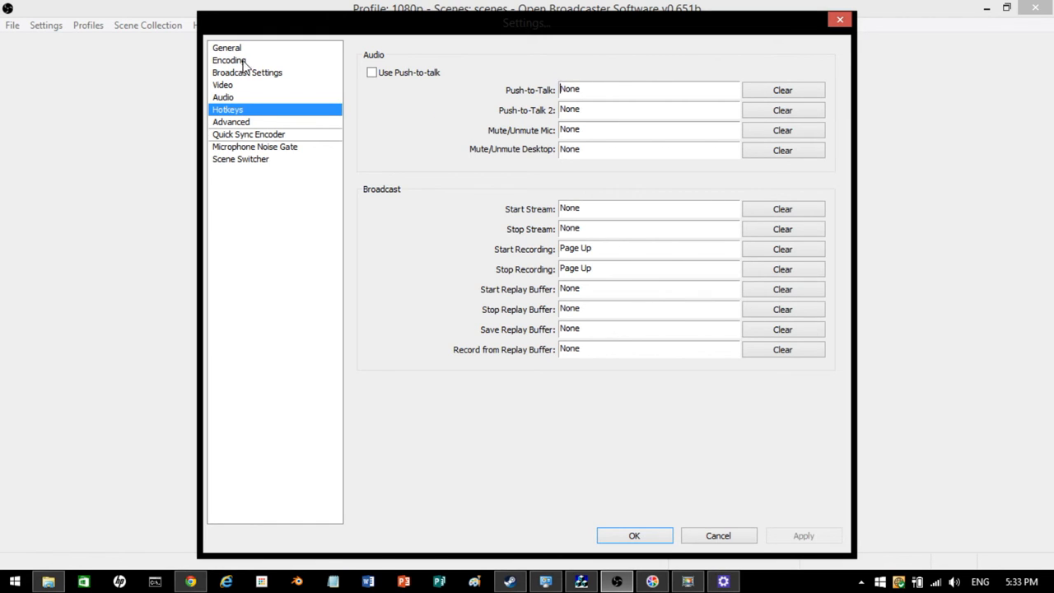
Step: Review Advanced settings, keeping the veryfast preset, high profile and Use CFR ticked
click(231, 122)
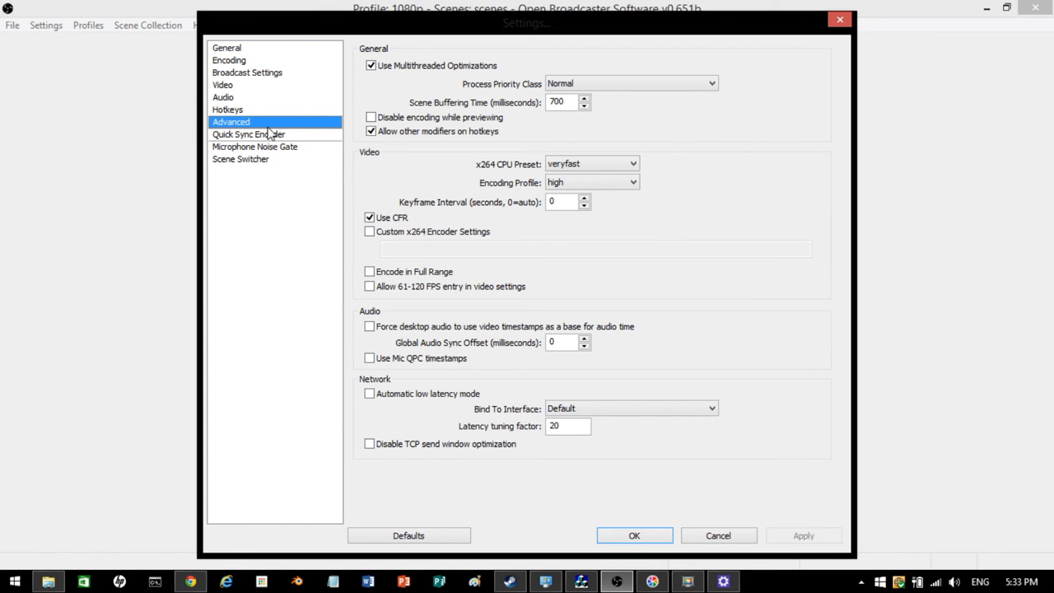
mouse_move(581, 27)
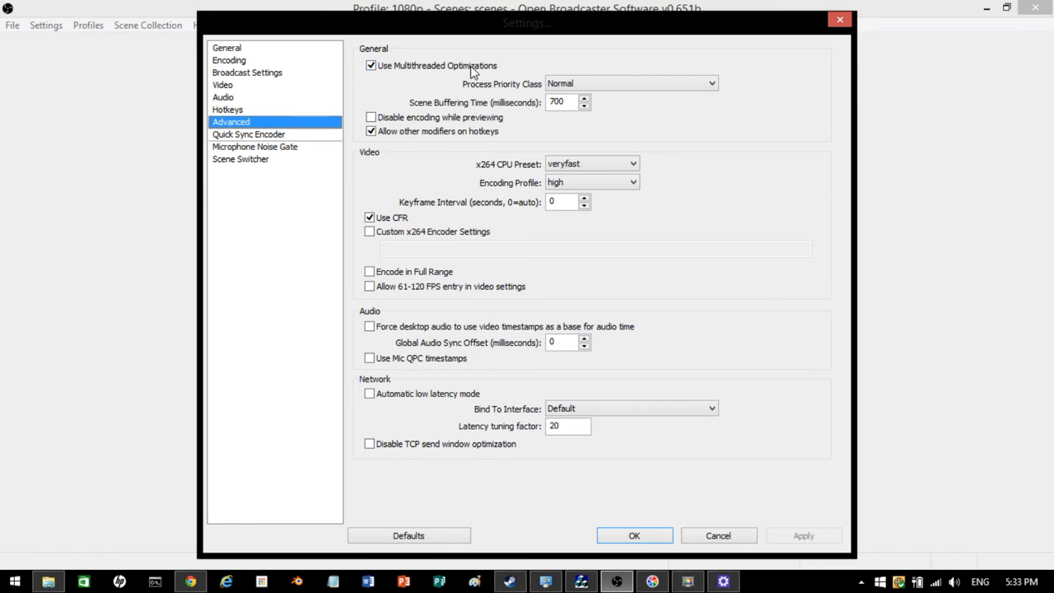
mouse_move(380, 97)
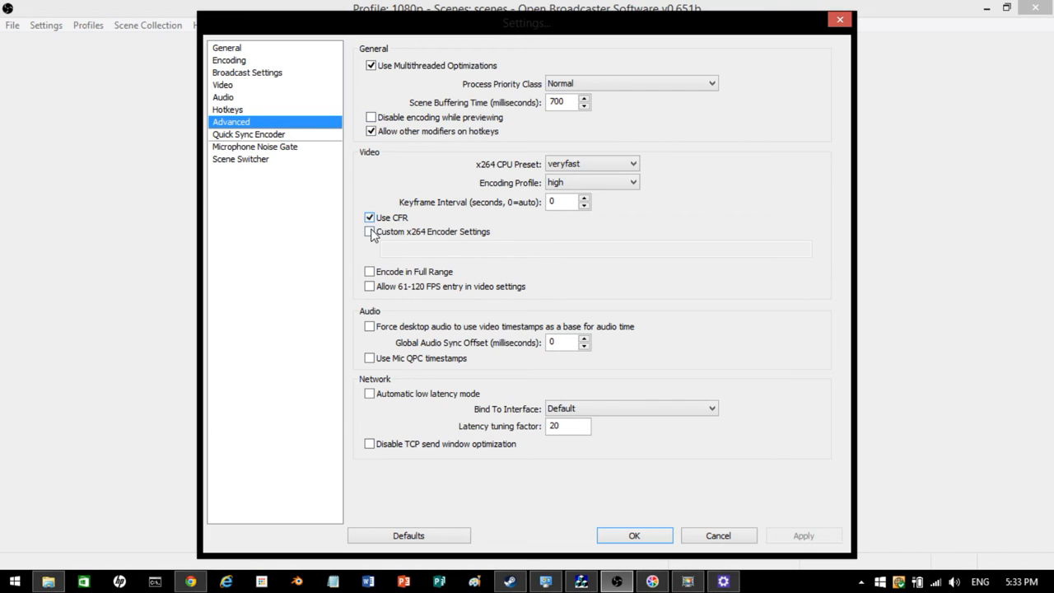
mouse_move(369, 231)
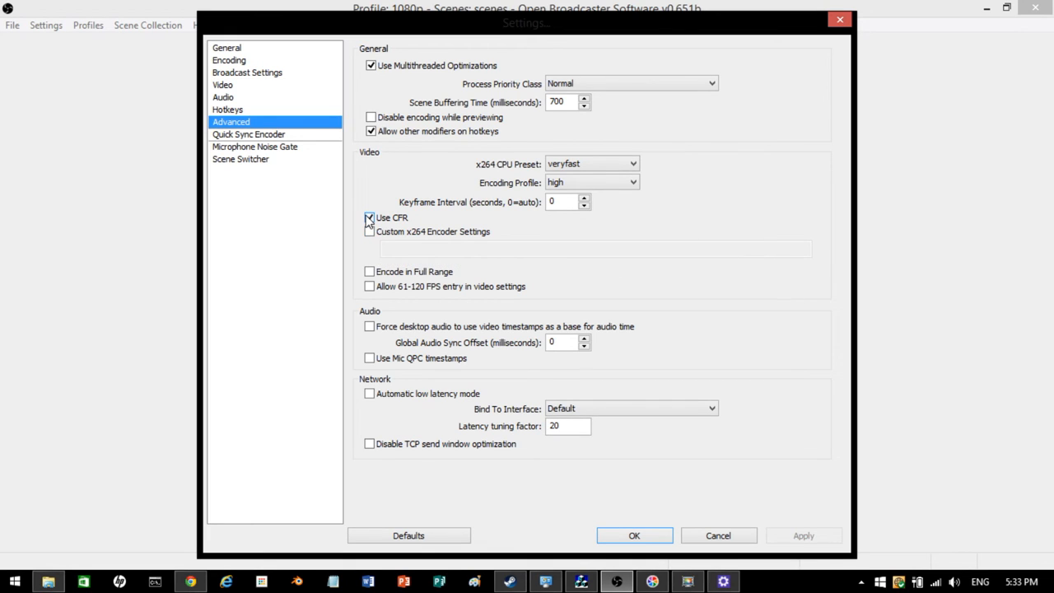
click(370, 217)
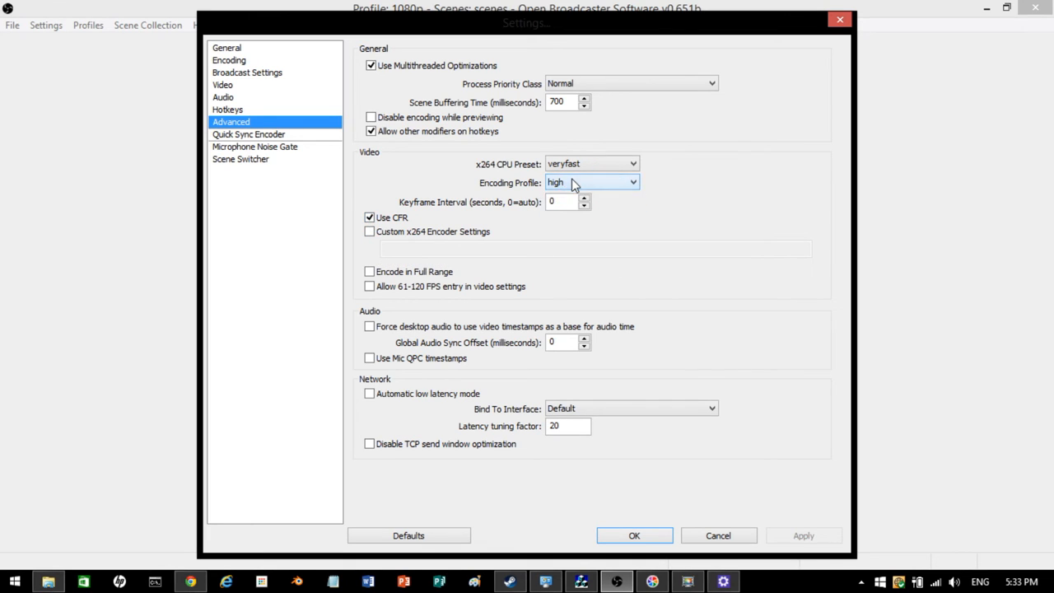
click(591, 163)
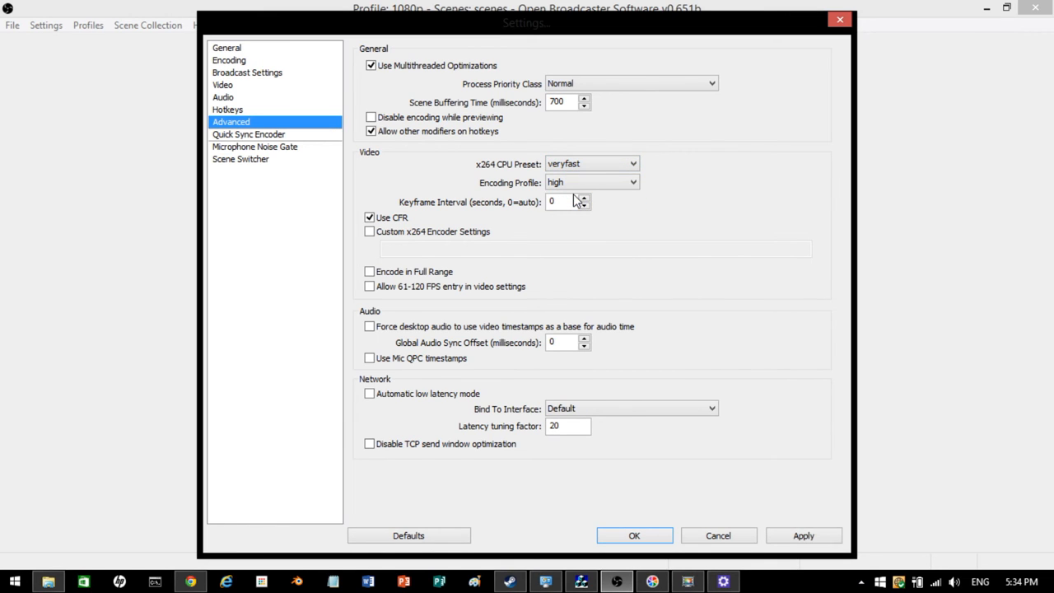
mouse_move(381, 383)
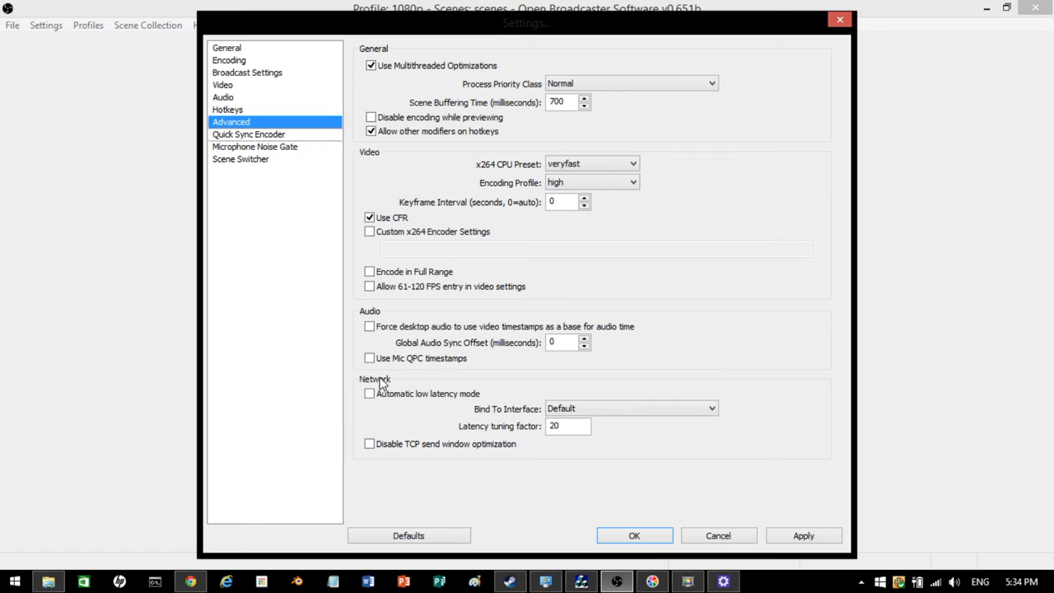
click(568, 426)
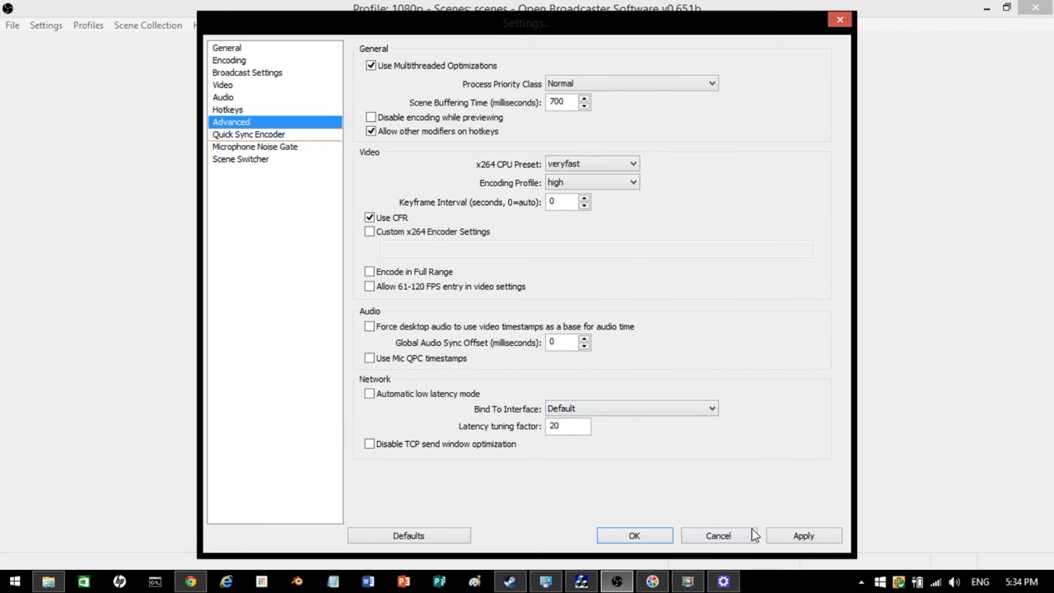
mouse_move(290, 186)
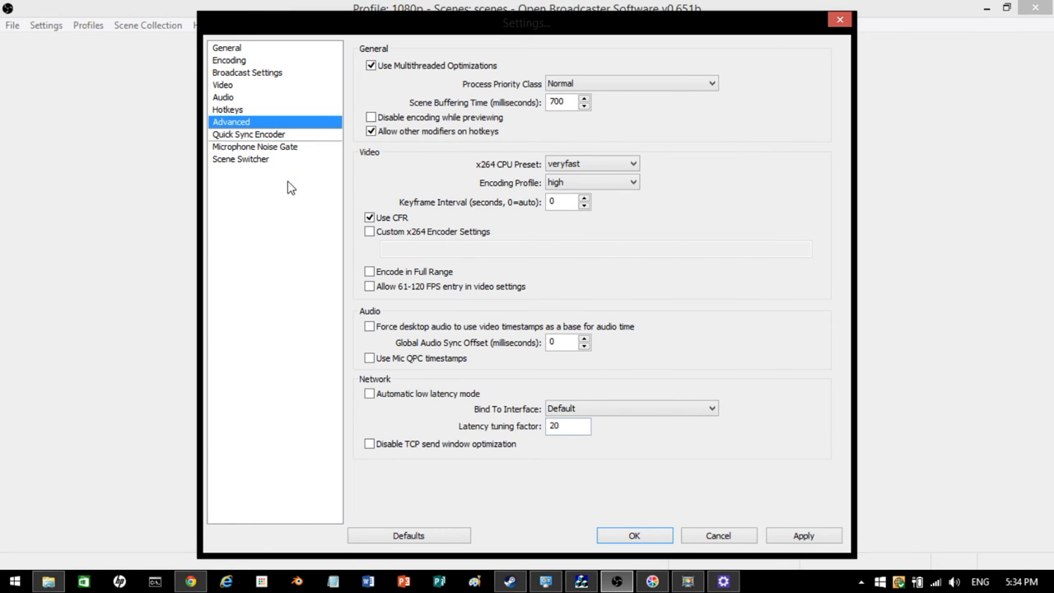
Step: Go to Microphone Noise Gate and discard the unsaved advanced changes
click(254, 147)
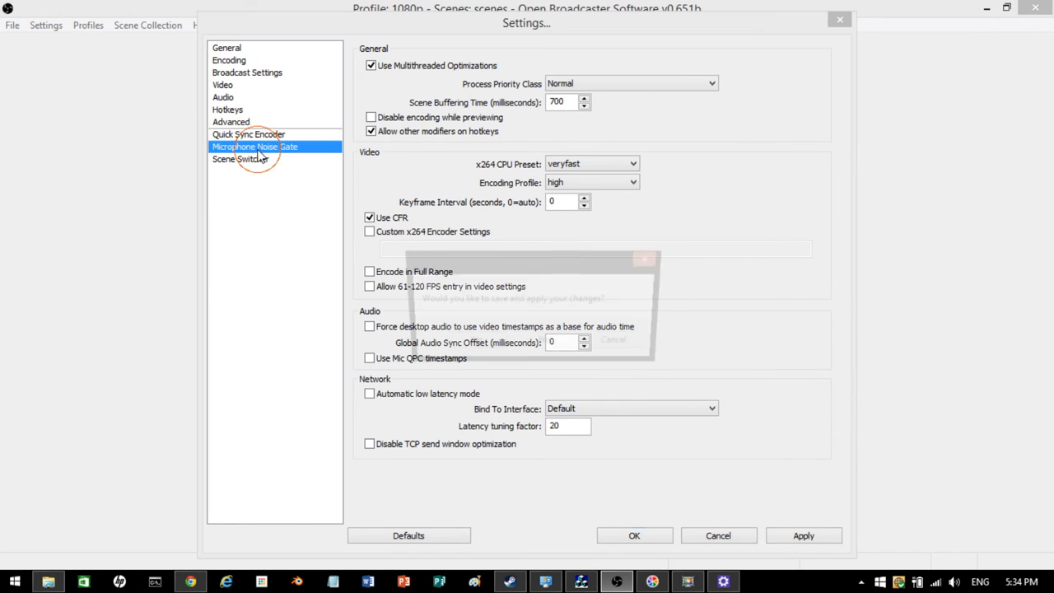
click(255, 146)
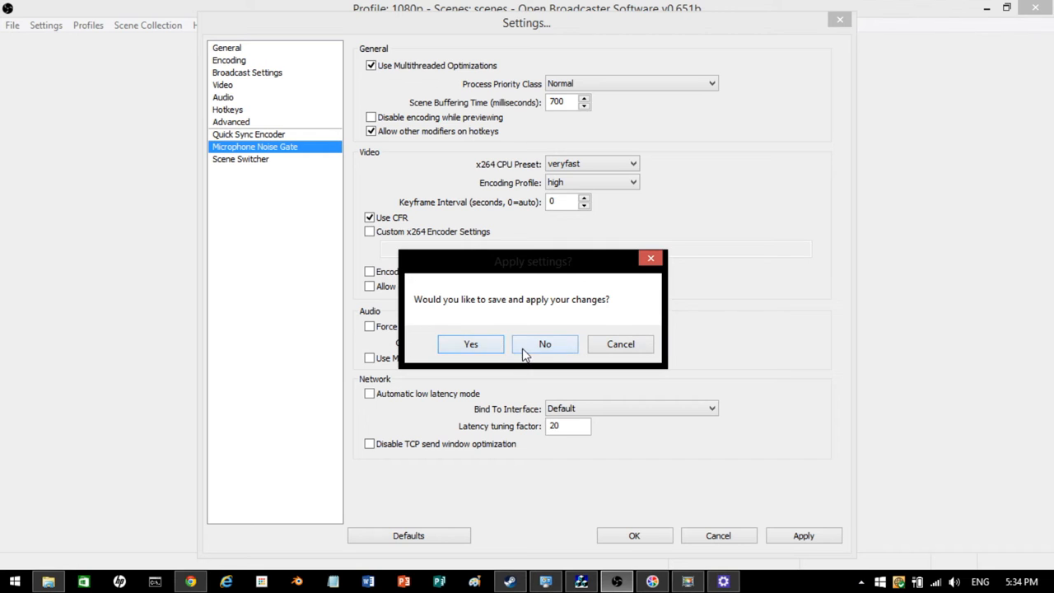
click(544, 344)
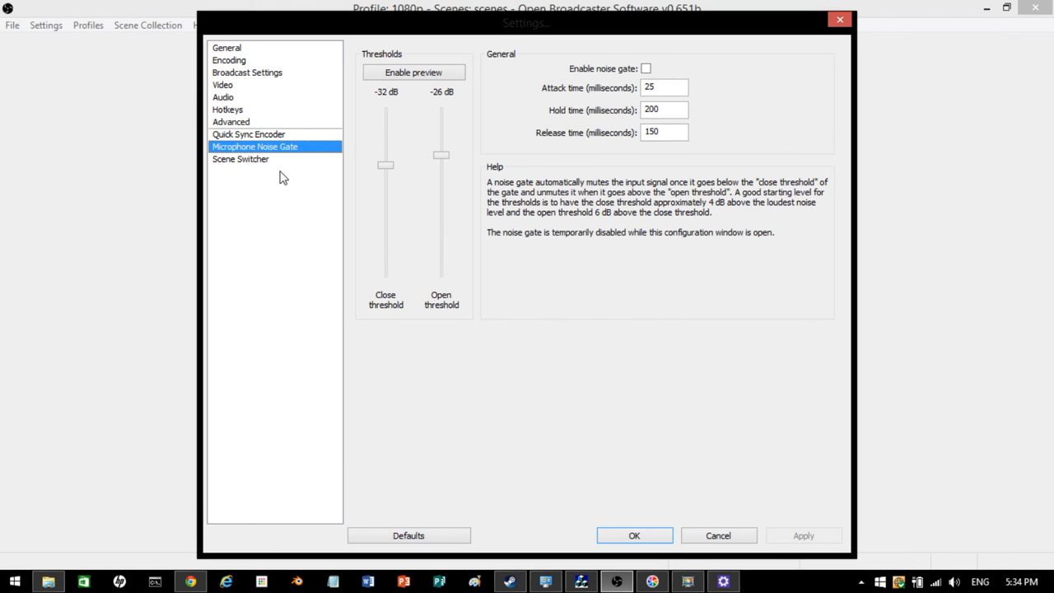
Step: Browse the Scene Switcher, Encoding and General pages, then close Settings with OK
click(241, 159)
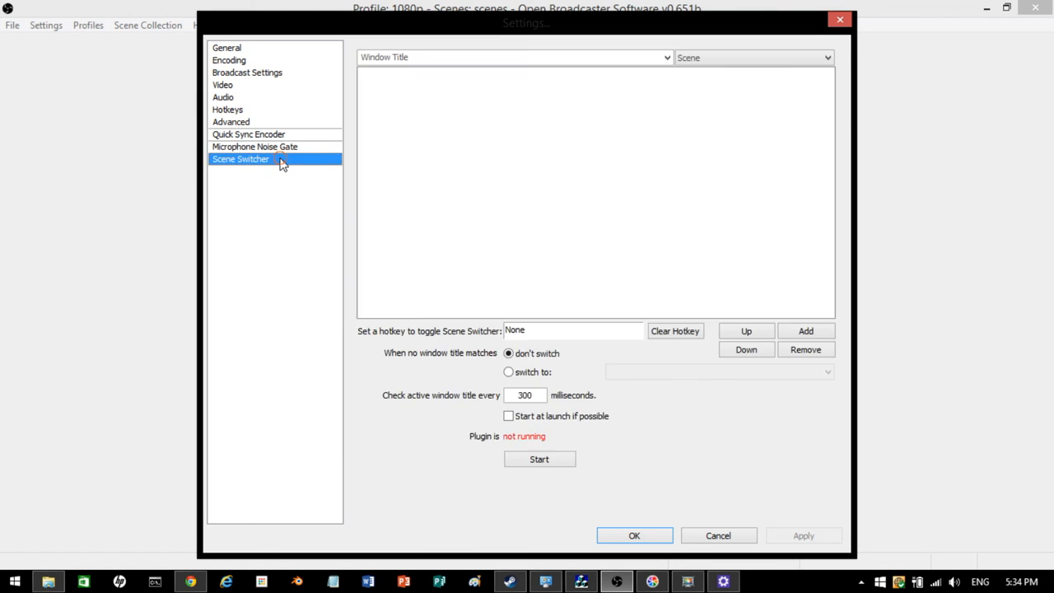
click(229, 60)
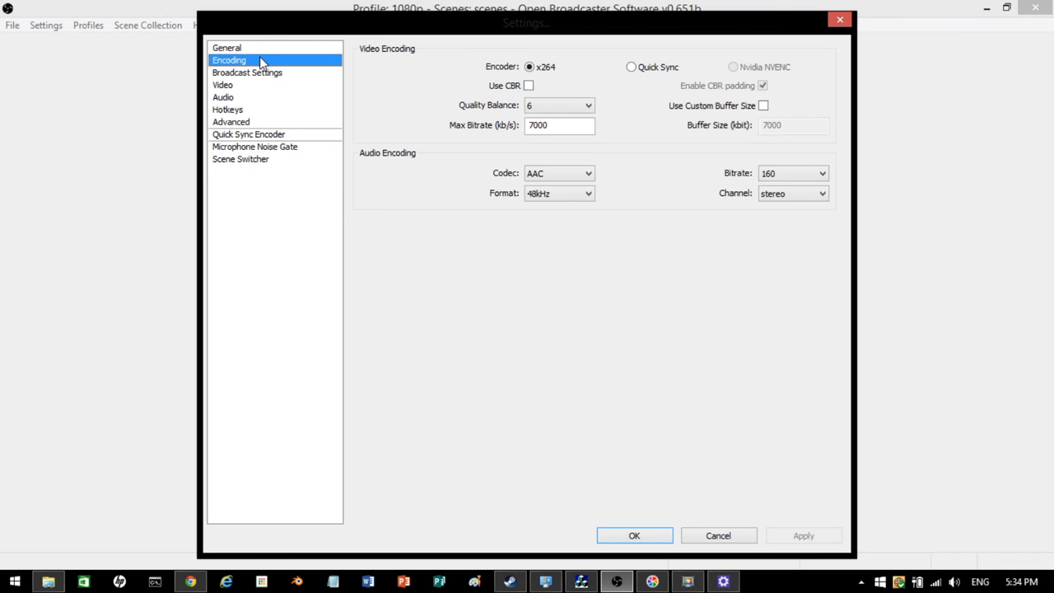
click(227, 47)
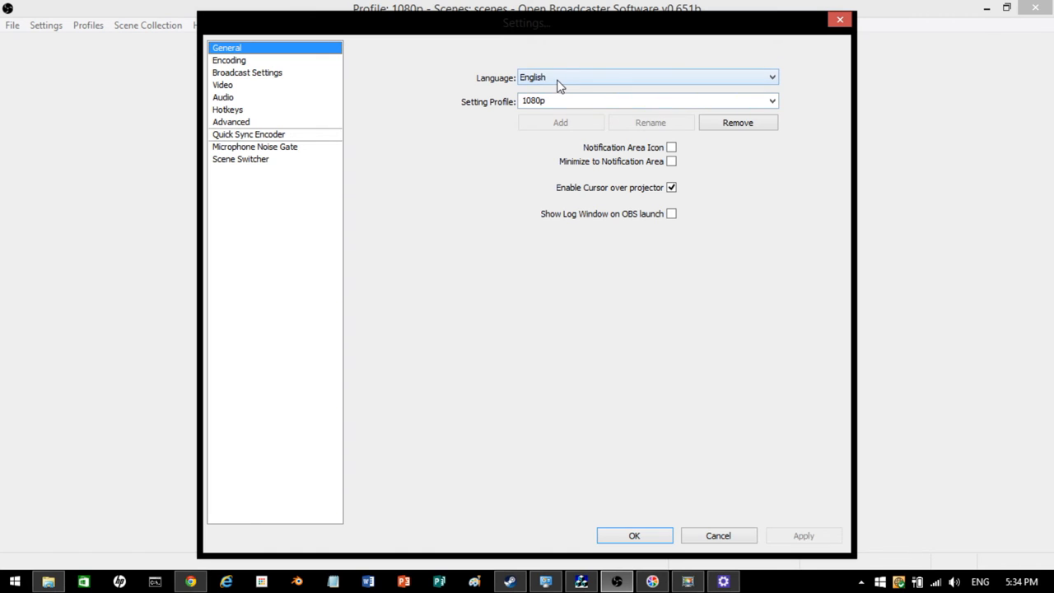
click(646, 76)
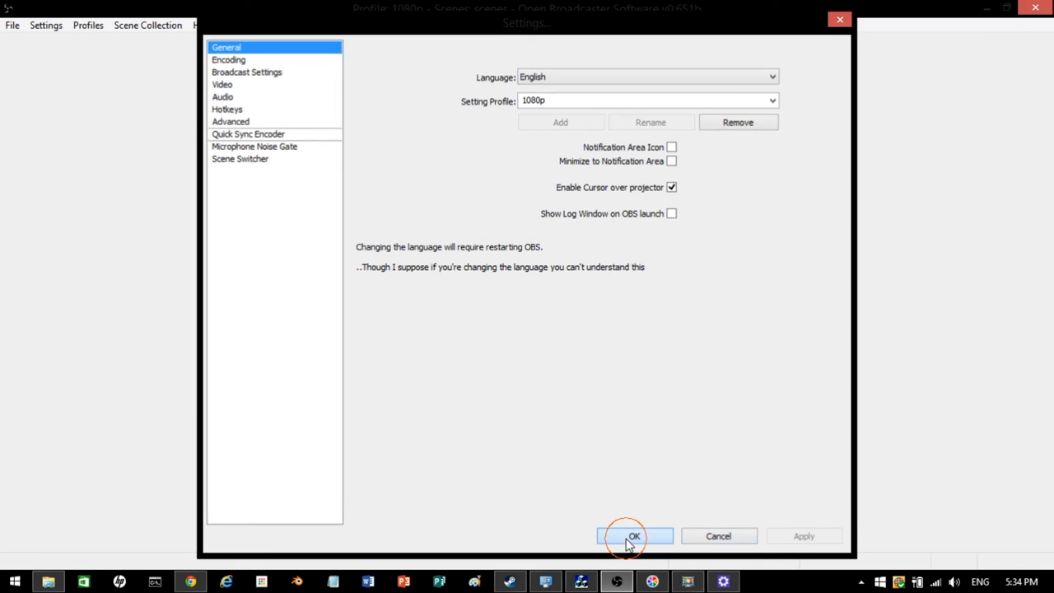
click(634, 536)
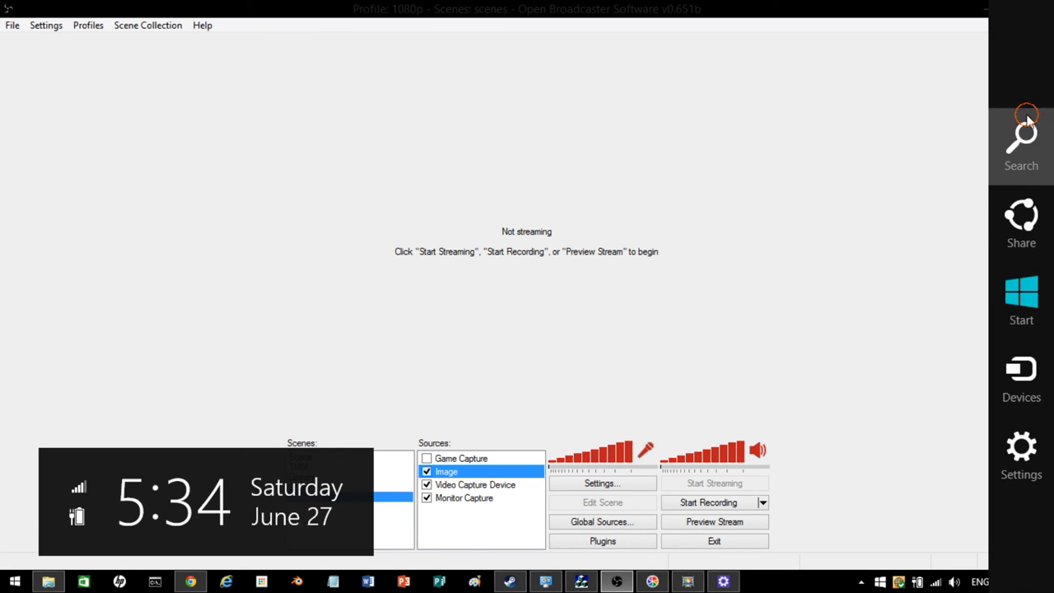
Step: Search Windows for 'minecraft' and open the Minecraft launcher
text(minef)
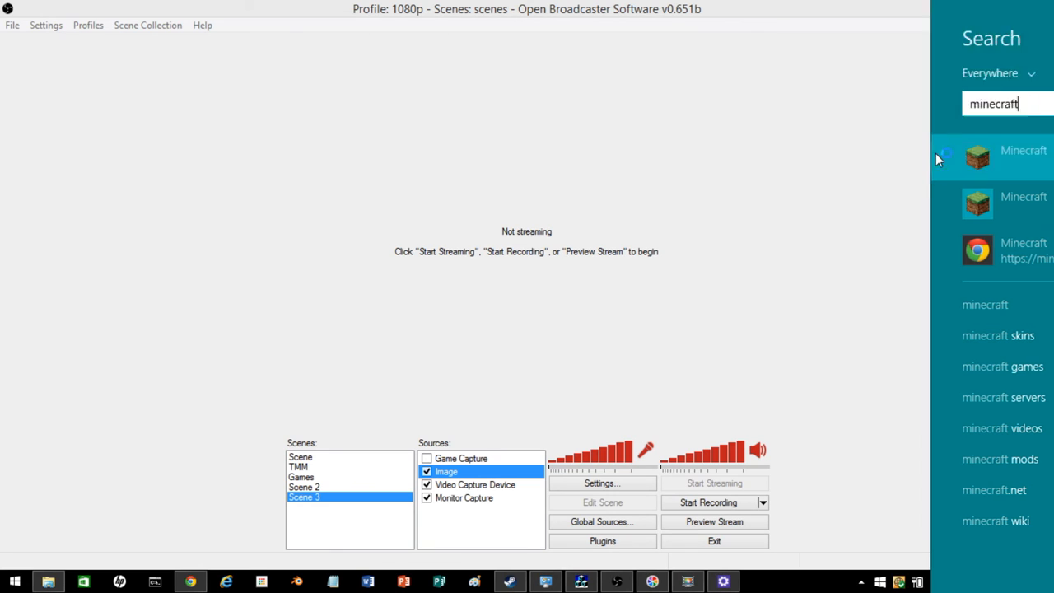
click(1023, 150)
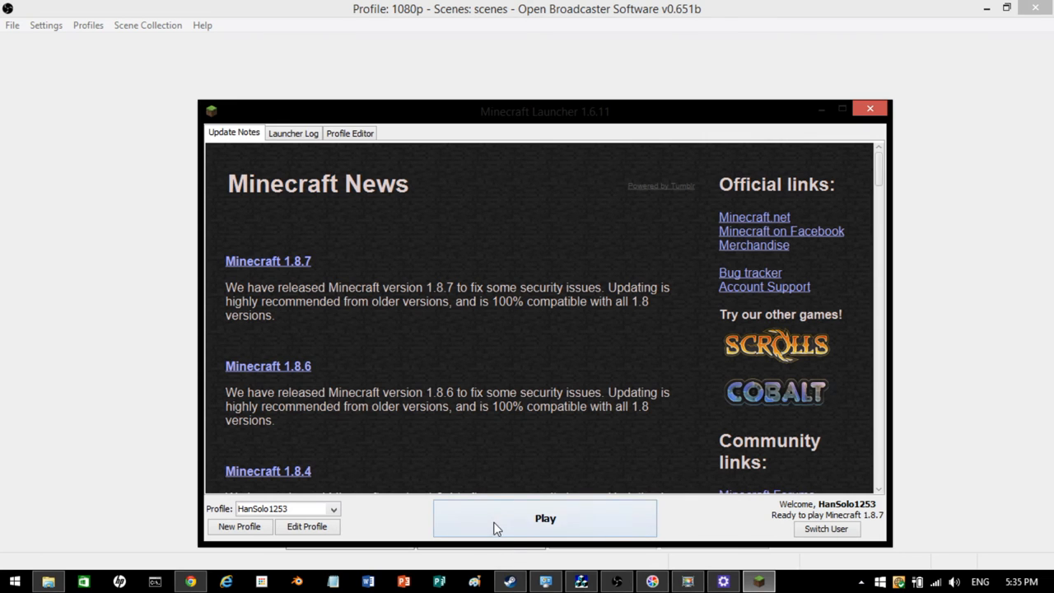
Step: Start Minecraft 1.8.7 by clicking Play in the launcher
click(545, 518)
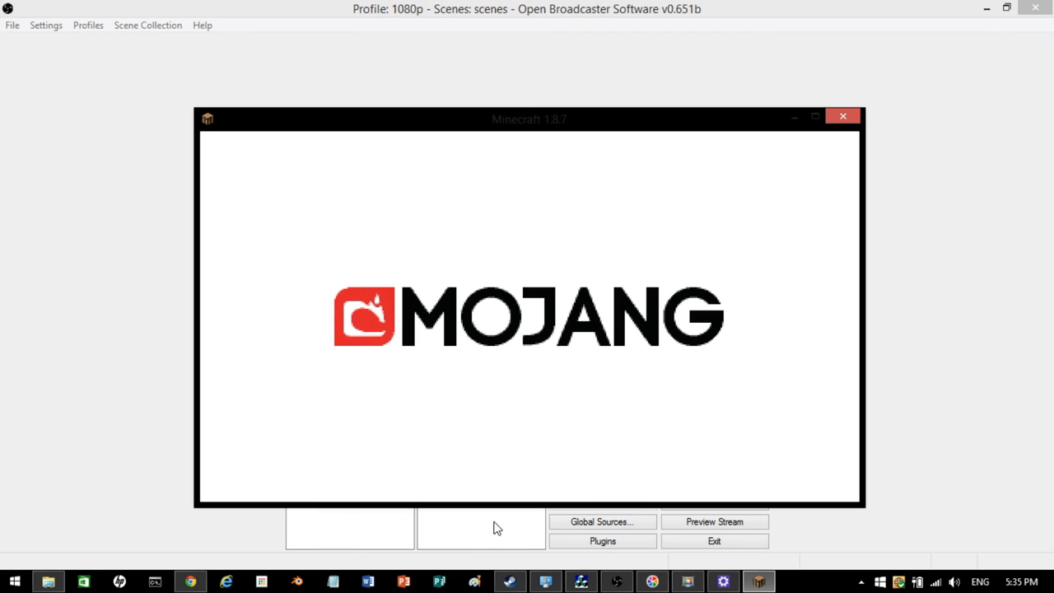
mouse_move(428, 402)
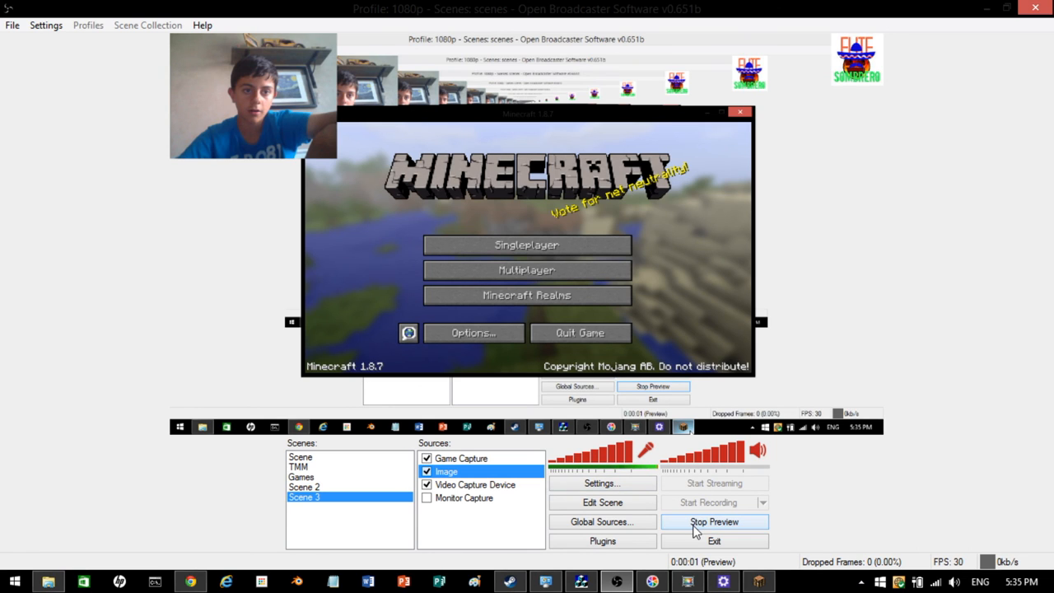
Step: Restart the stream preview, move and close the Minecraft window, then restart the preview again
click(714, 521)
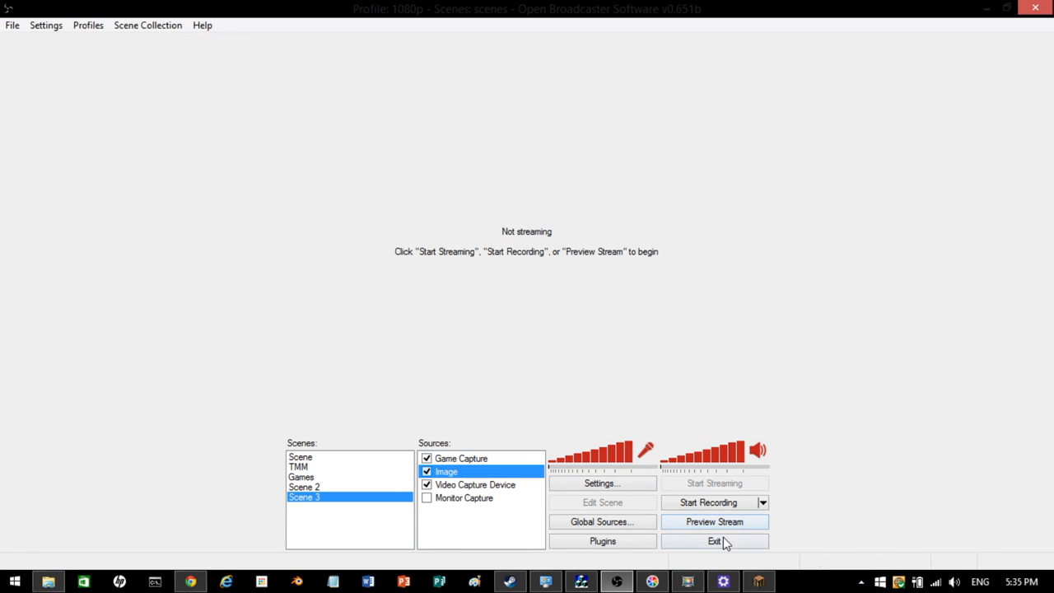
click(714, 521)
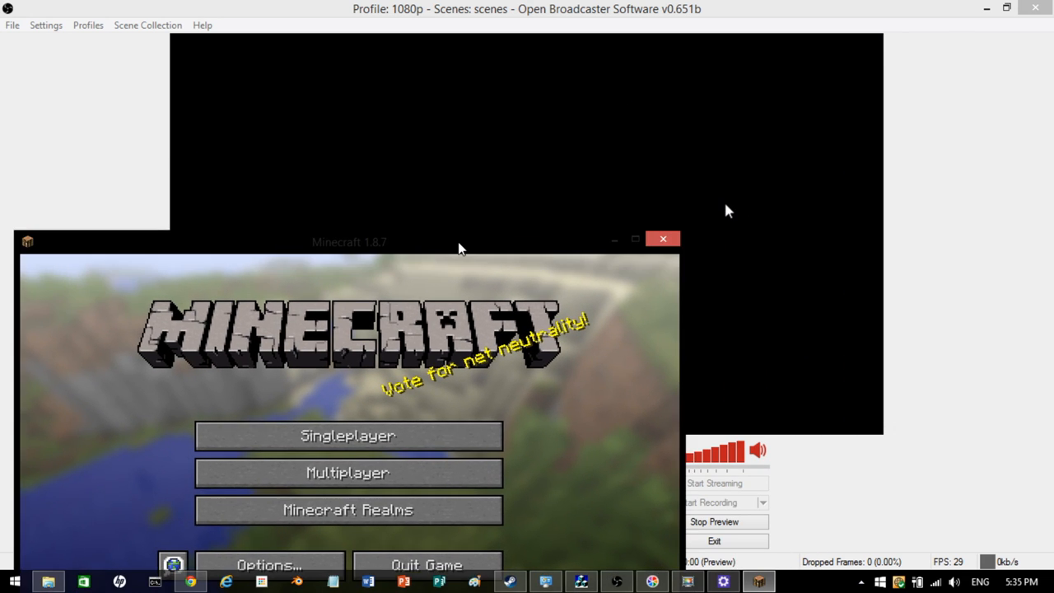
drag(349, 241, 276, 183)
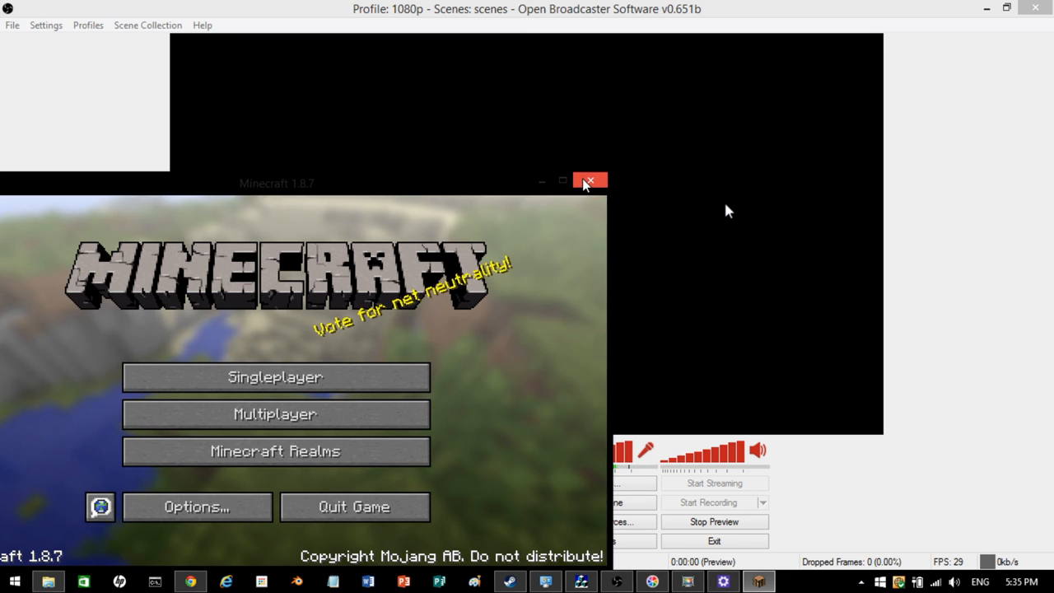
click(590, 180)
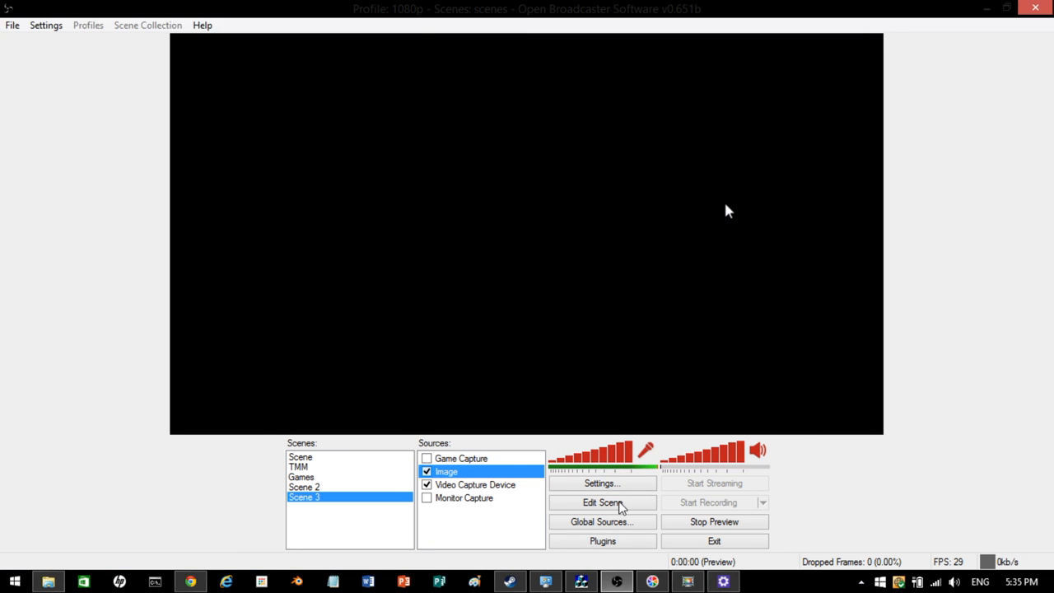
click(713, 521)
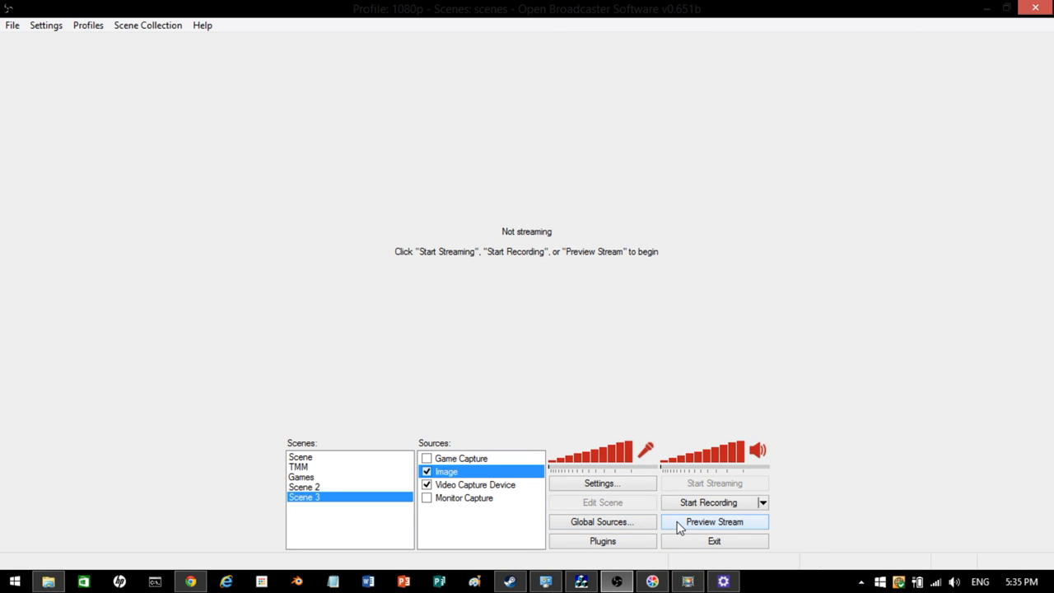
click(713, 521)
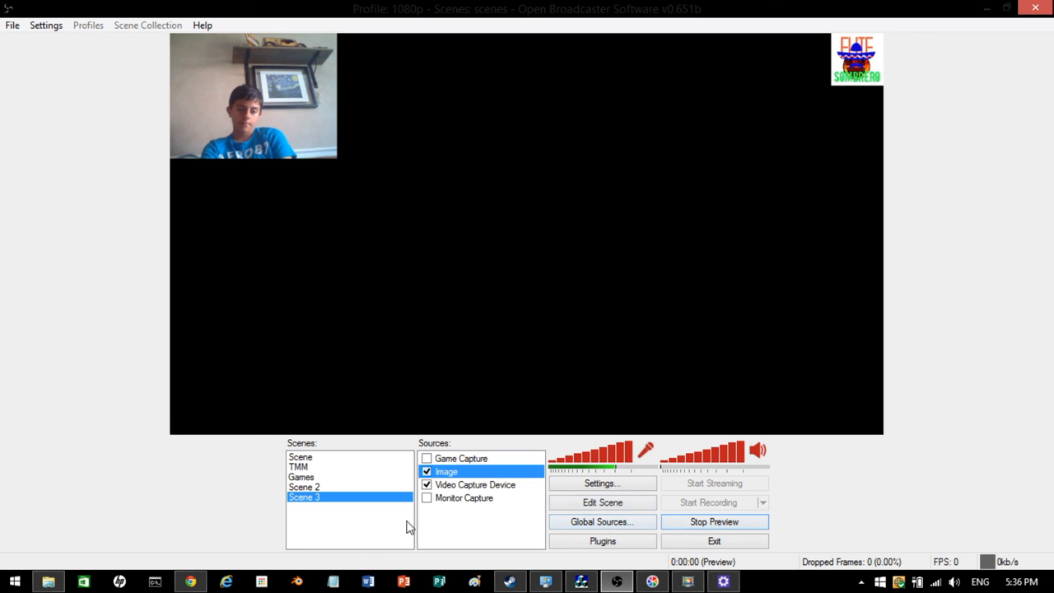